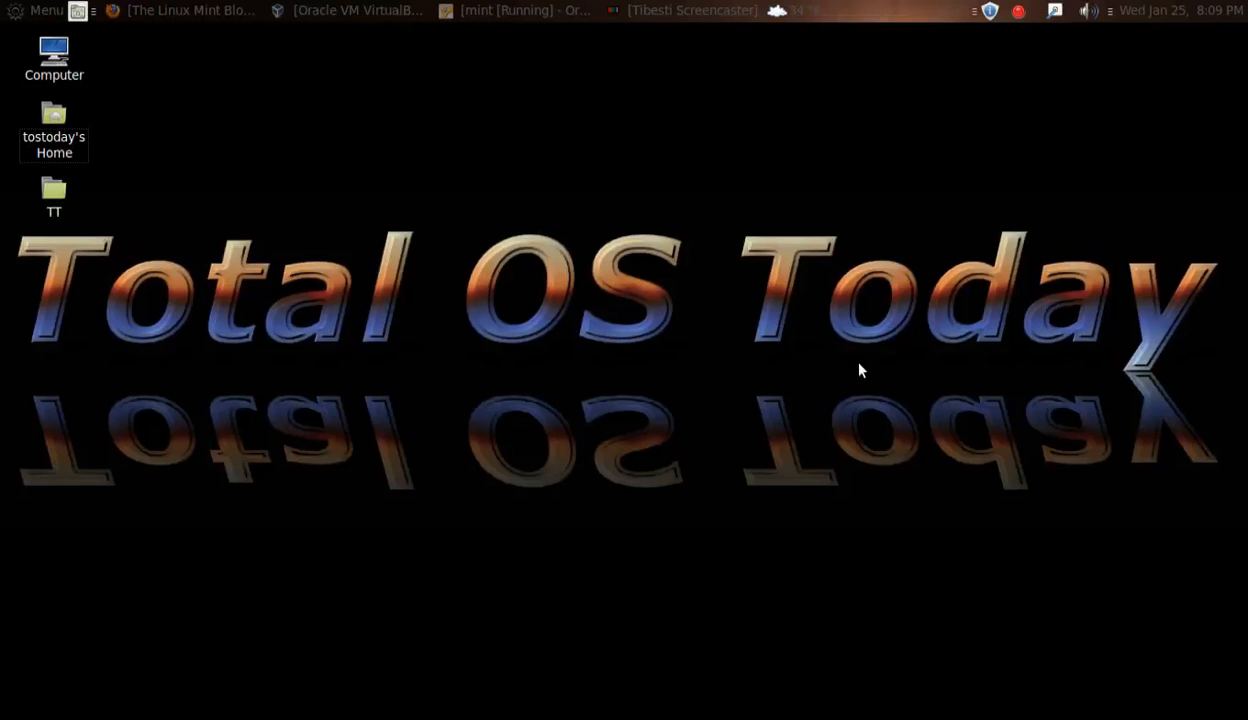
mouse_move(338, 110)
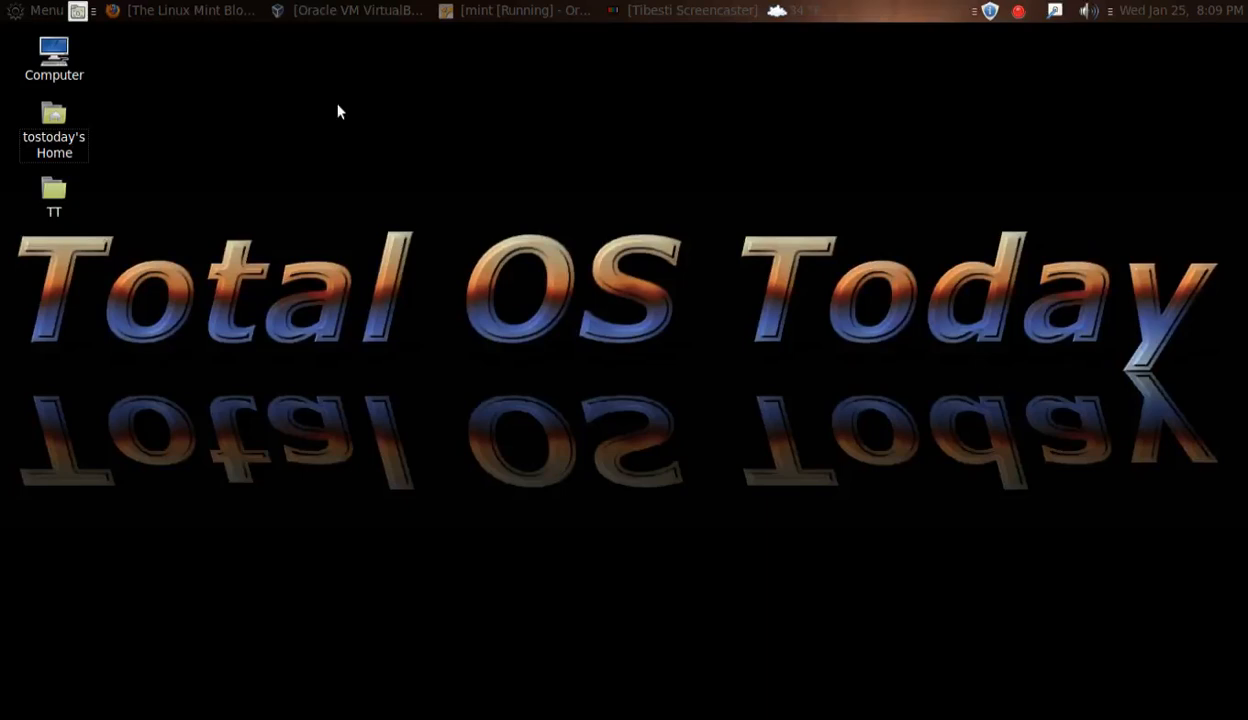
Switch from the Linux Mint blog page to the running 'mint' virtual machine.
click(180, 10)
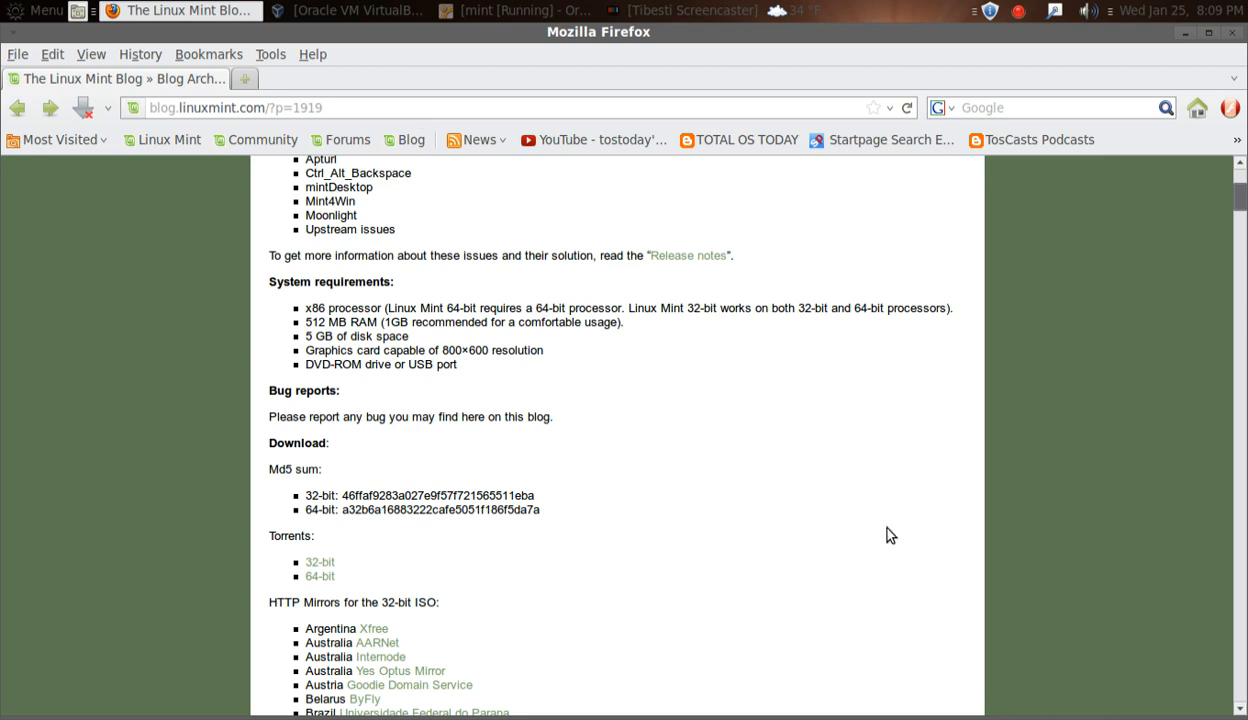
mouse_move(858, 474)
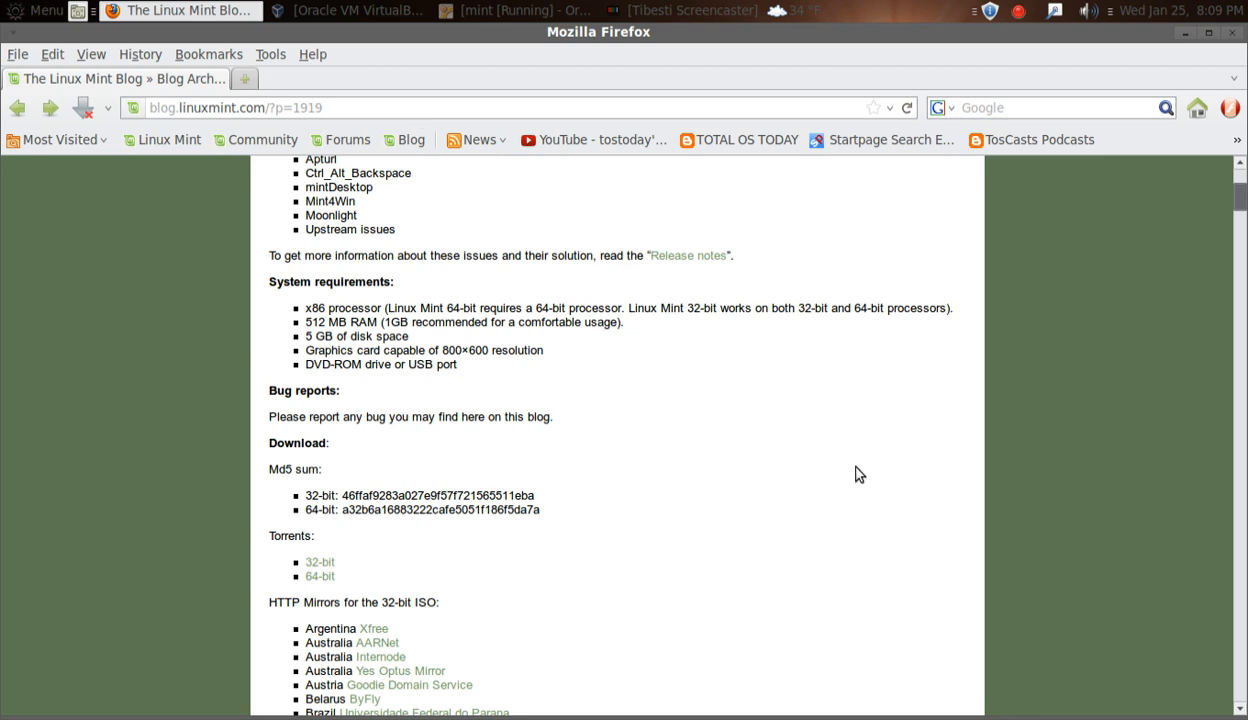
mouse_move(690, 330)
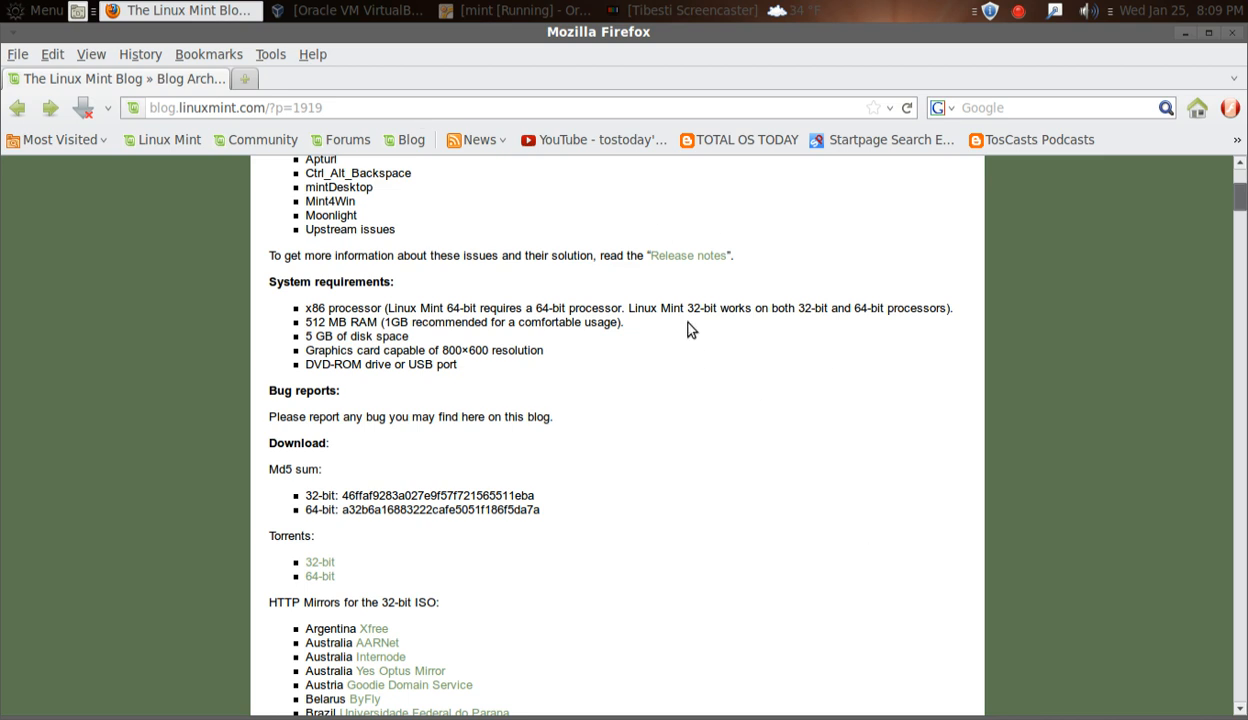
mouse_move(667, 343)
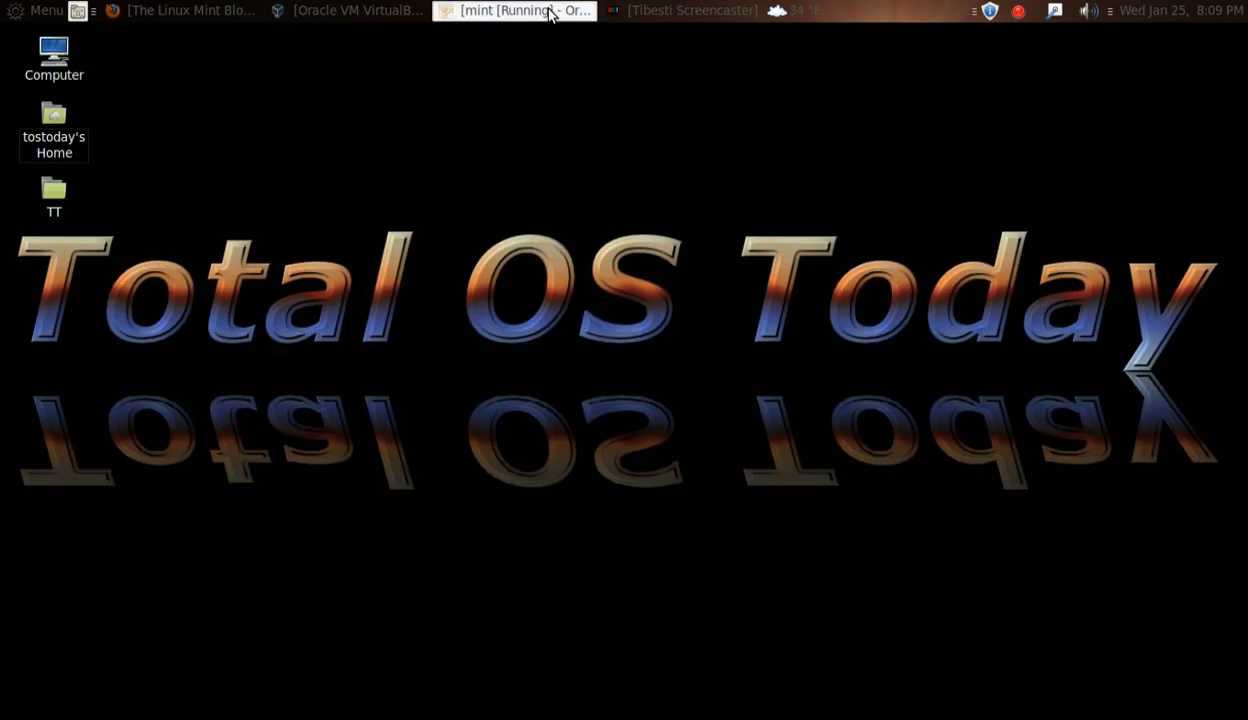
click(513, 11)
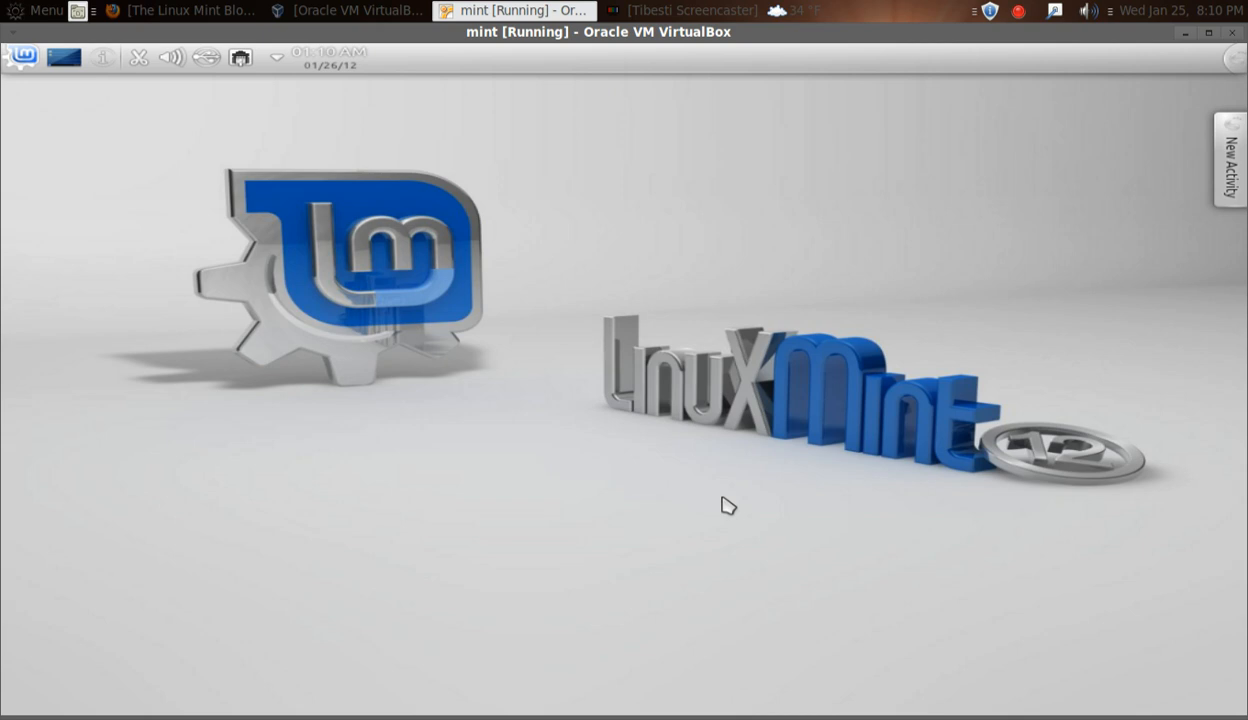
mouse_move(802, 458)
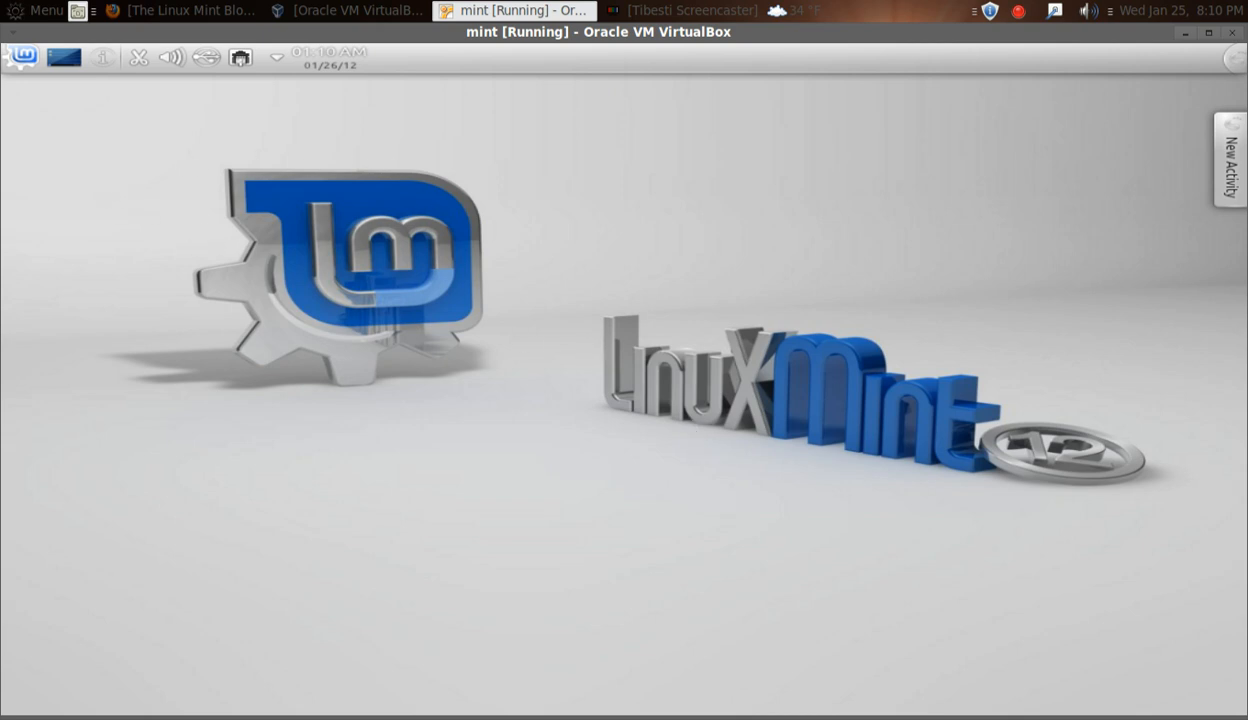
mouse_move(126, 186)
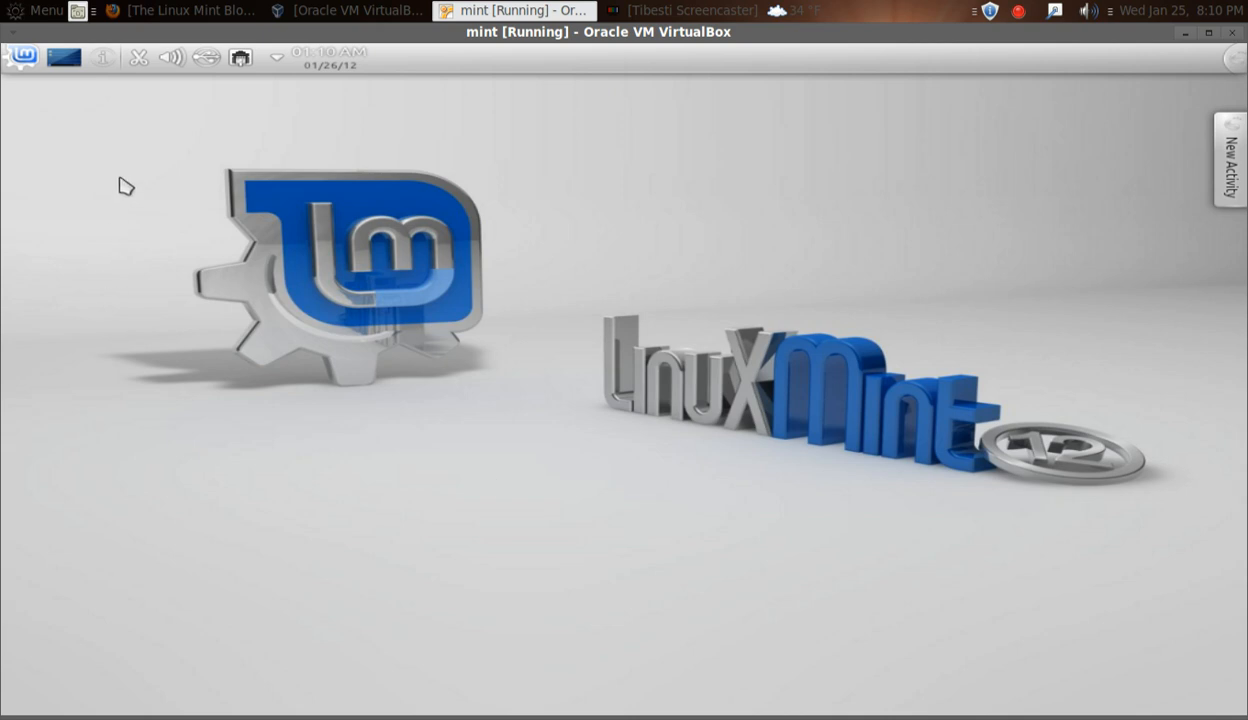
mouse_move(618, 187)
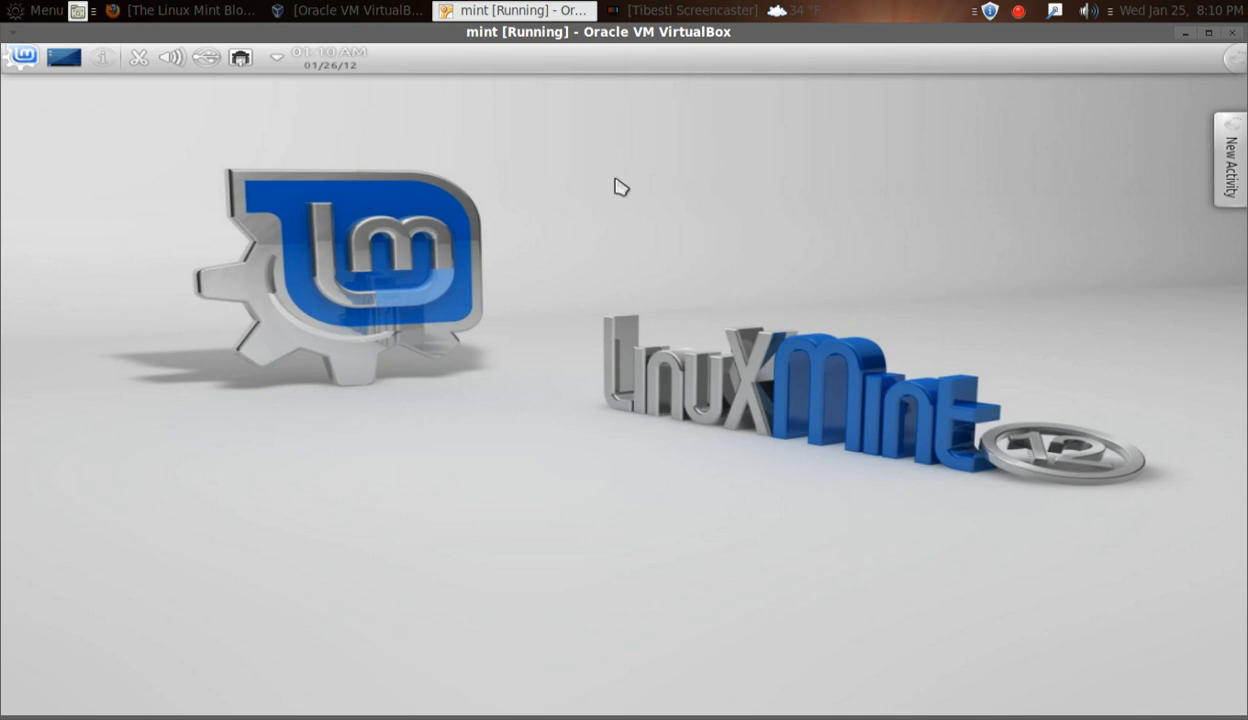
mouse_move(670, 72)
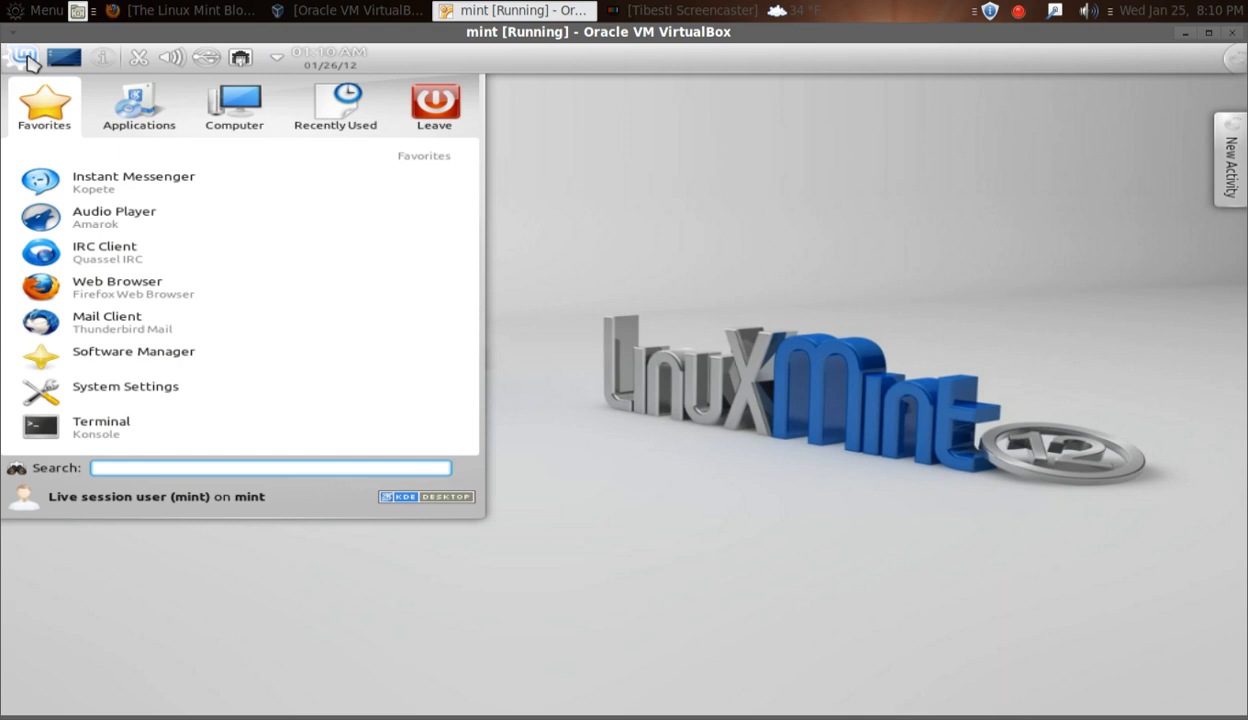
Launch System Monitor from Recently Used and sort its process table by username.
click(335, 107)
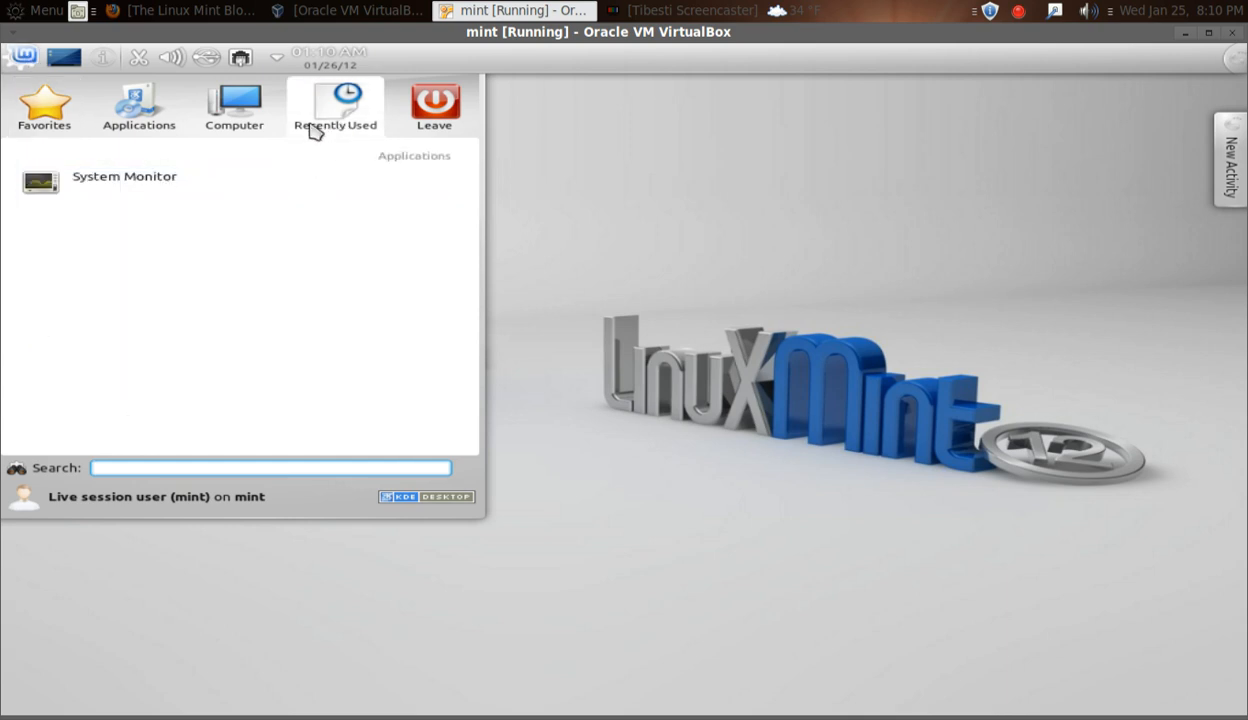
mouse_move(303, 177)
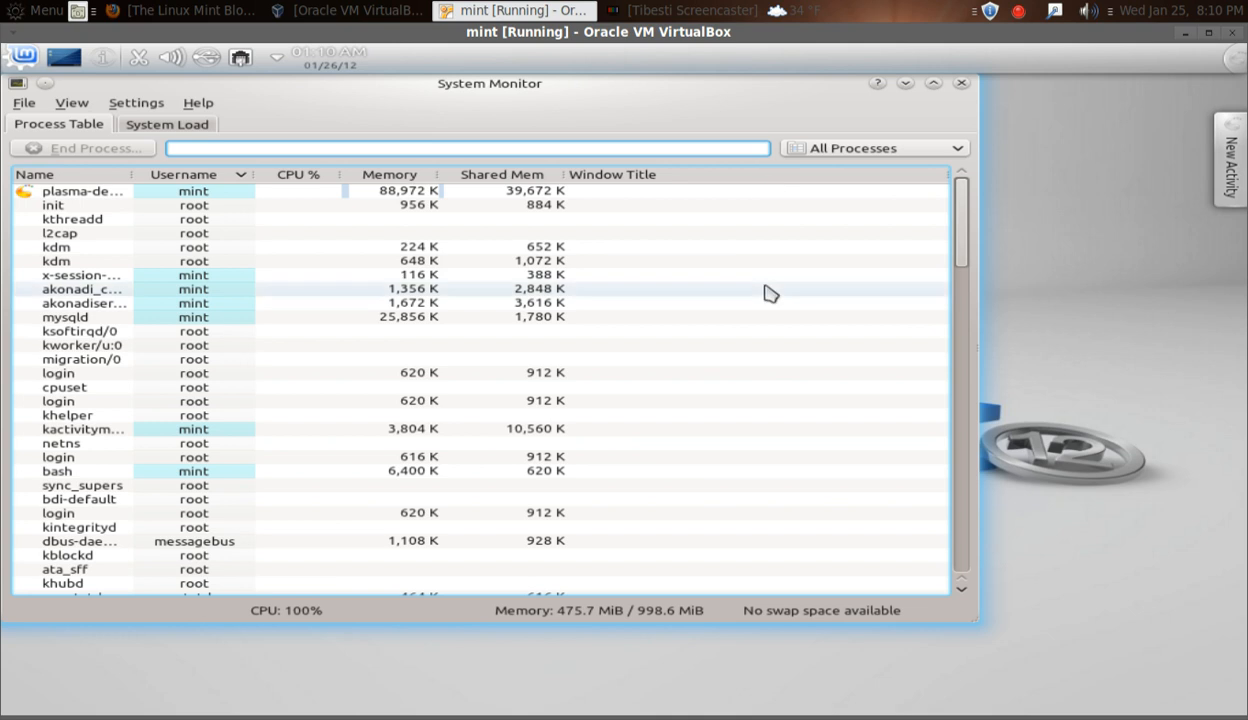
click(298, 174)
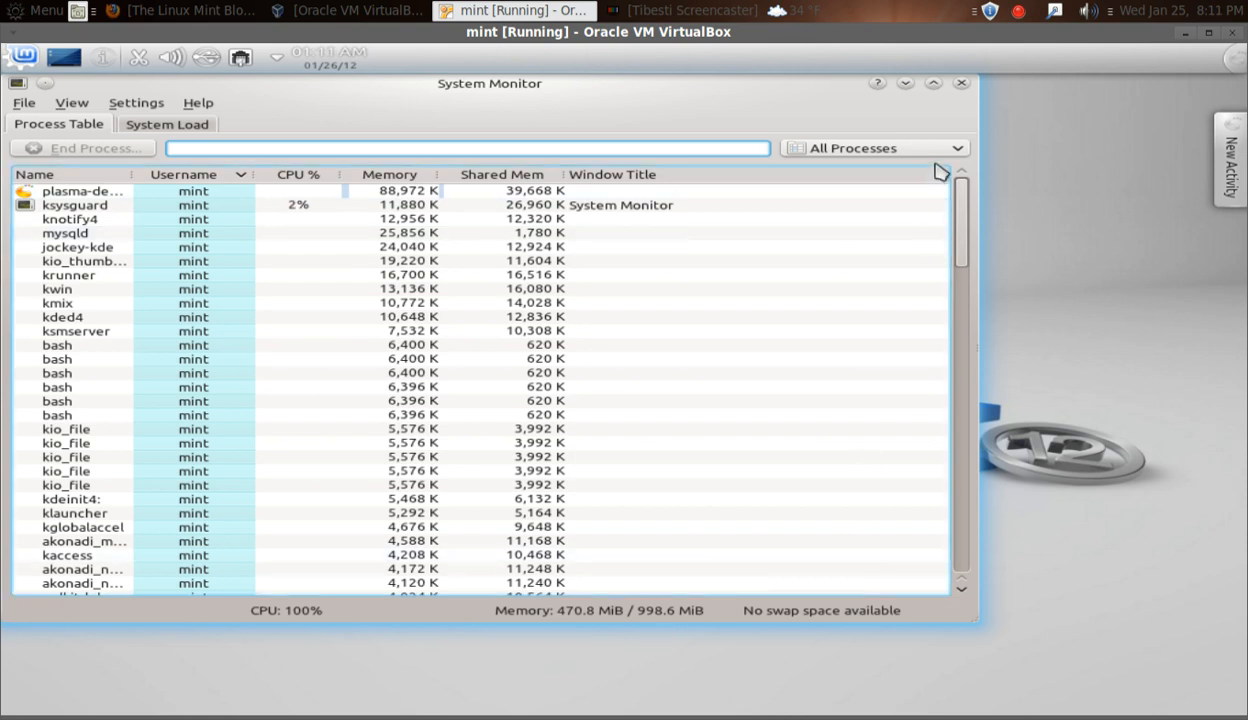
Close the KDE System Monitor window.
click(960, 83)
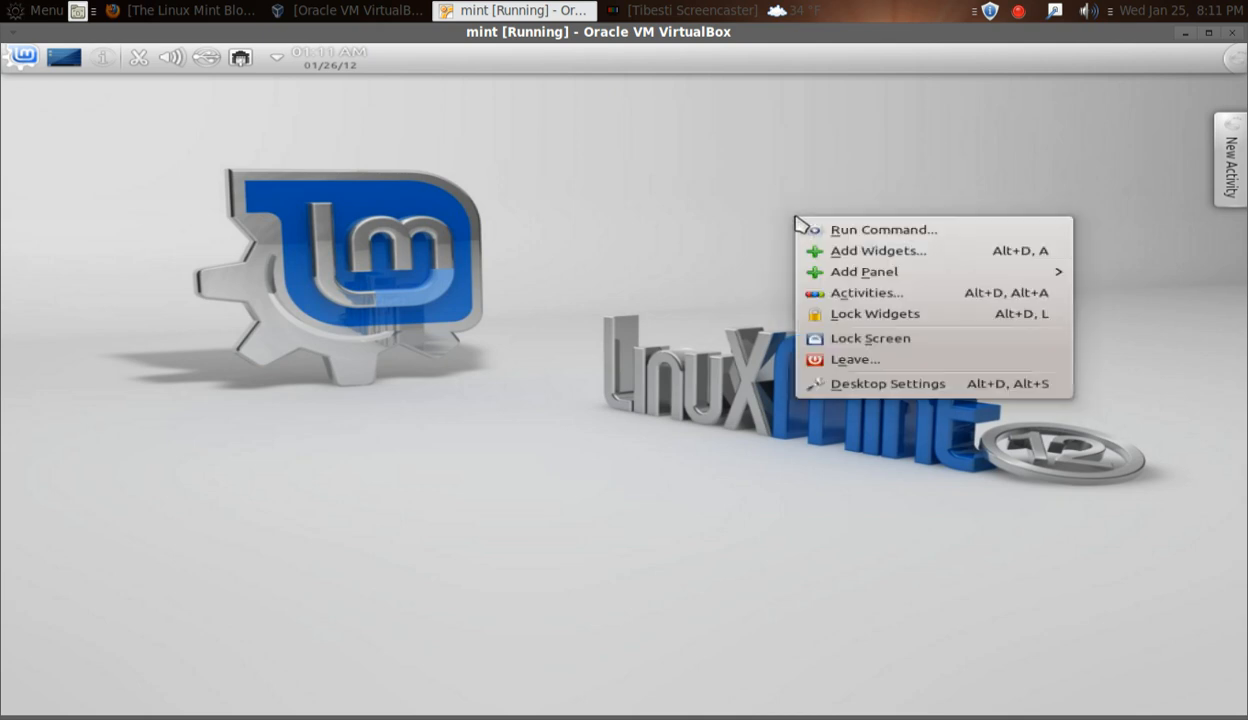
mouse_move(888, 308)
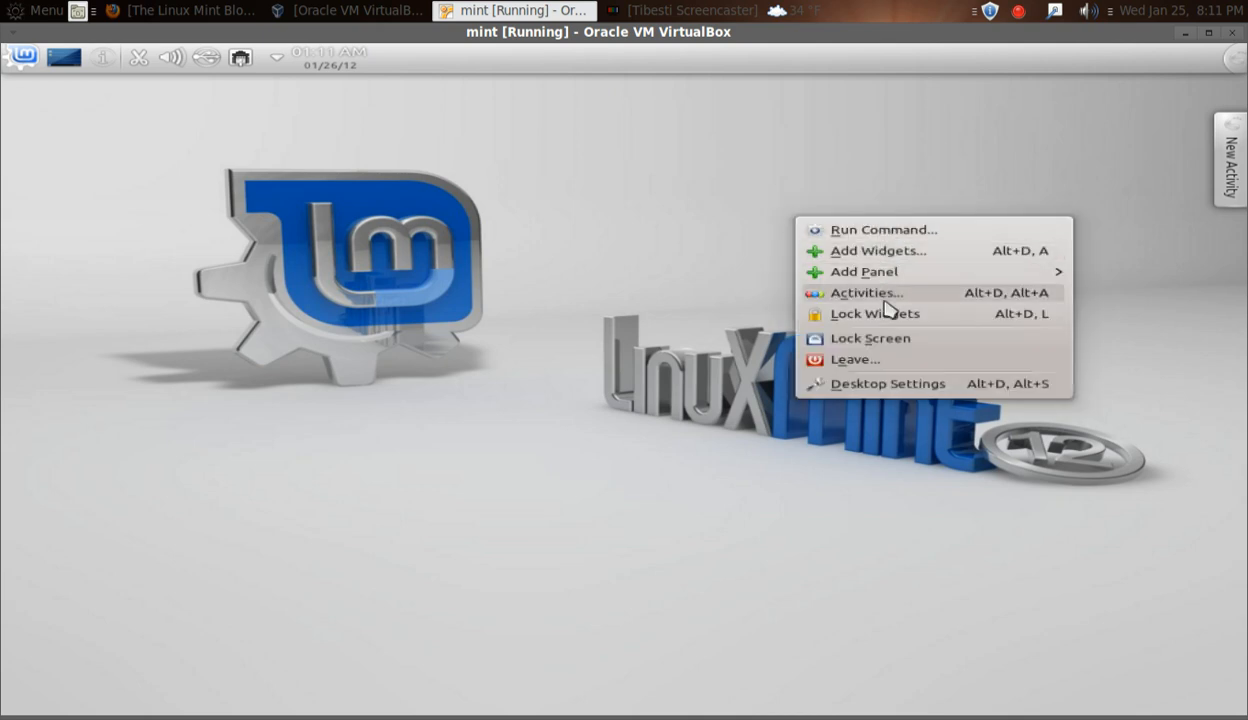
mouse_move(891, 368)
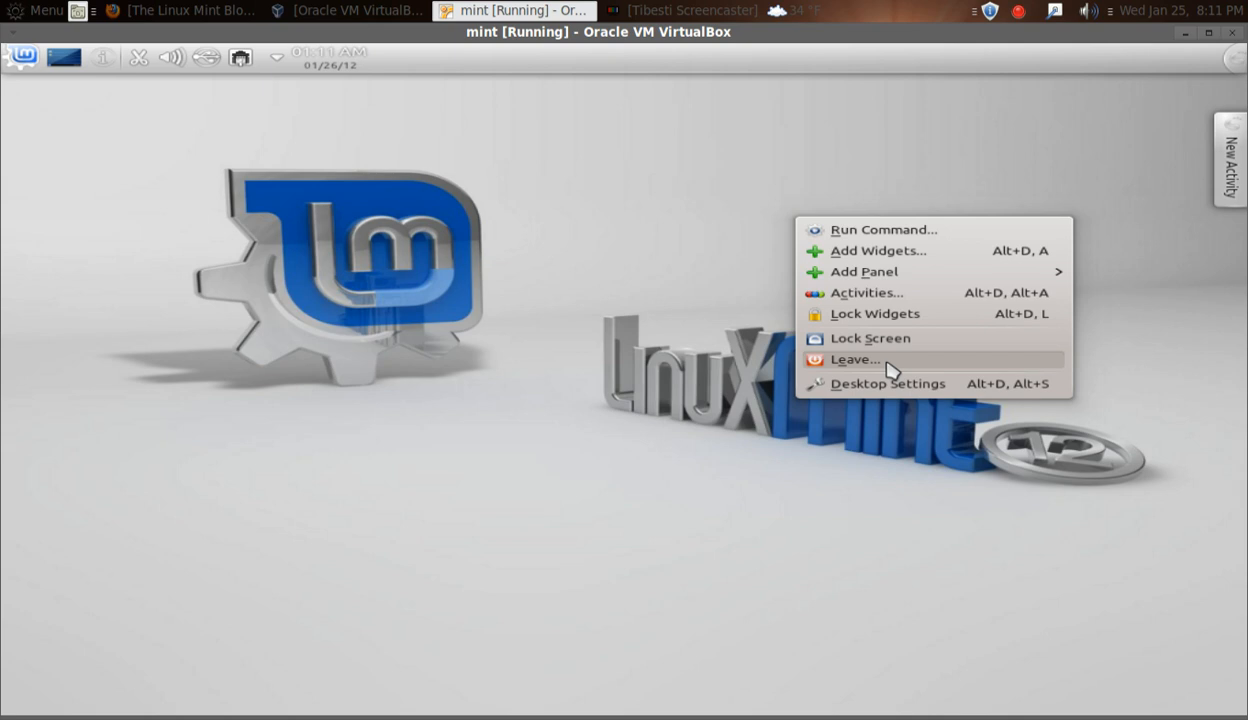
mouse_move(888, 277)
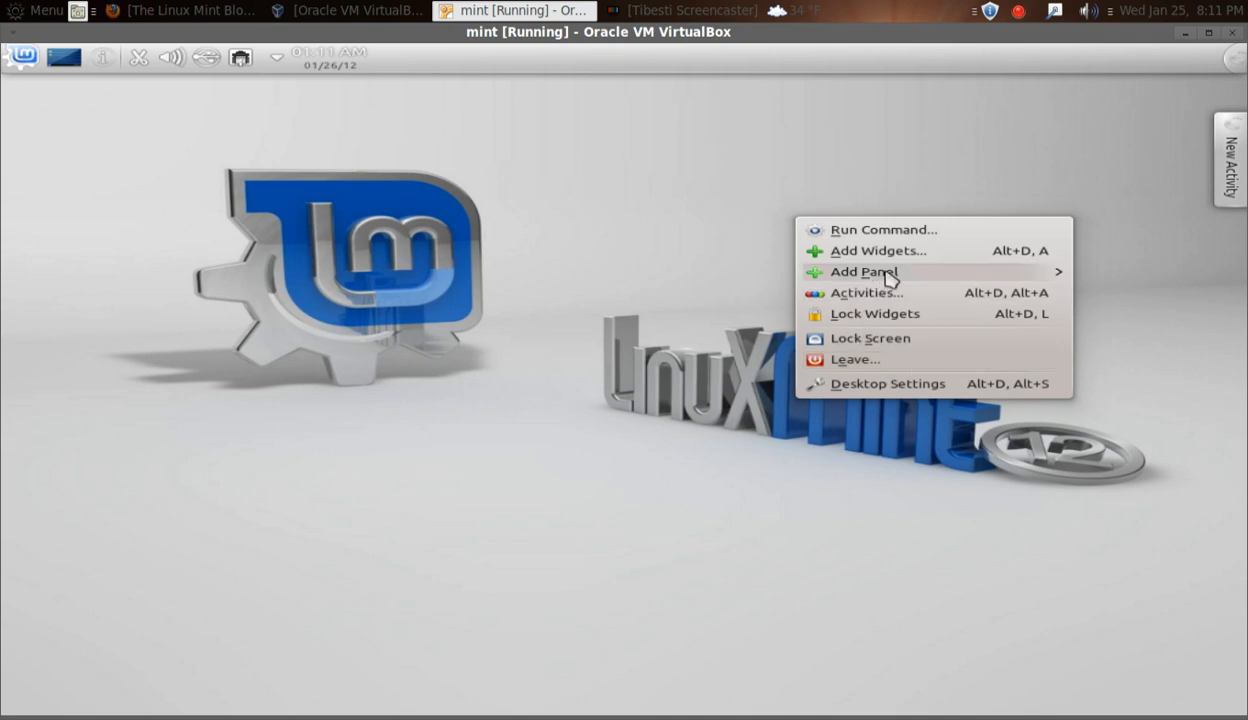
mouse_move(897, 320)
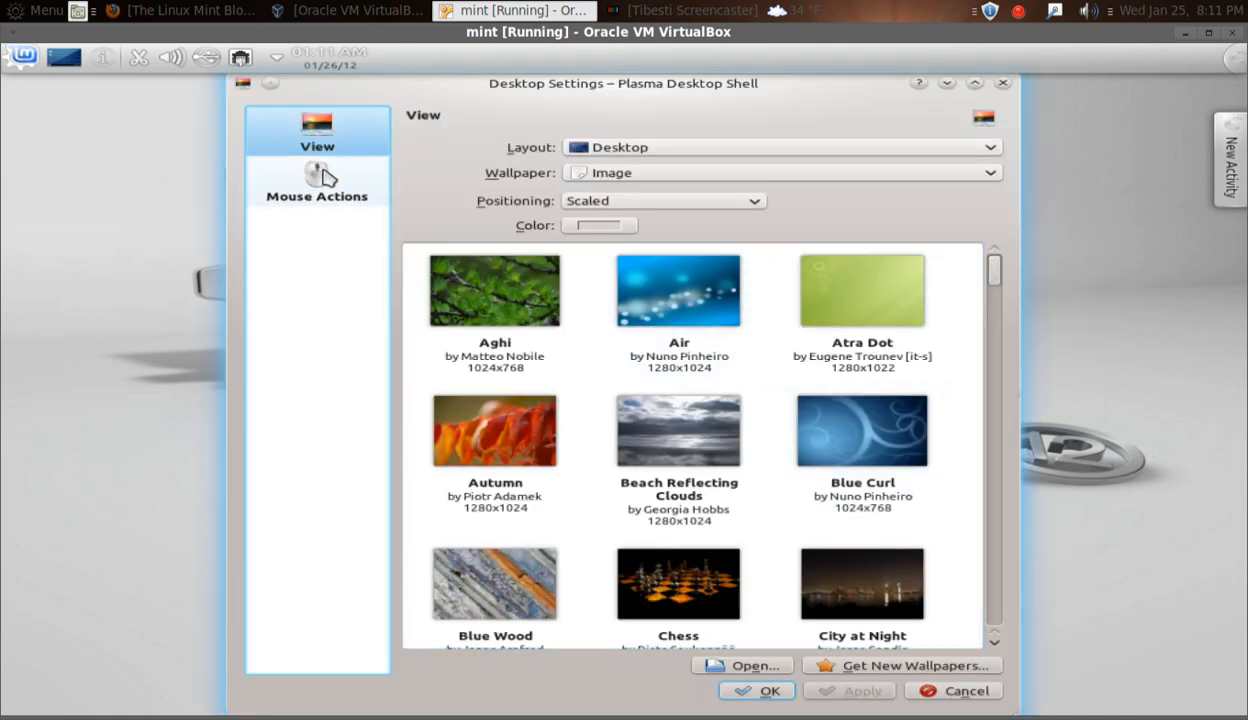
Browse the wallpaper choices in Desktop Settings, then cancel without applying changes.
click(861, 290)
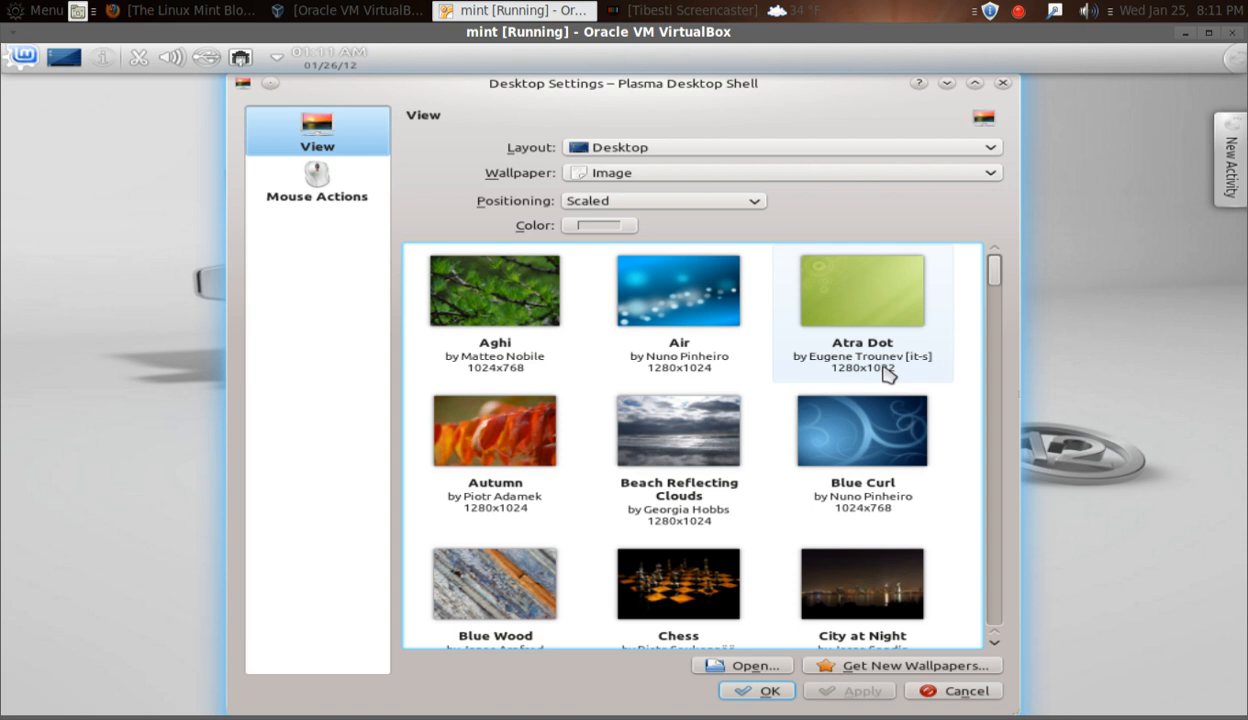
mouse_move(951, 373)
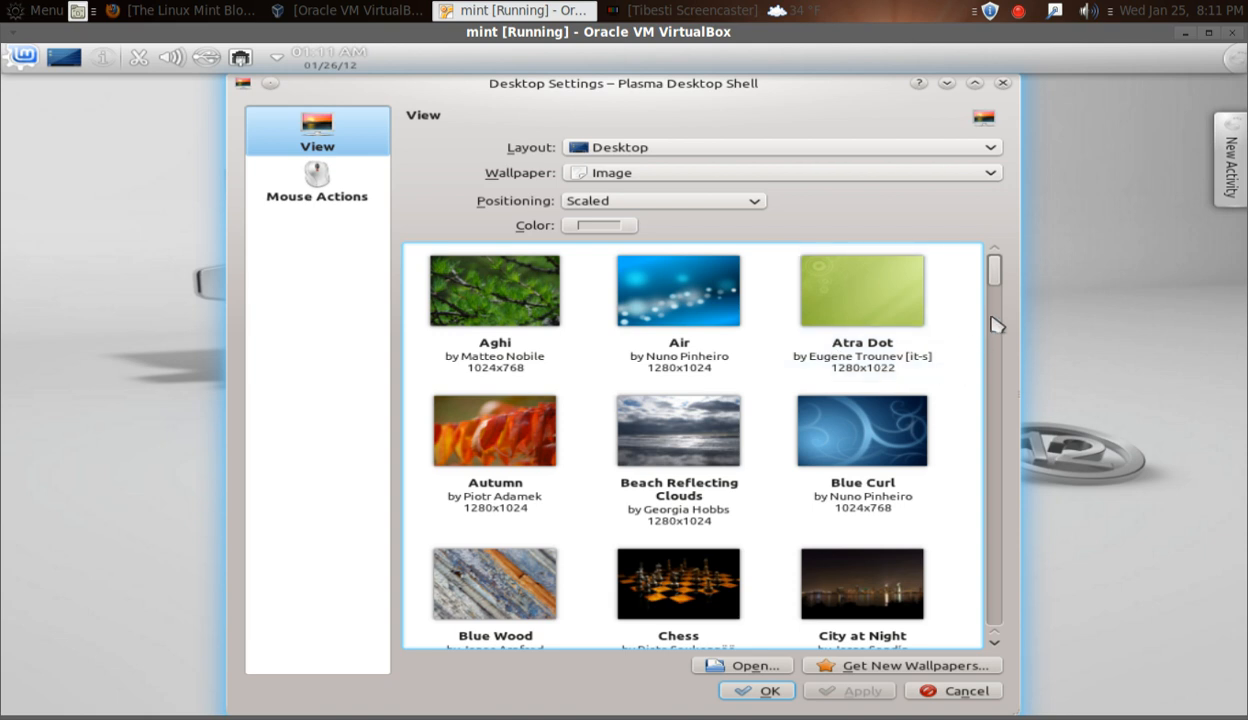
scroll(down, 3)
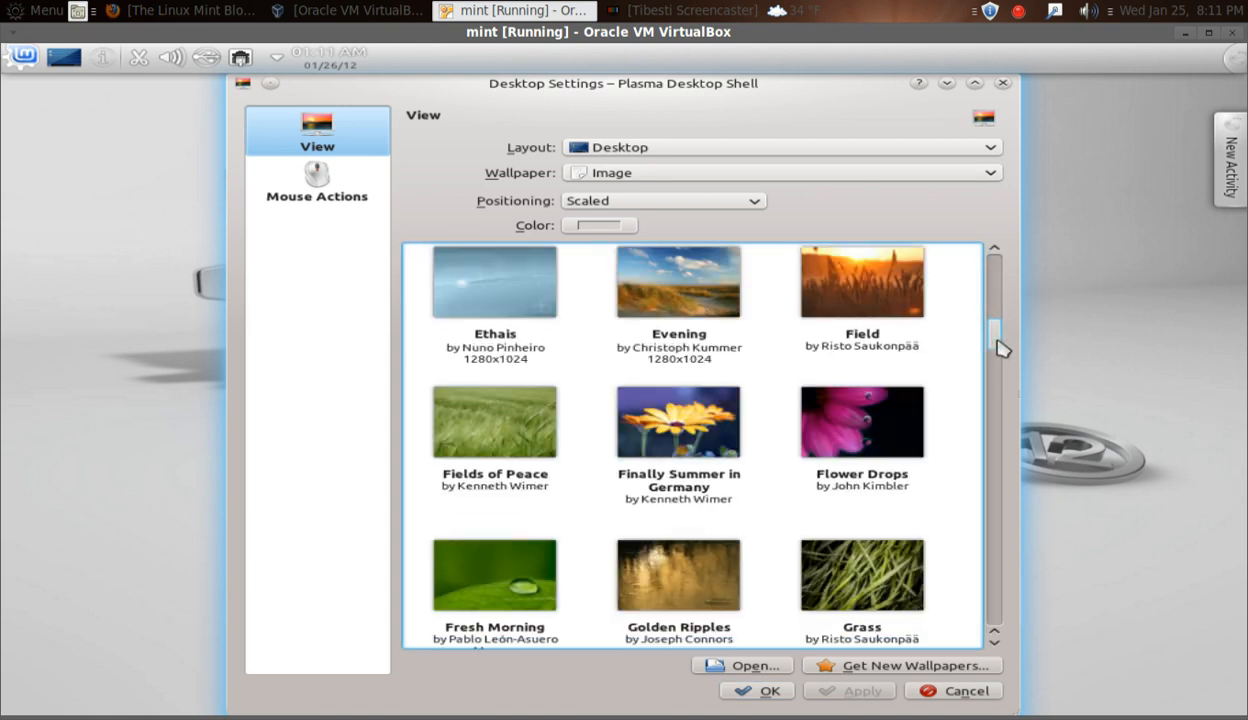
click(861, 574)
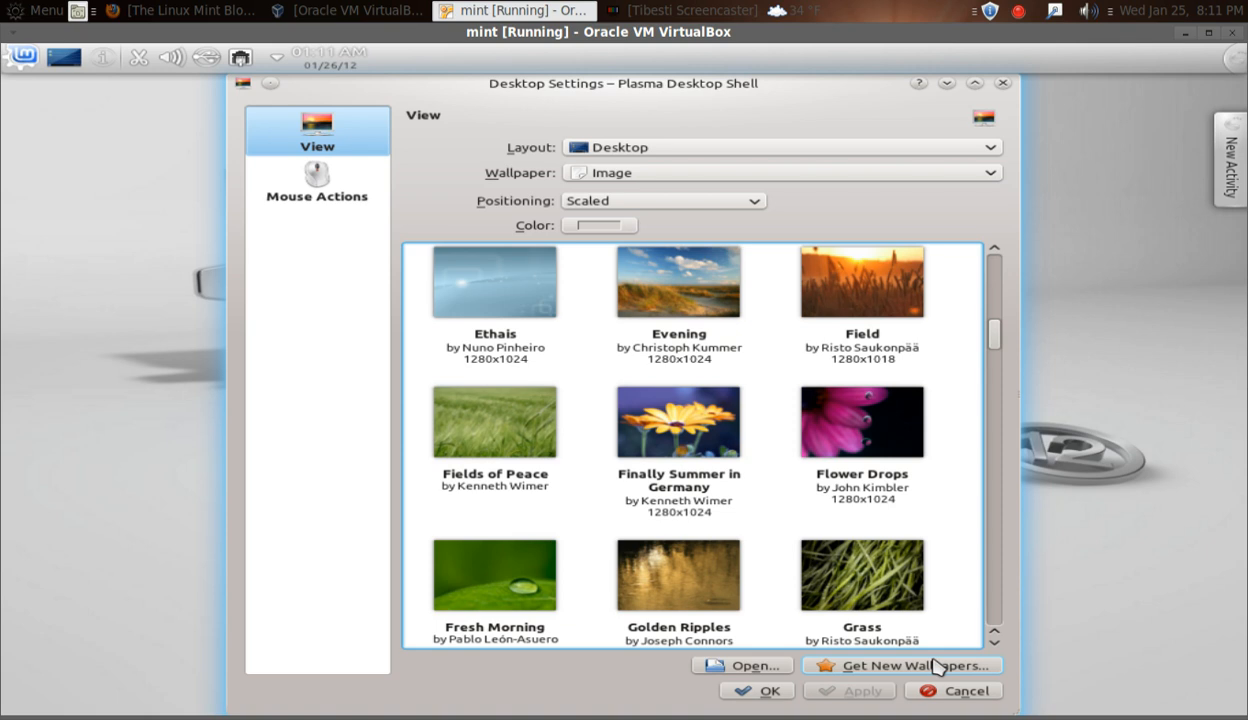
mouse_move(956, 691)
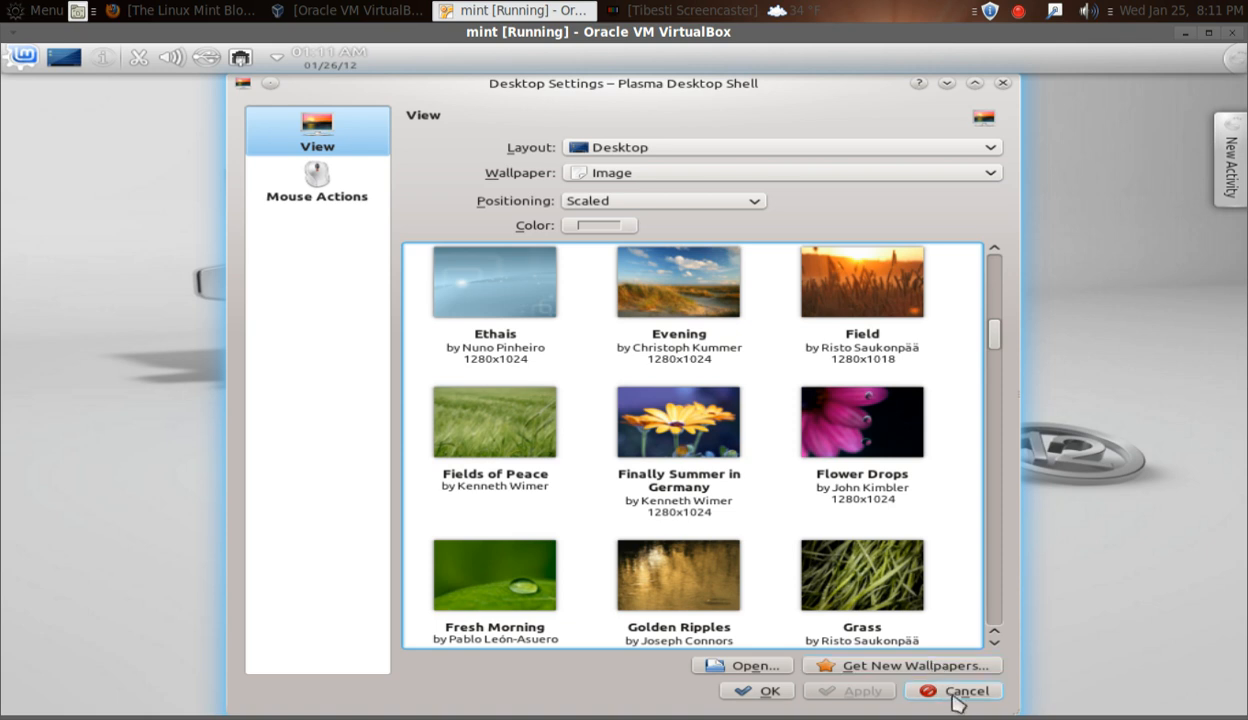
click(965, 691)
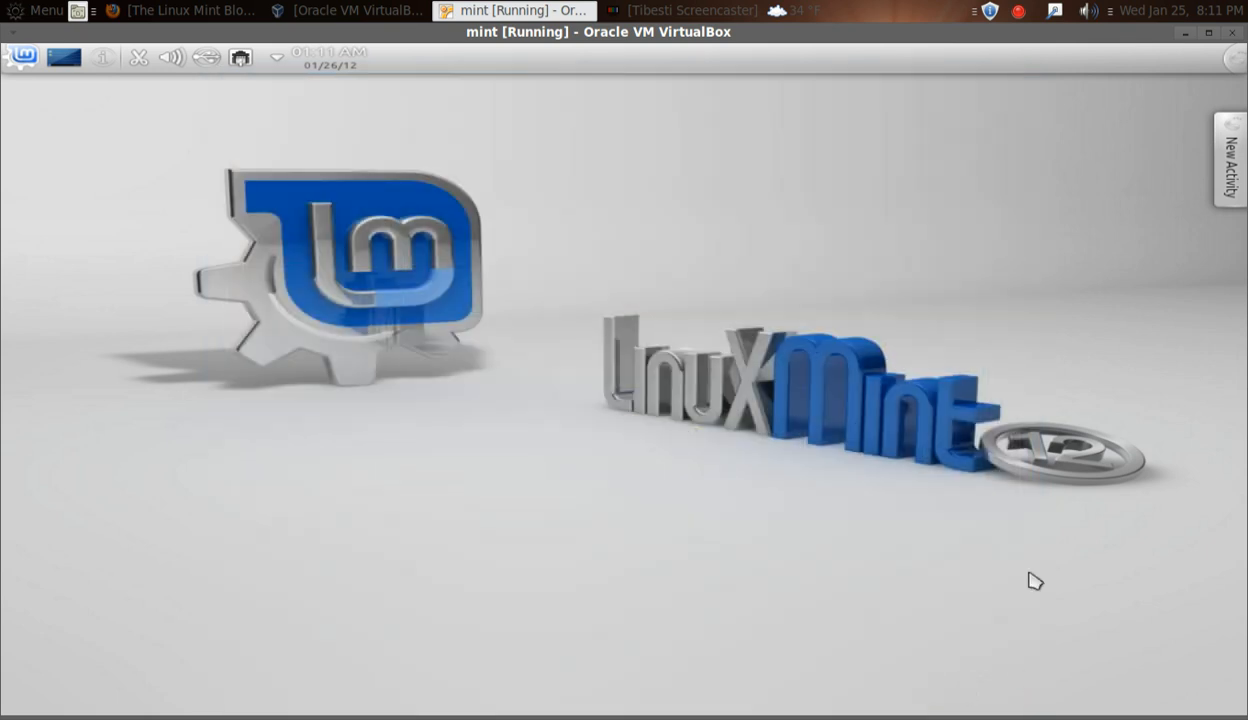
mouse_move(908, 62)
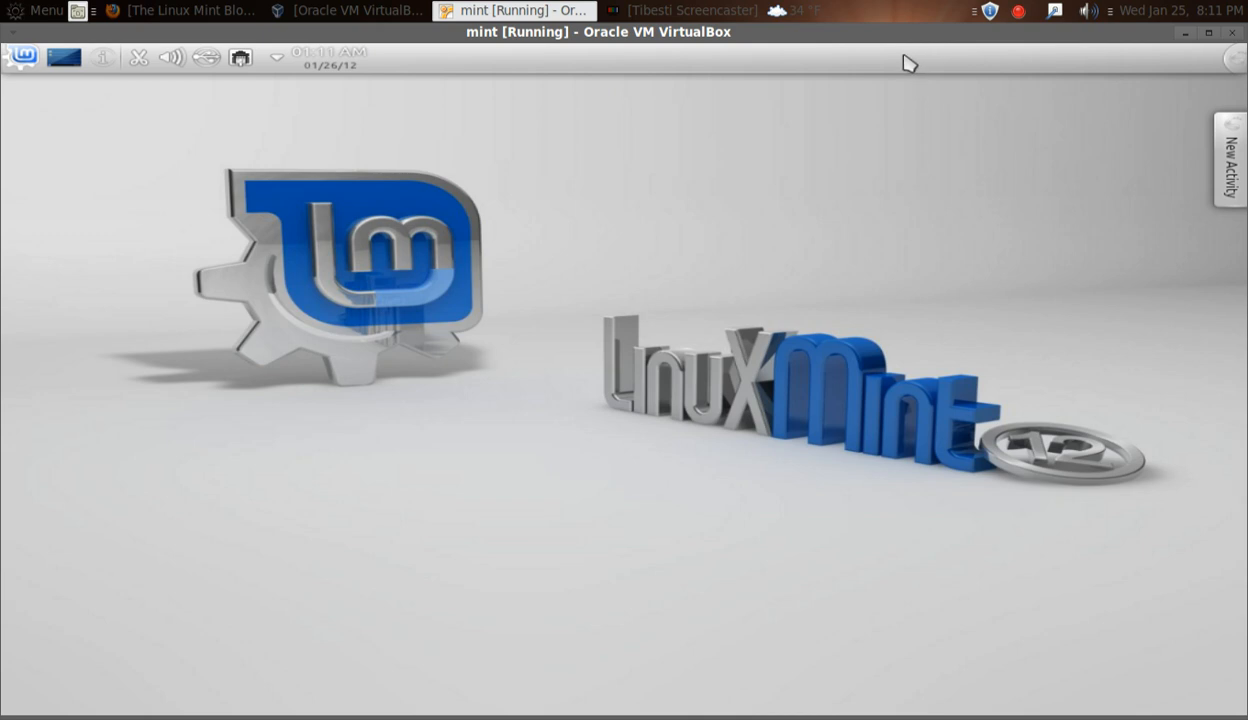
Add a CPU Monitor widget to the desktop from the Add Widgets browser.
right_click(908, 63)
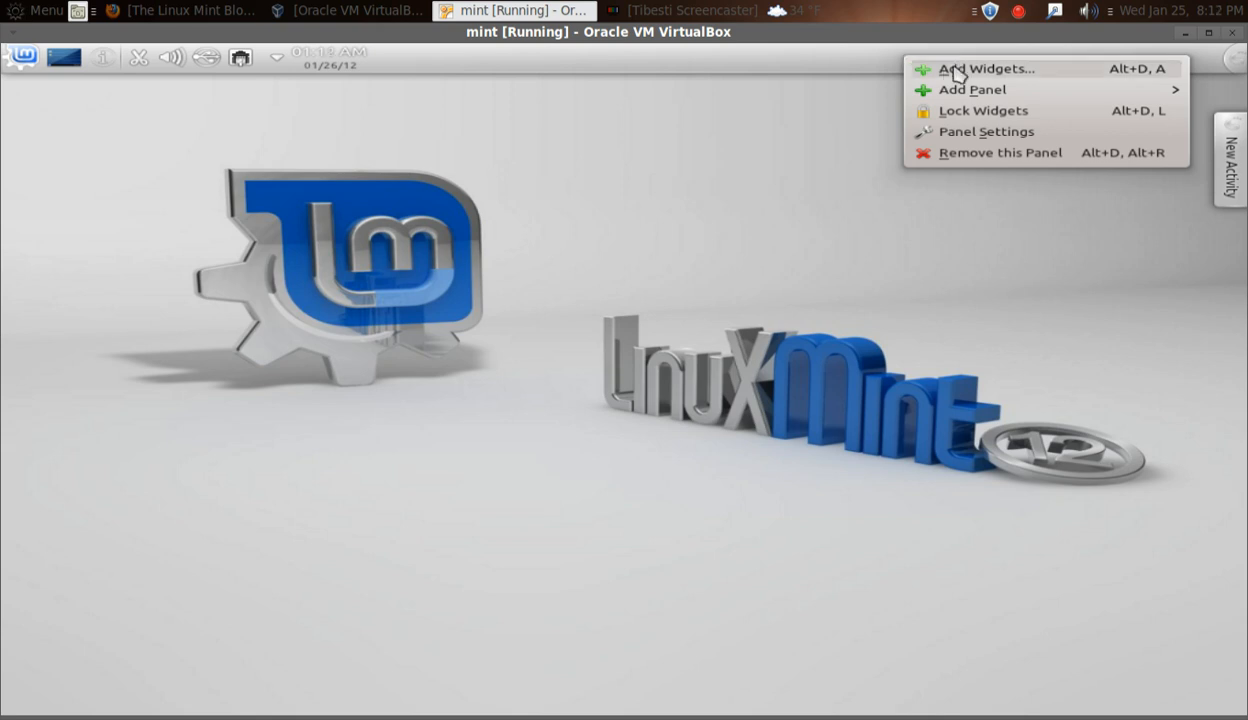
click(986, 68)
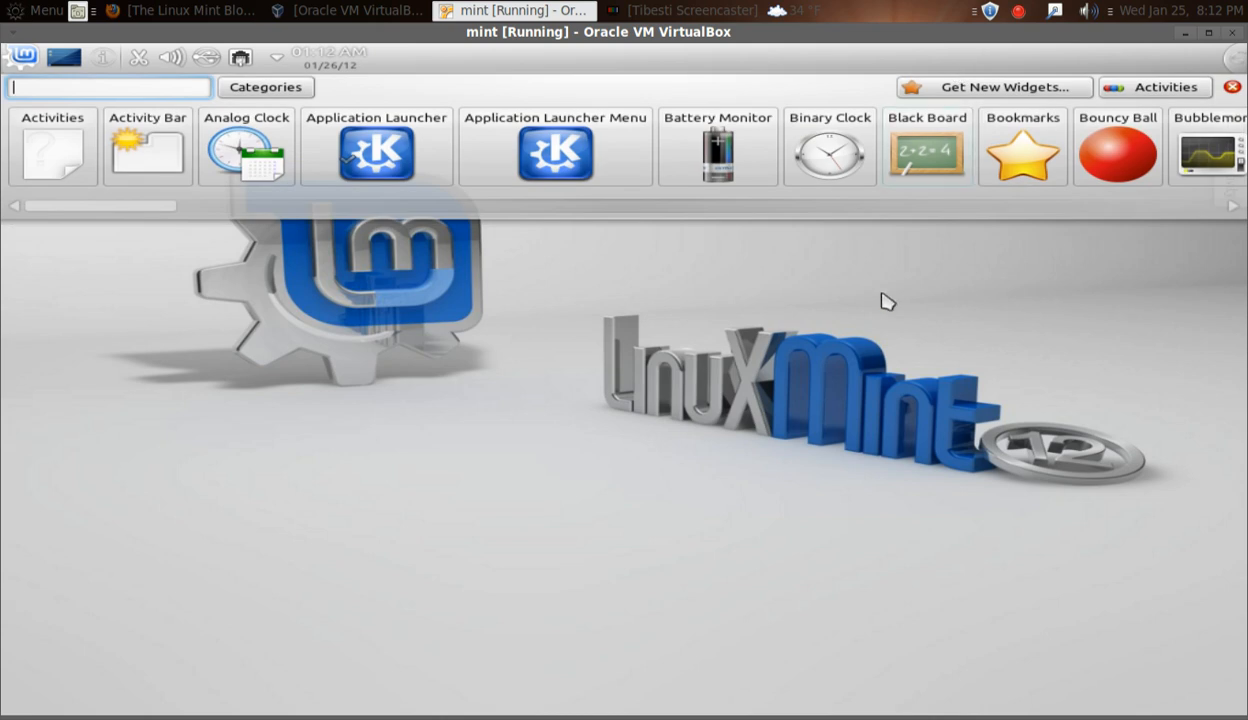
mouse_move(624, 206)
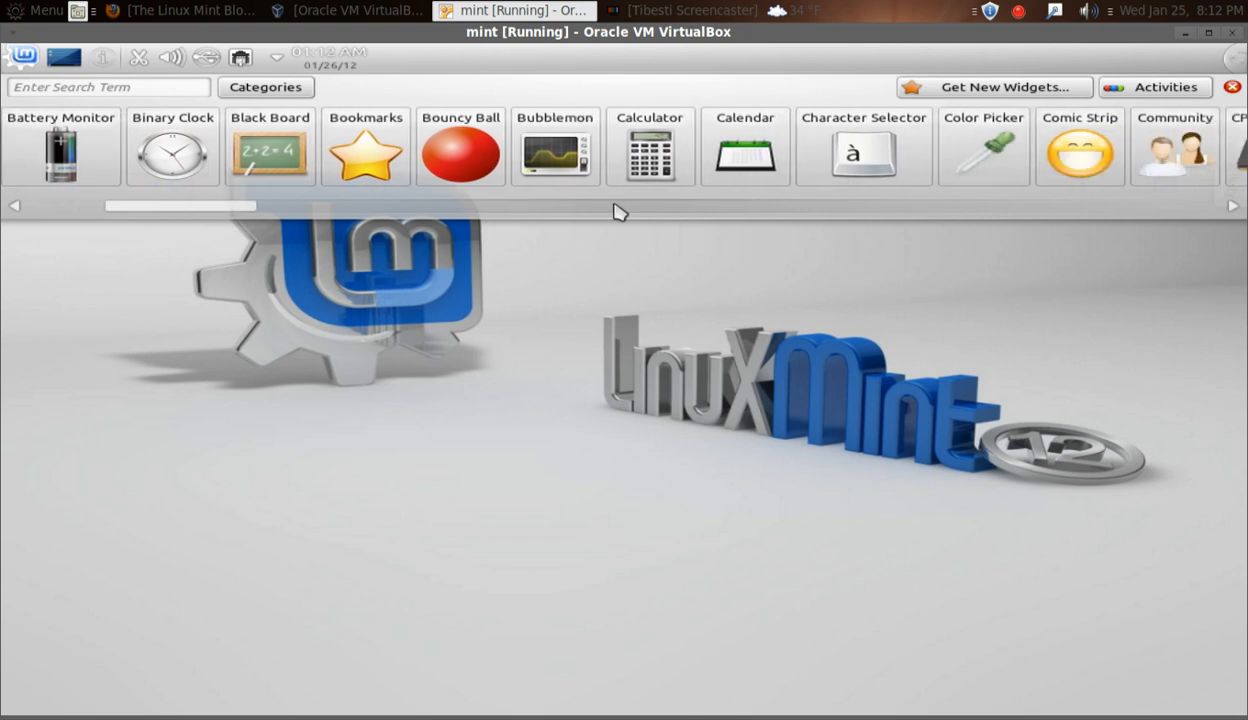
scroll(right, 3)
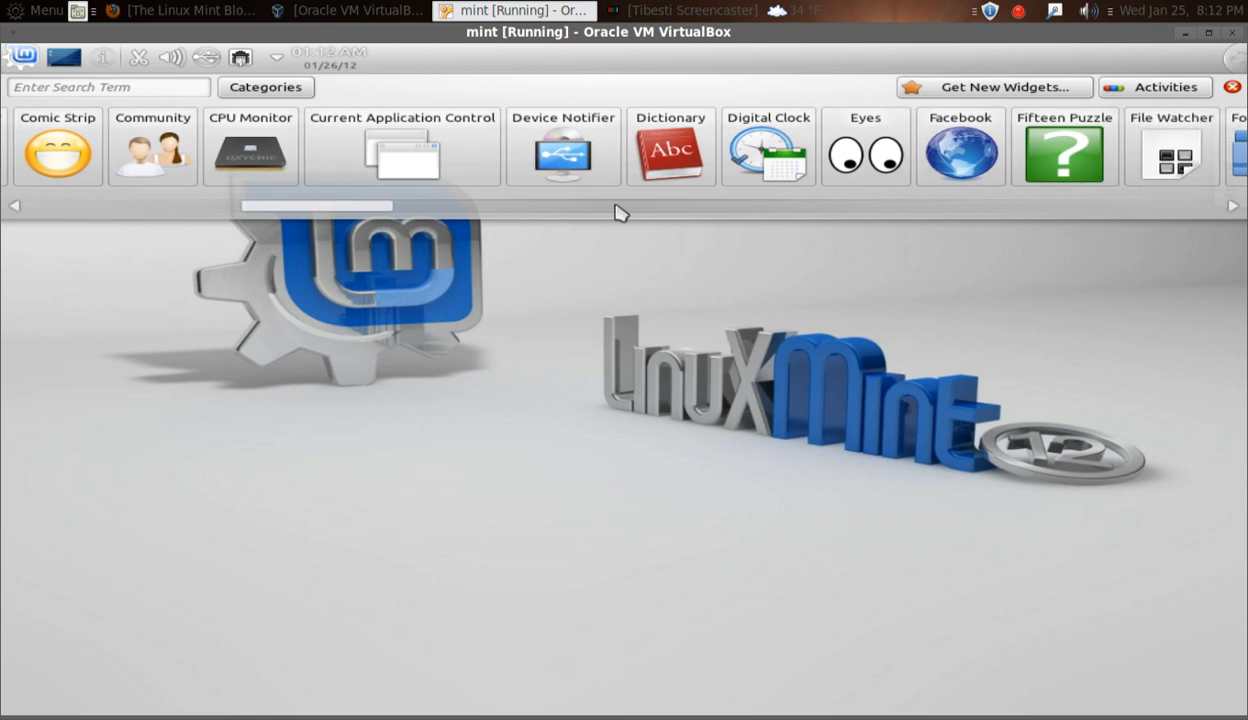
scroll(right, 3)
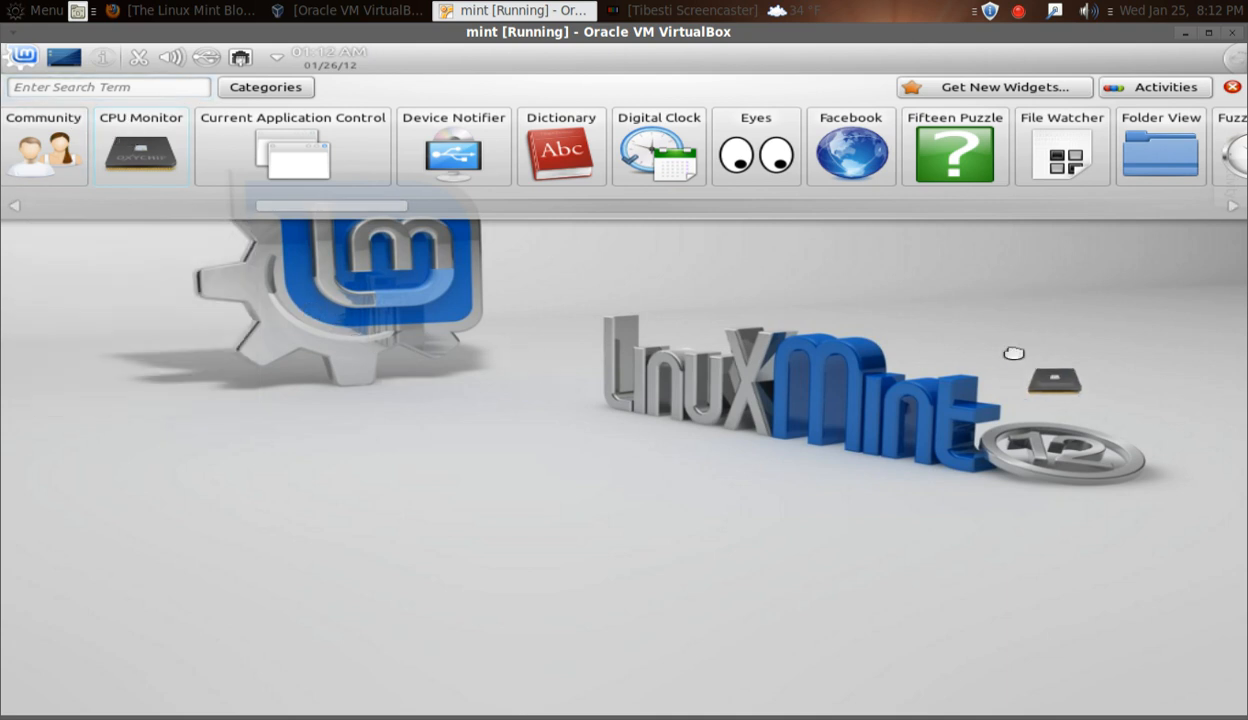
click(141, 147)
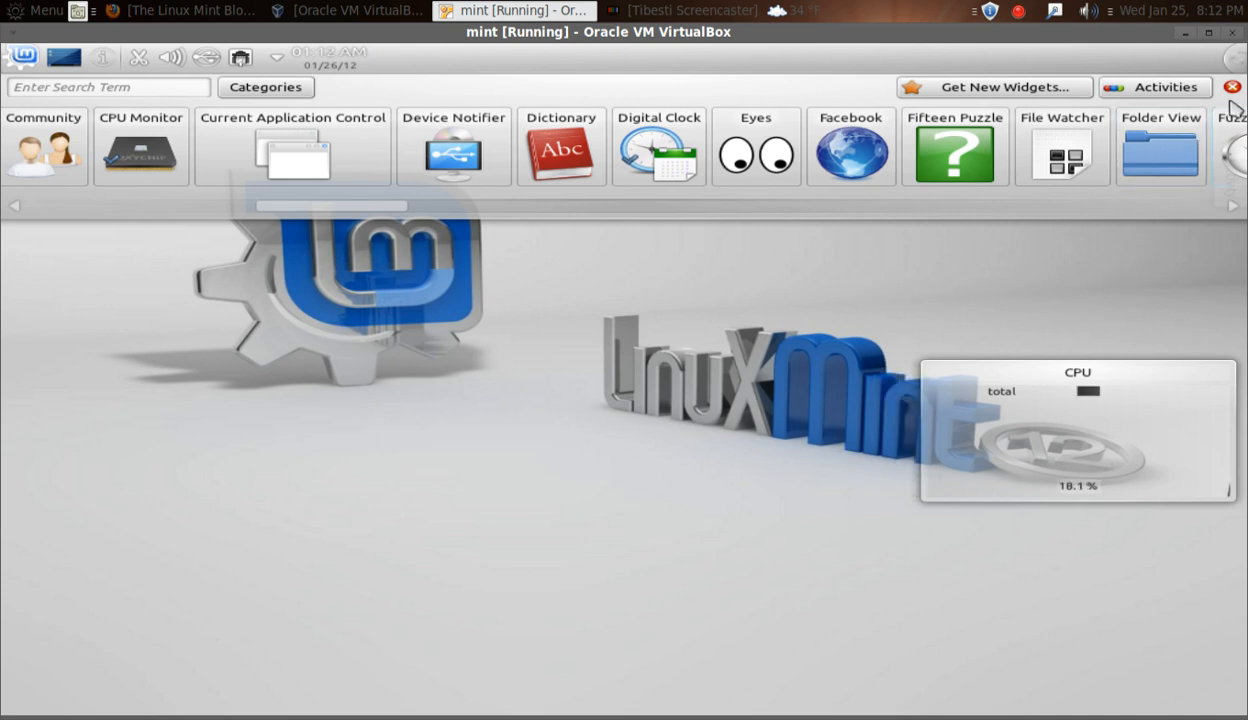
click(1232, 86)
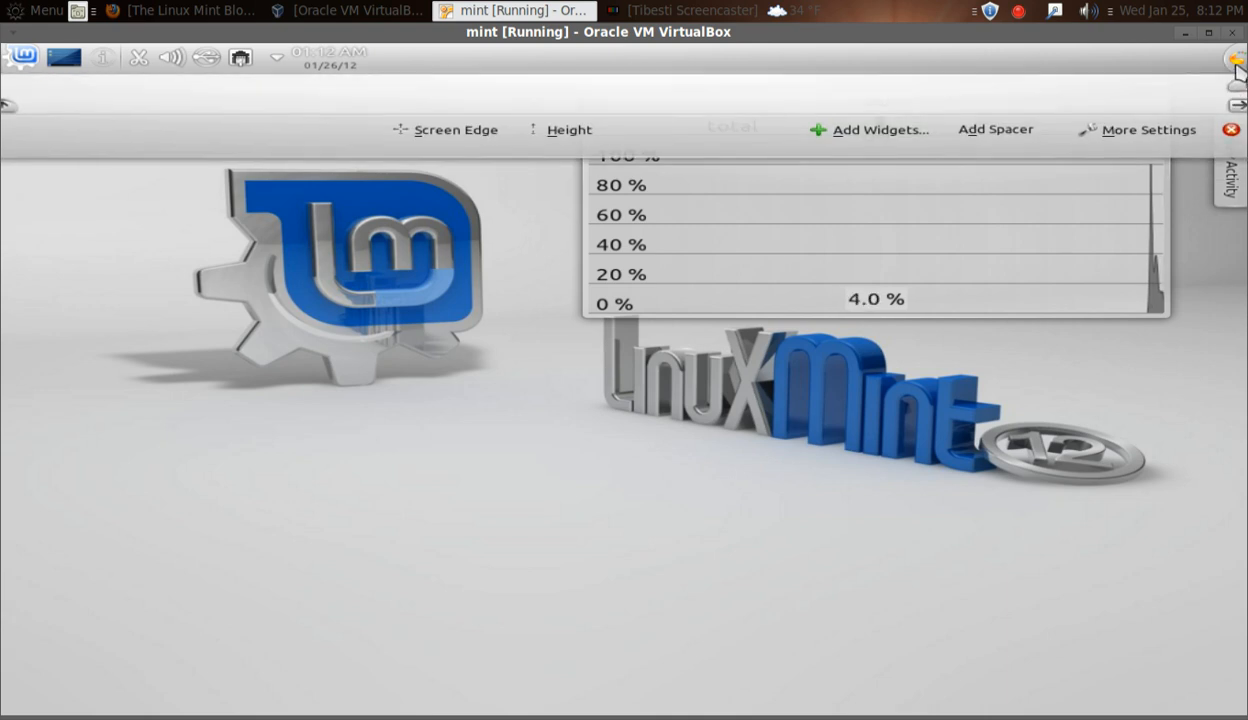
View the panel's alignment and visibility options, then close them and the panel toolbox.
click(1138, 129)
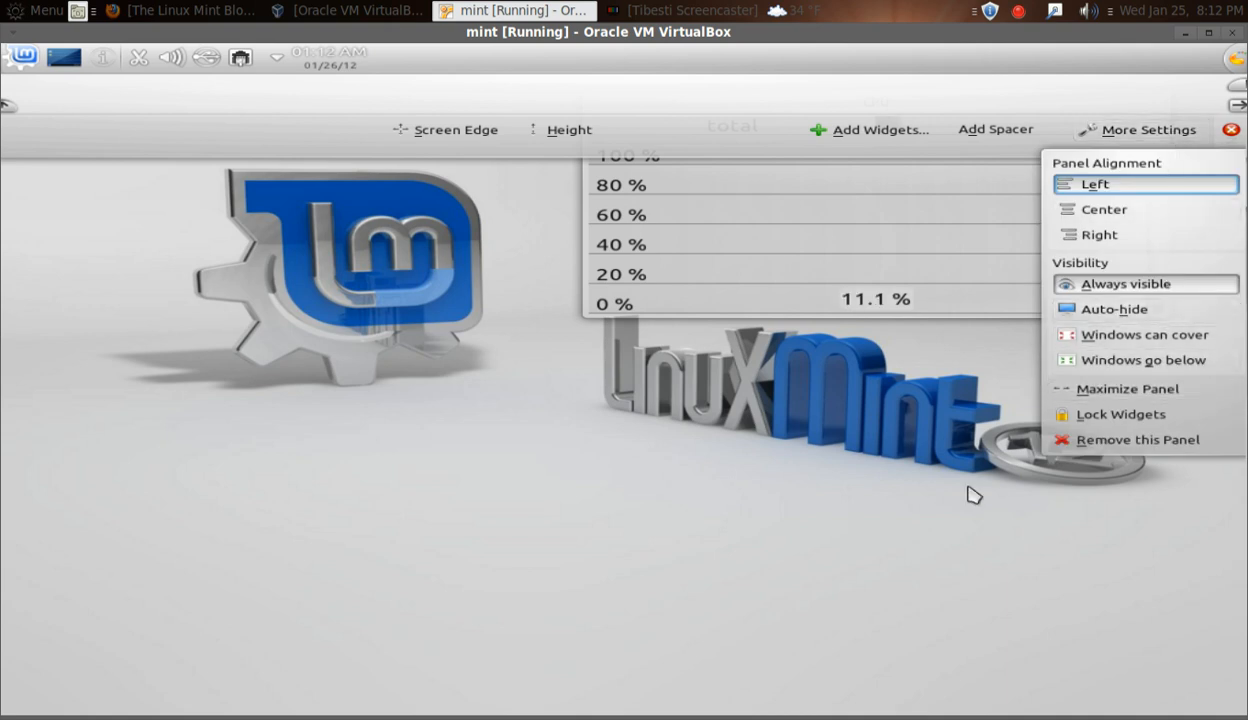
click(1231, 129)
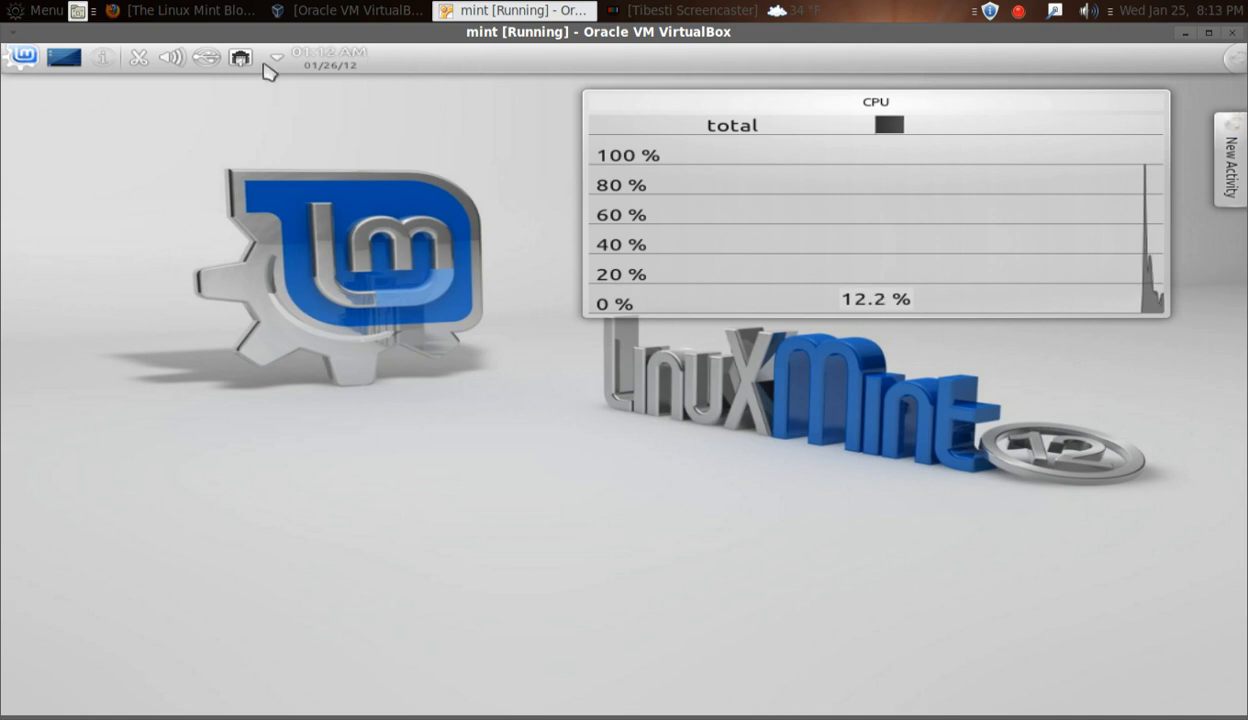
click(329, 57)
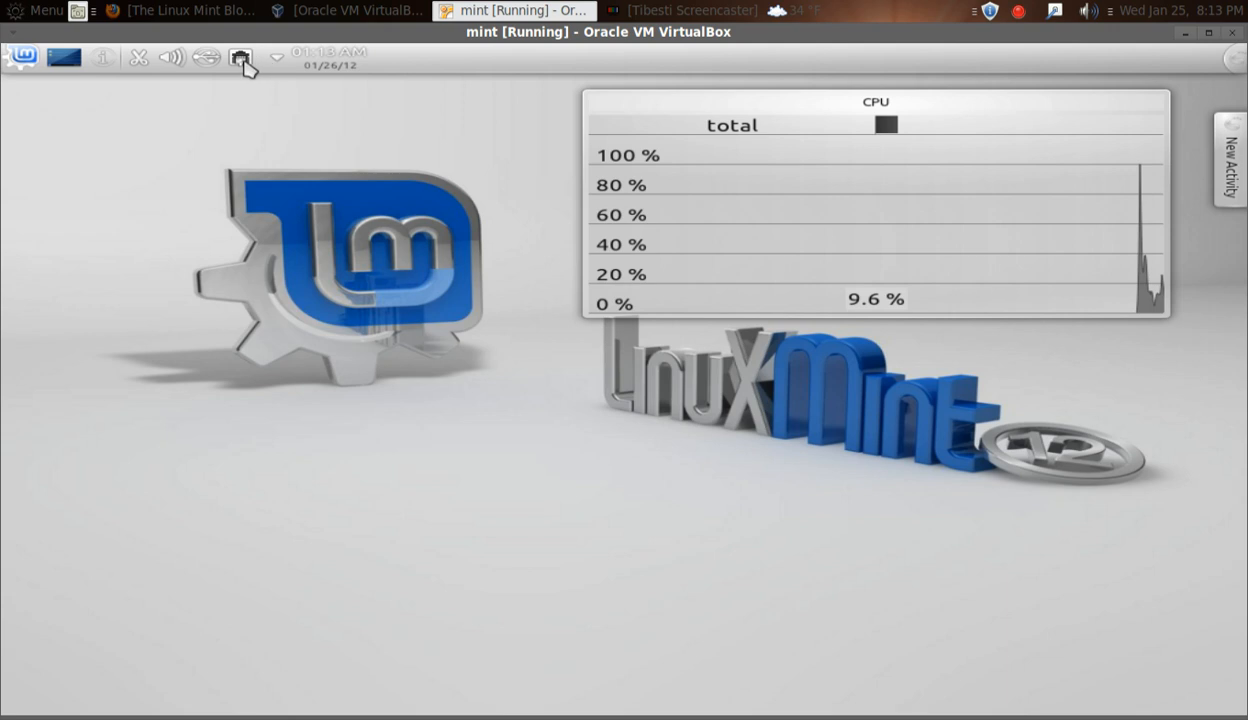
click(241, 57)
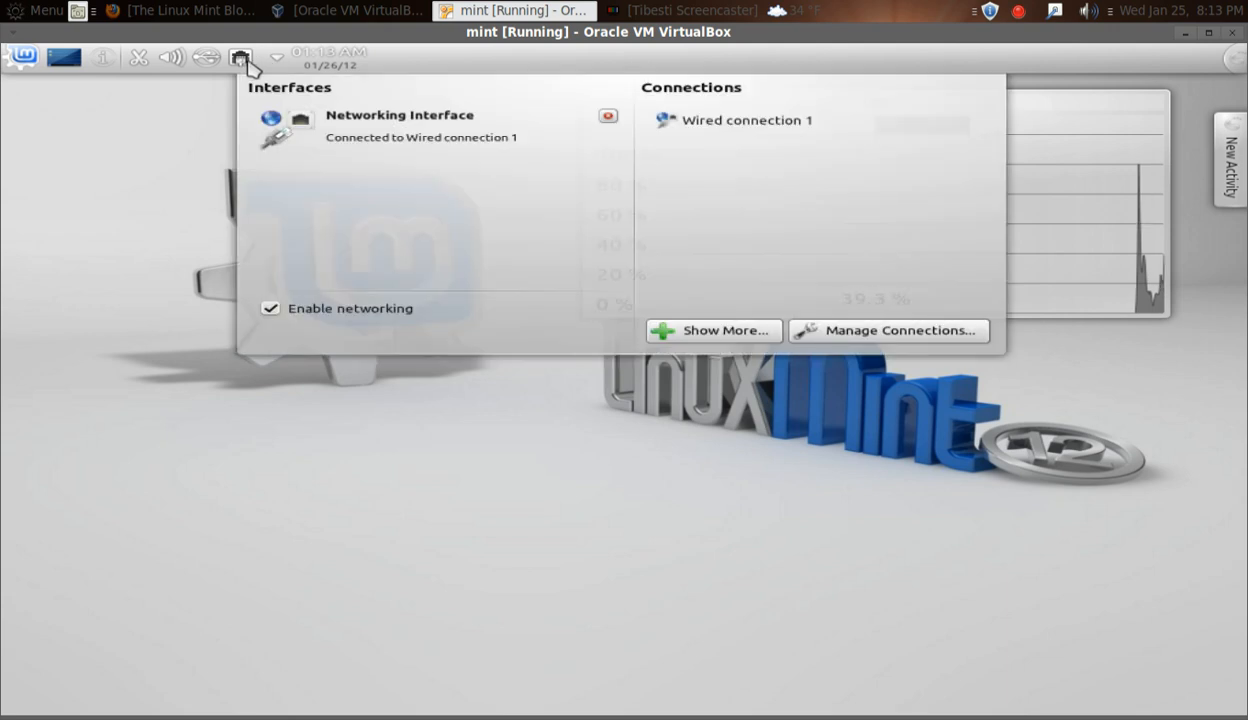
click(207, 57)
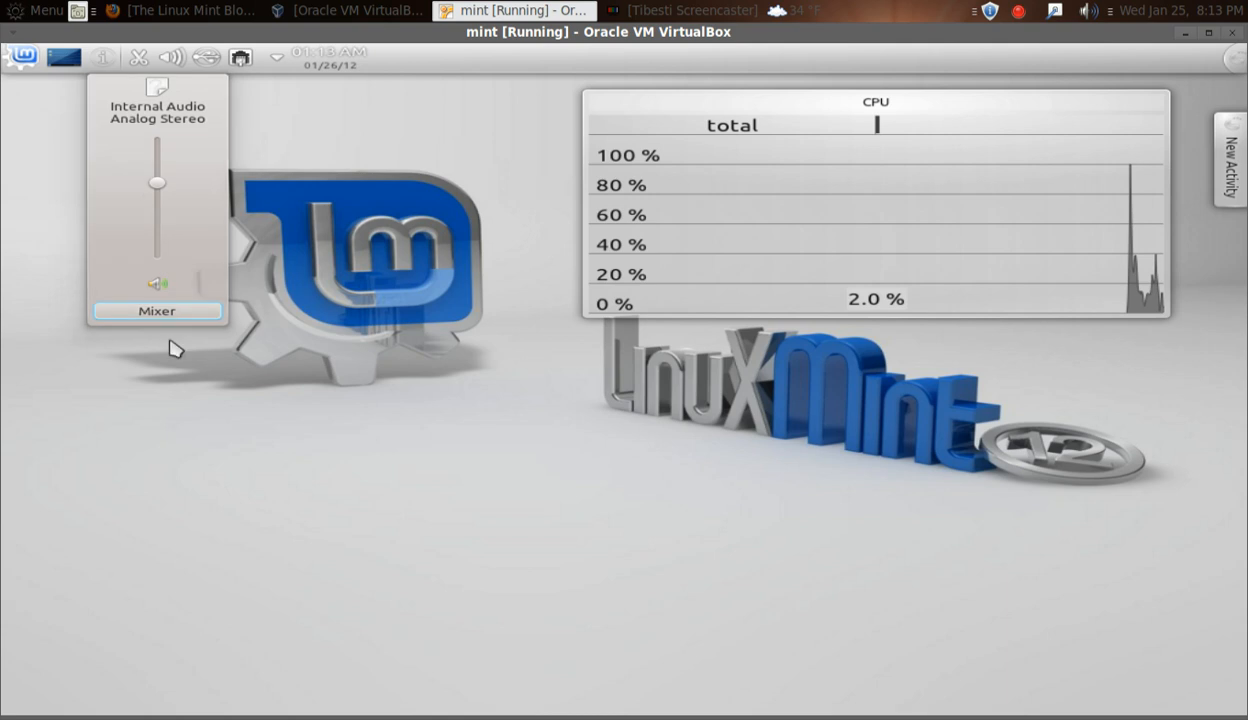
click(157, 311)
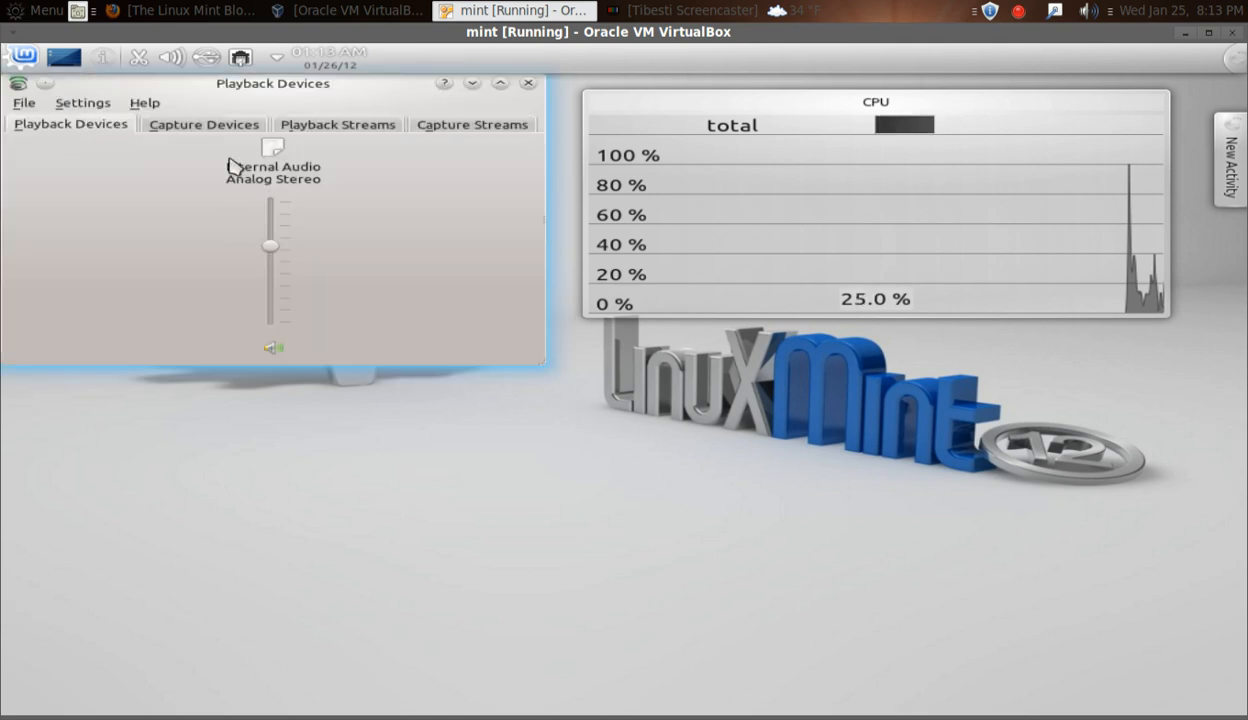
click(203, 123)
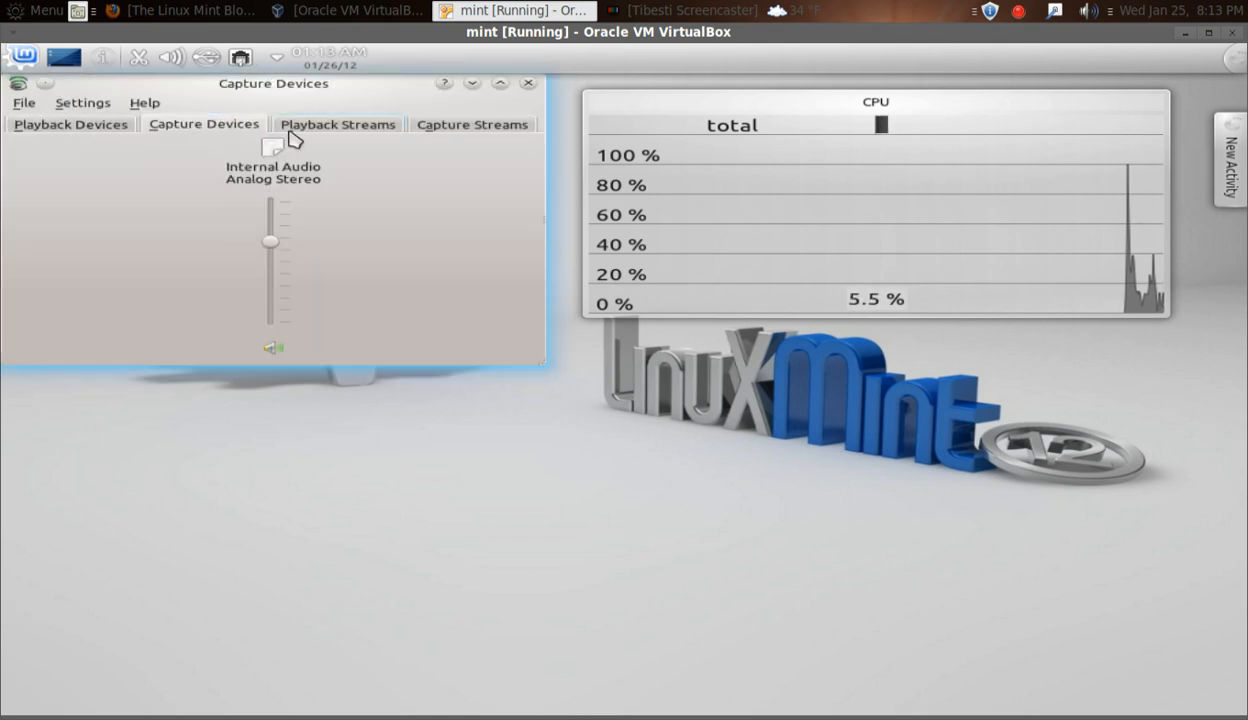
click(337, 123)
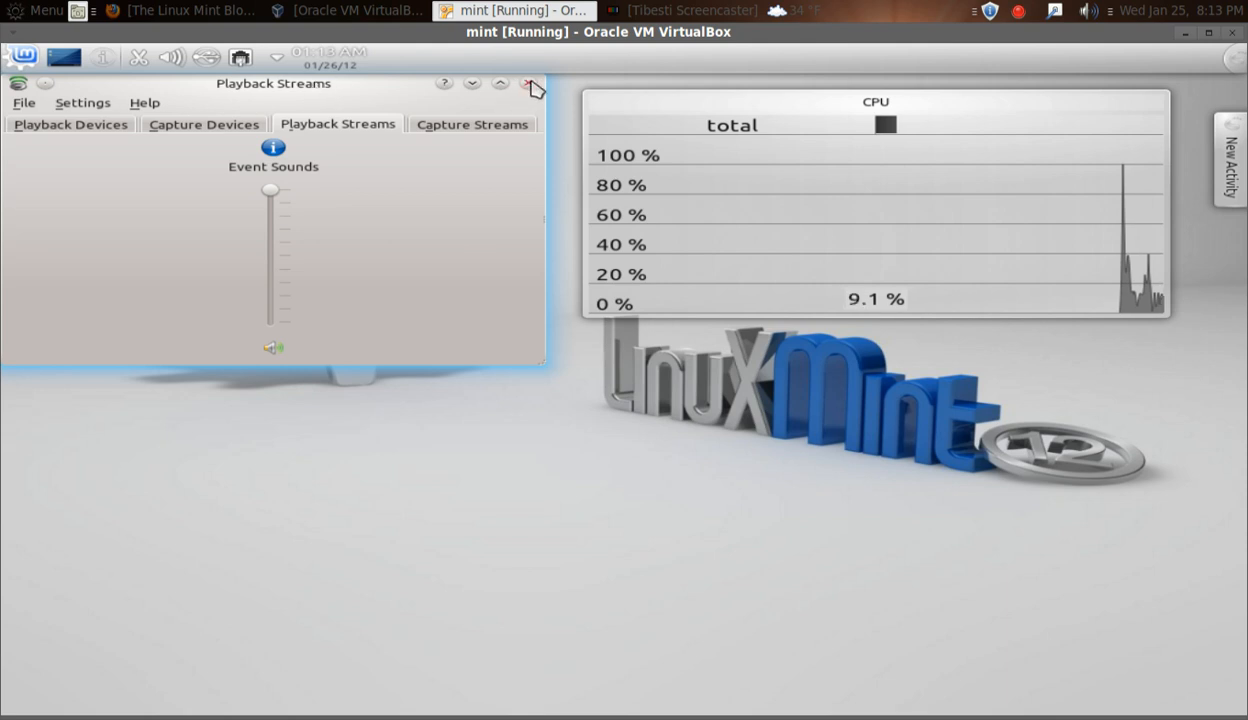
click(529, 85)
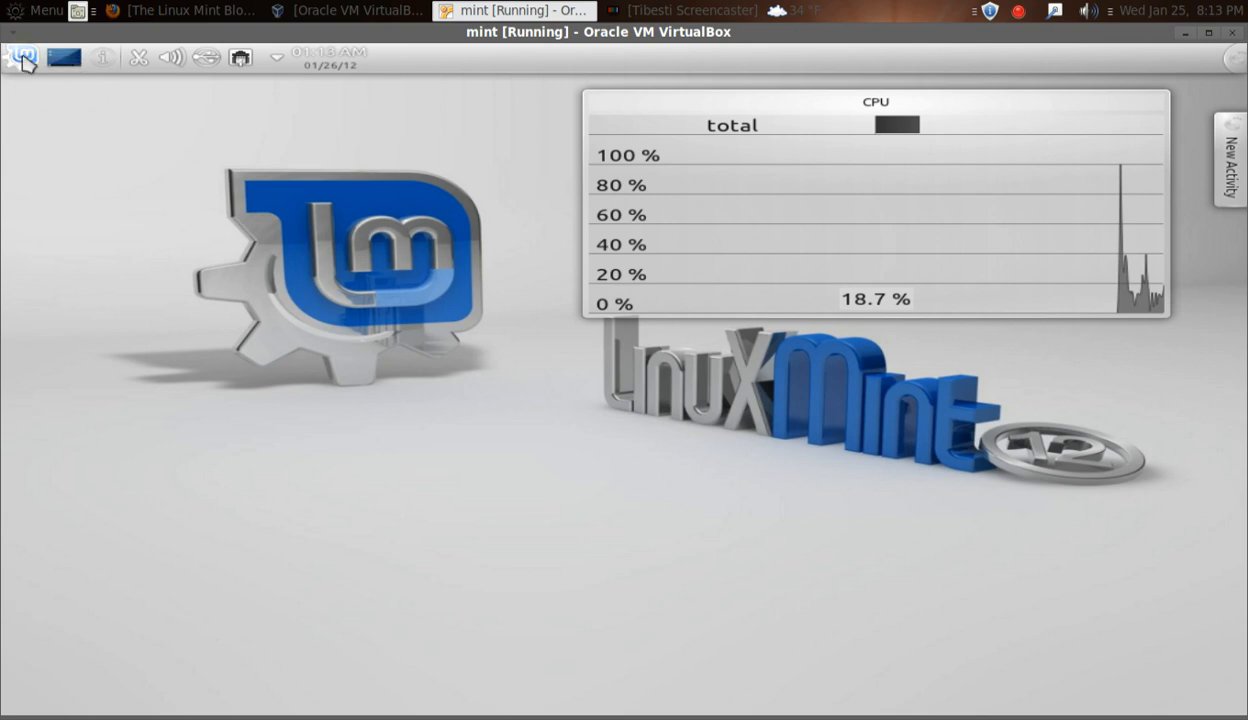
mouse_move(22, 57)
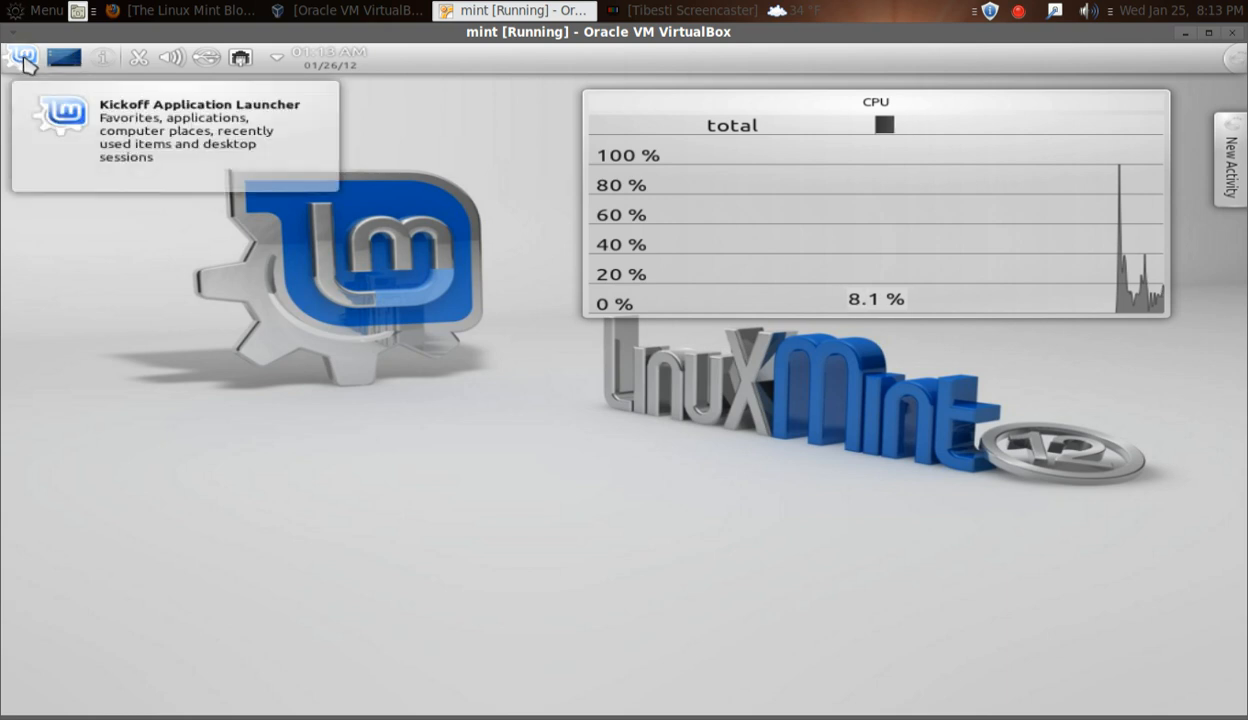
Open Kickoff and tour the Applications, Computer and Leave tabs, ending on Favorites.
click(23, 57)
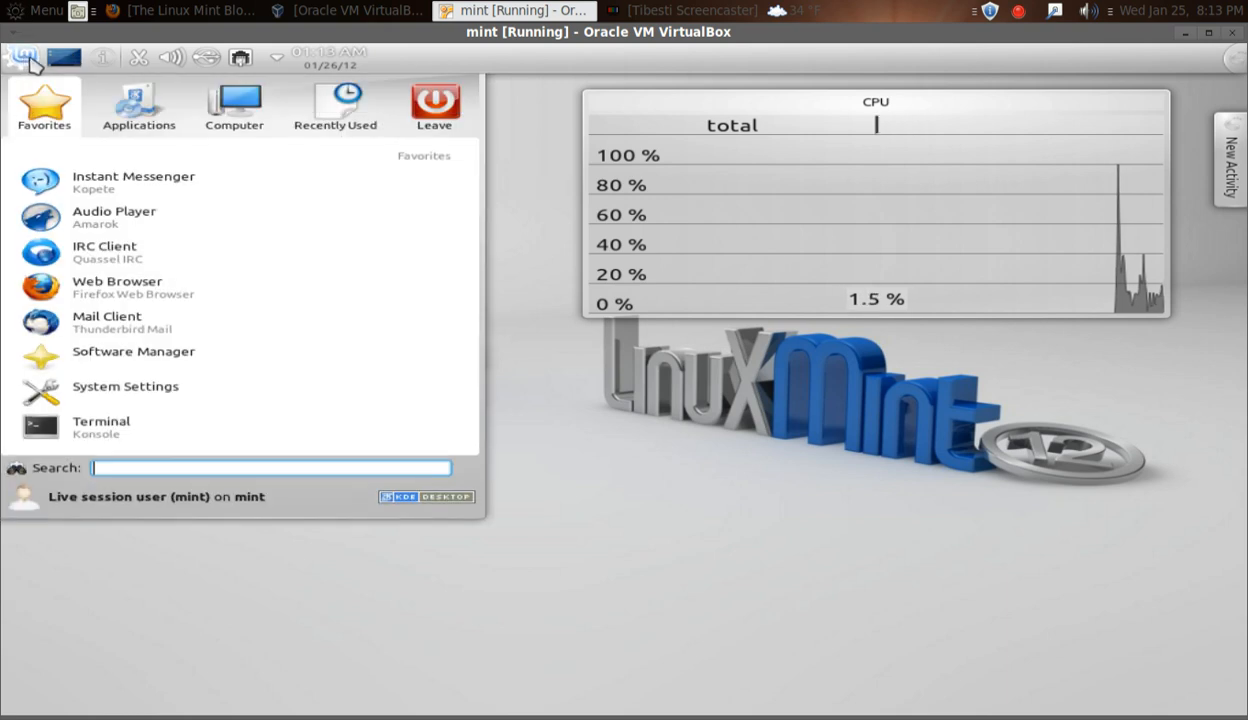
mouse_move(68, 257)
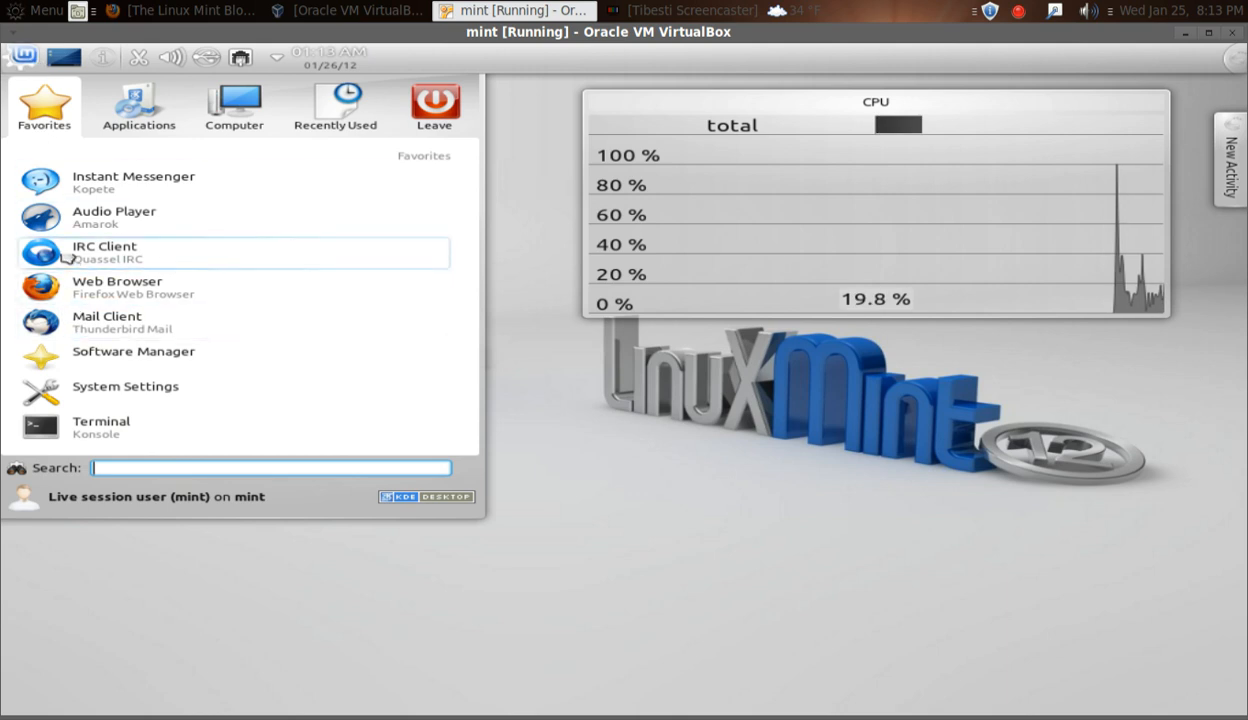
mouse_move(62, 143)
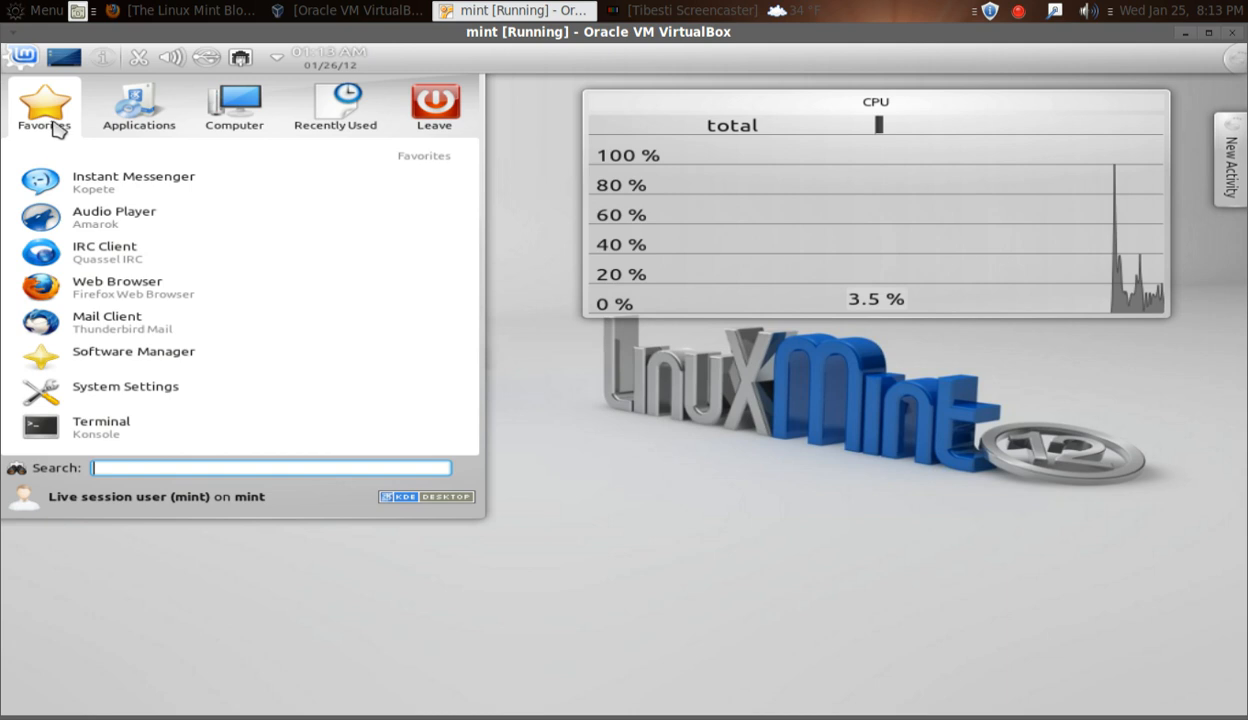
click(138, 107)
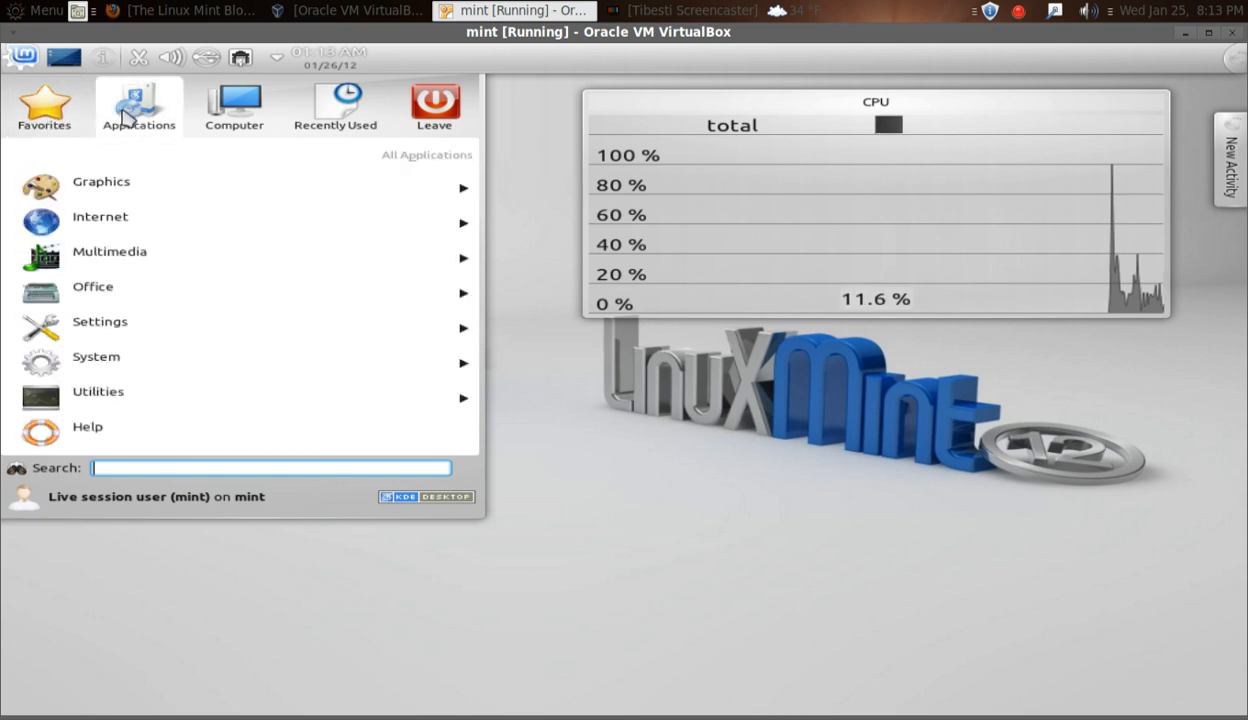
click(234, 107)
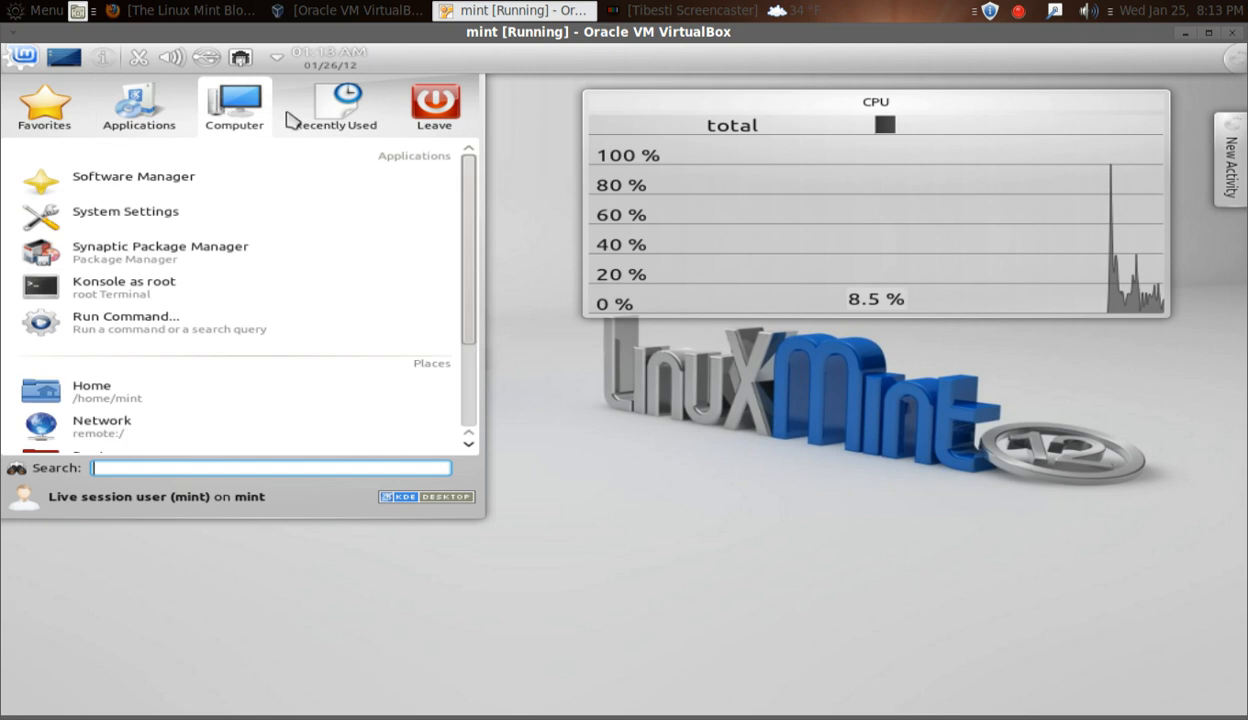
click(434, 105)
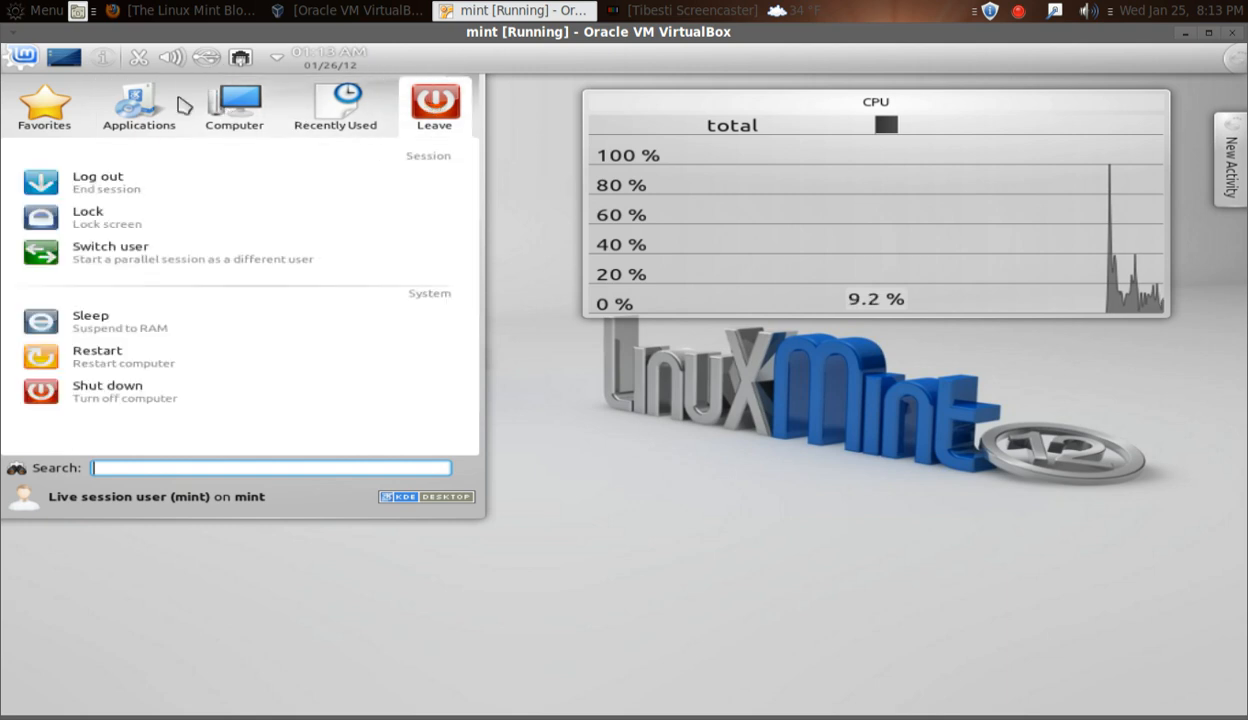
click(43, 105)
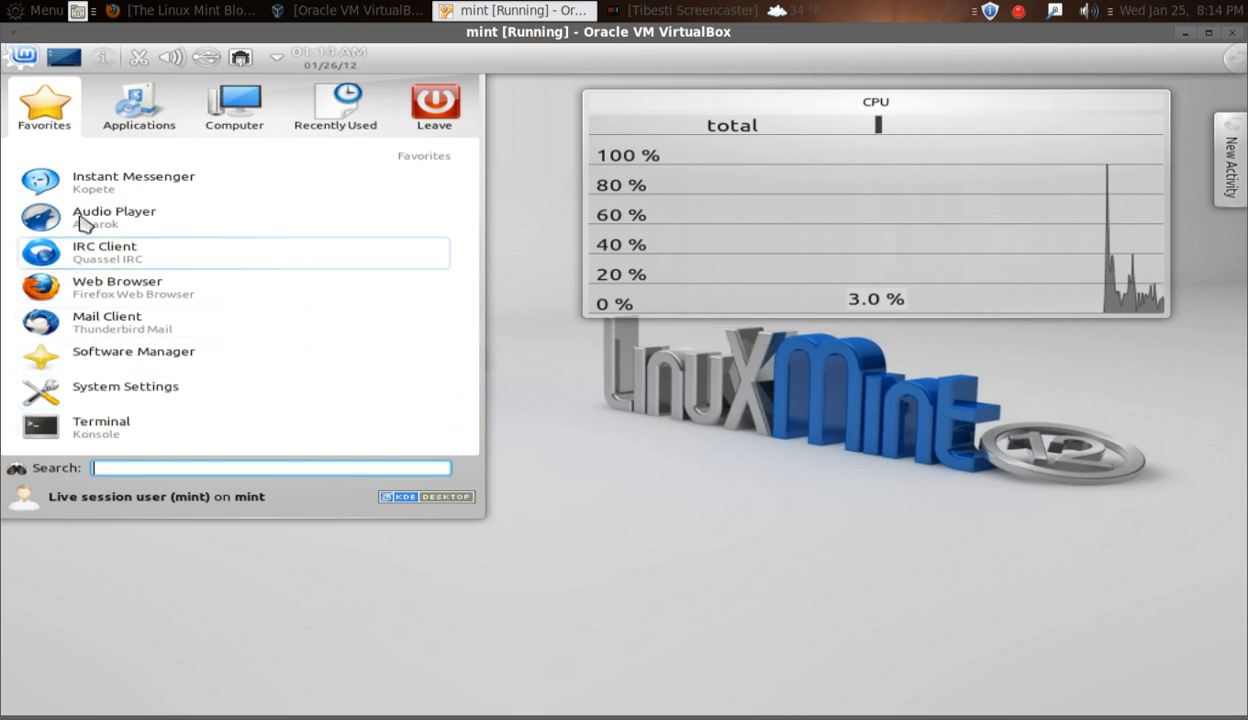
Peek at the Graphics category, then open the Internet category in Kickoff Applications.
click(138, 105)
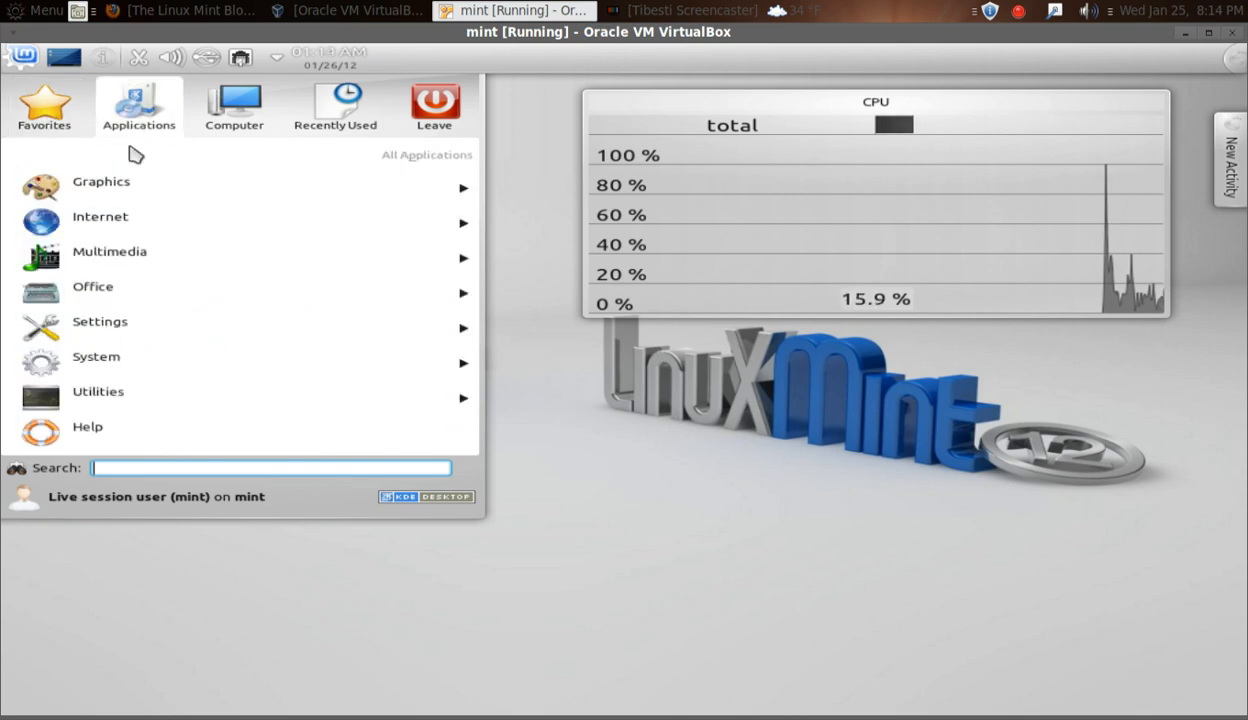
click(101, 188)
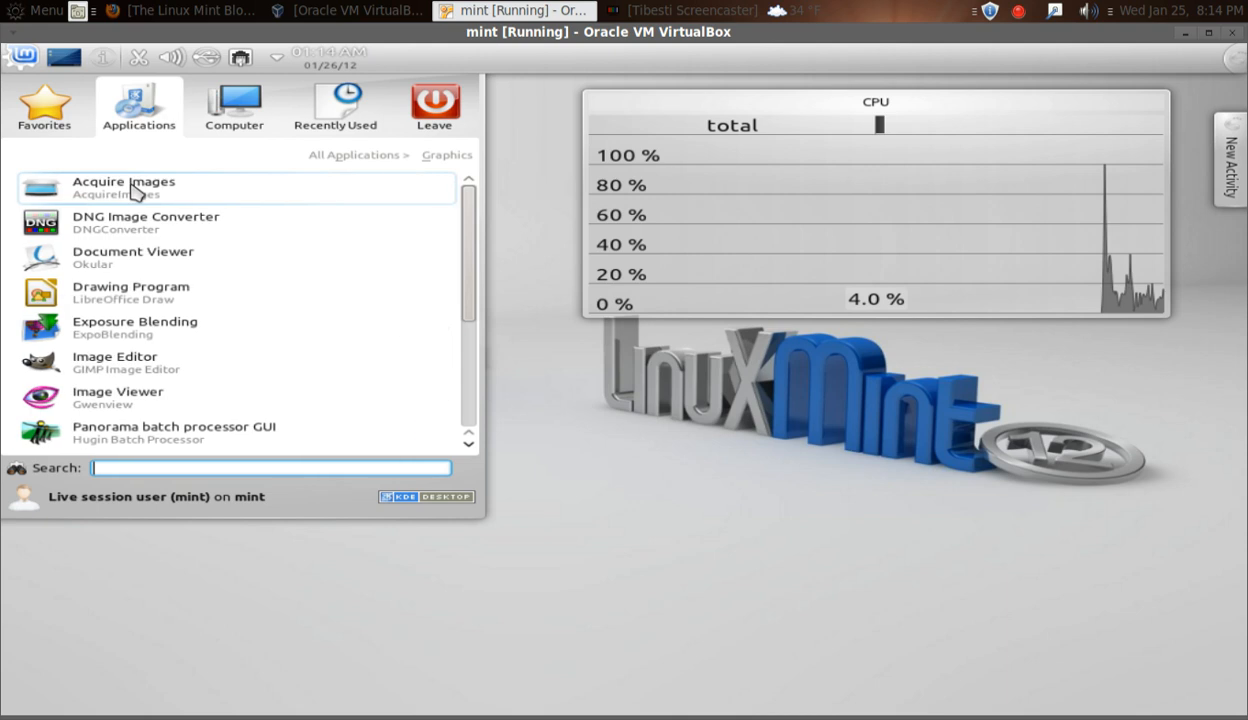
mouse_move(207, 206)
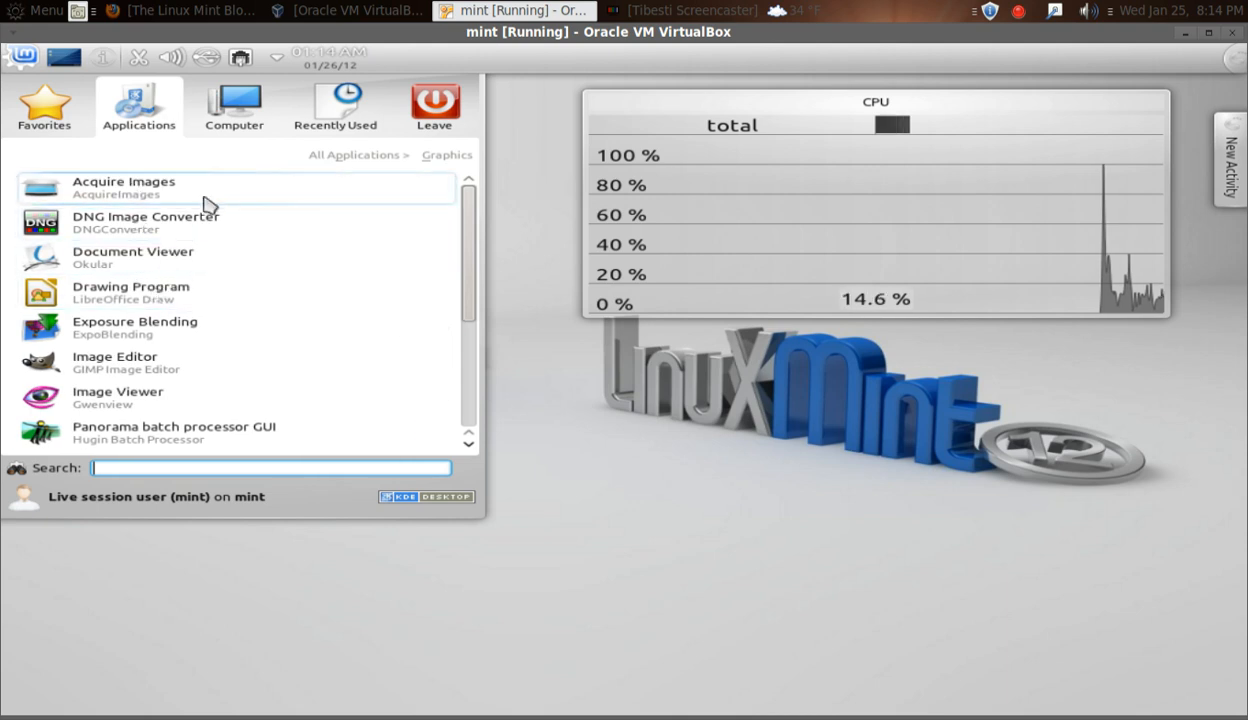
mouse_move(303, 321)
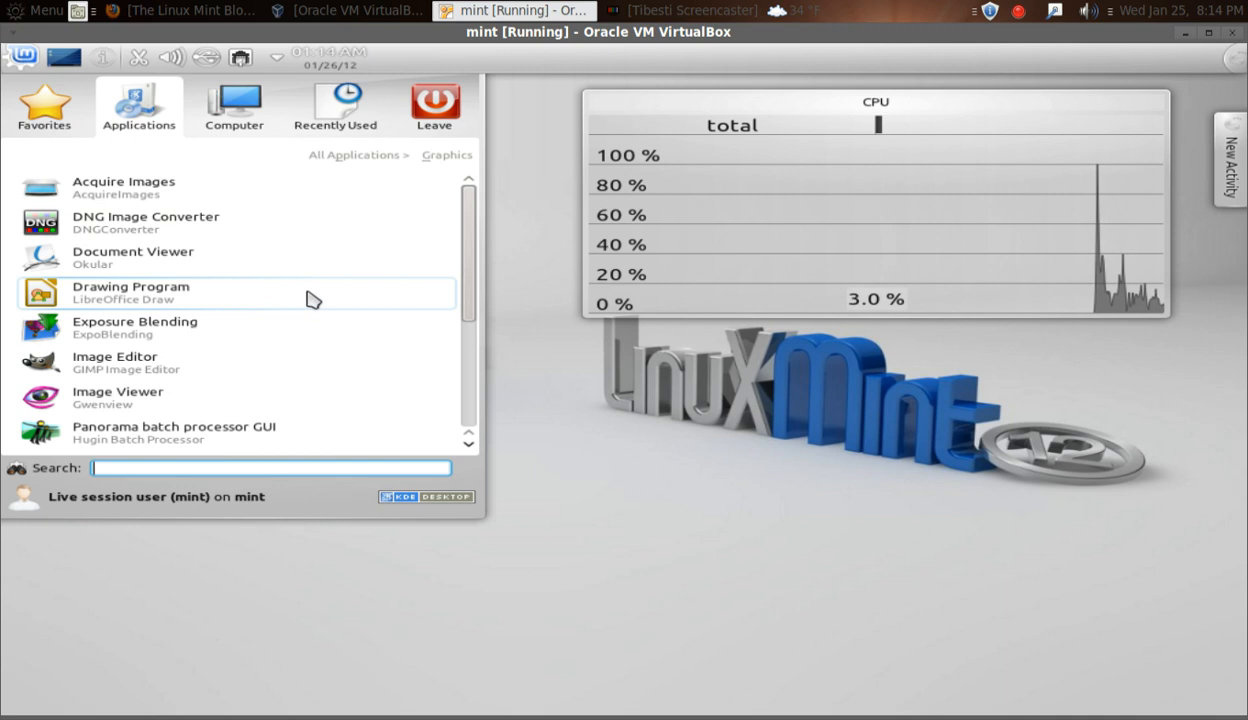
mouse_move(175, 150)
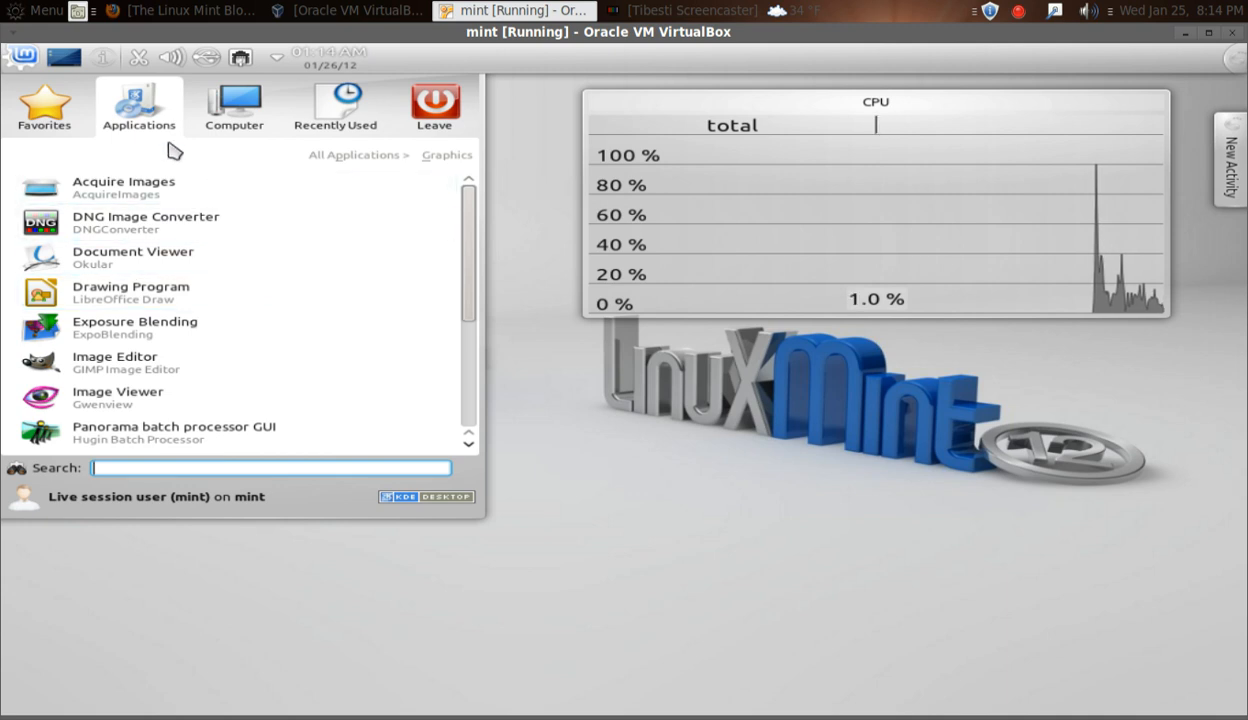
click(357, 154)
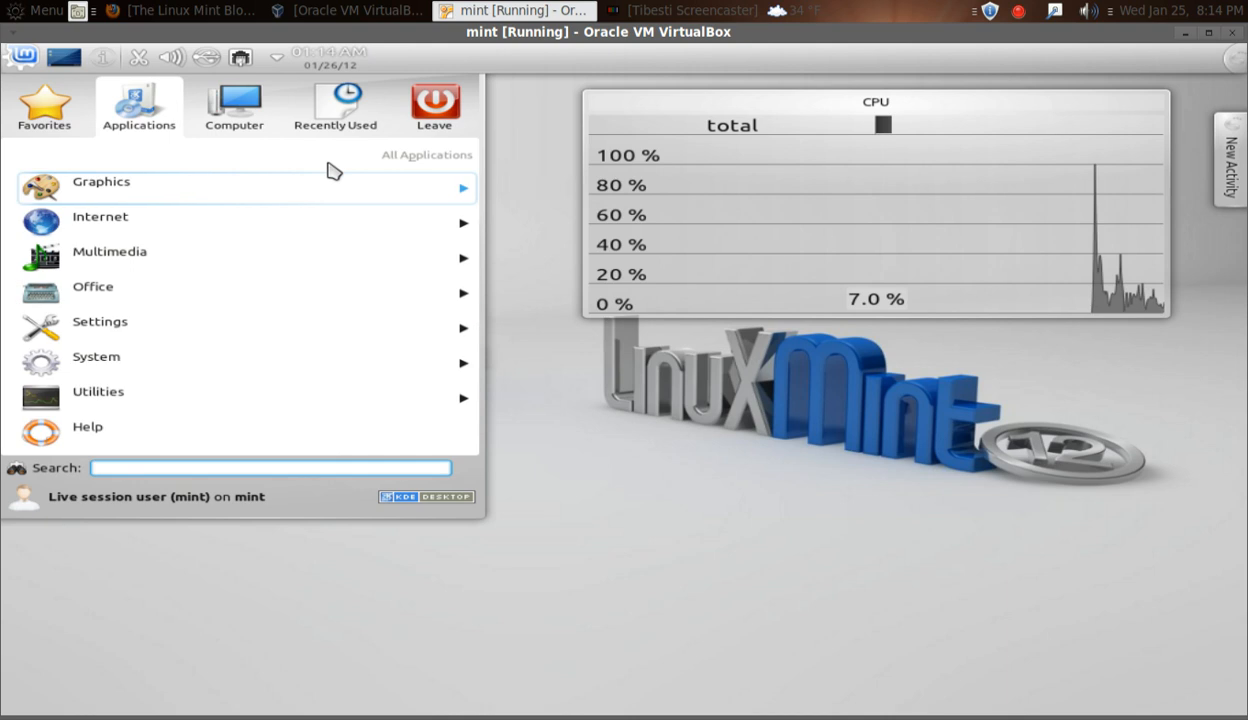
mouse_move(273, 224)
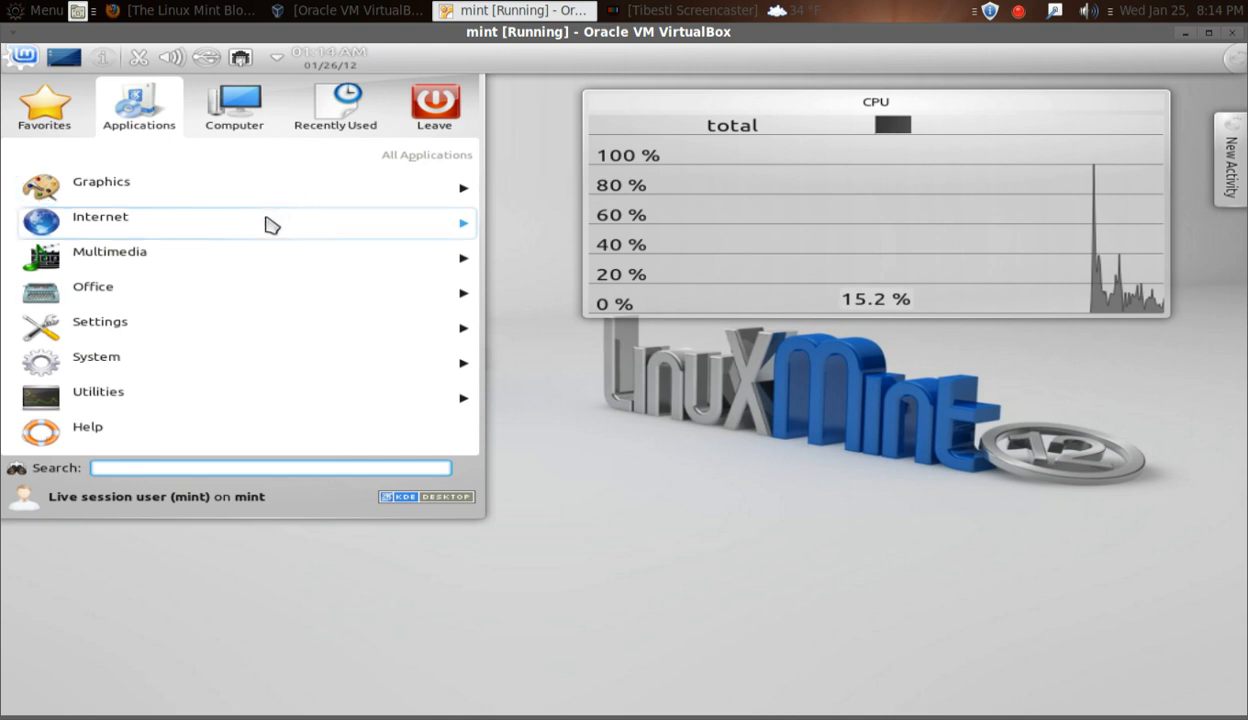
click(100, 223)
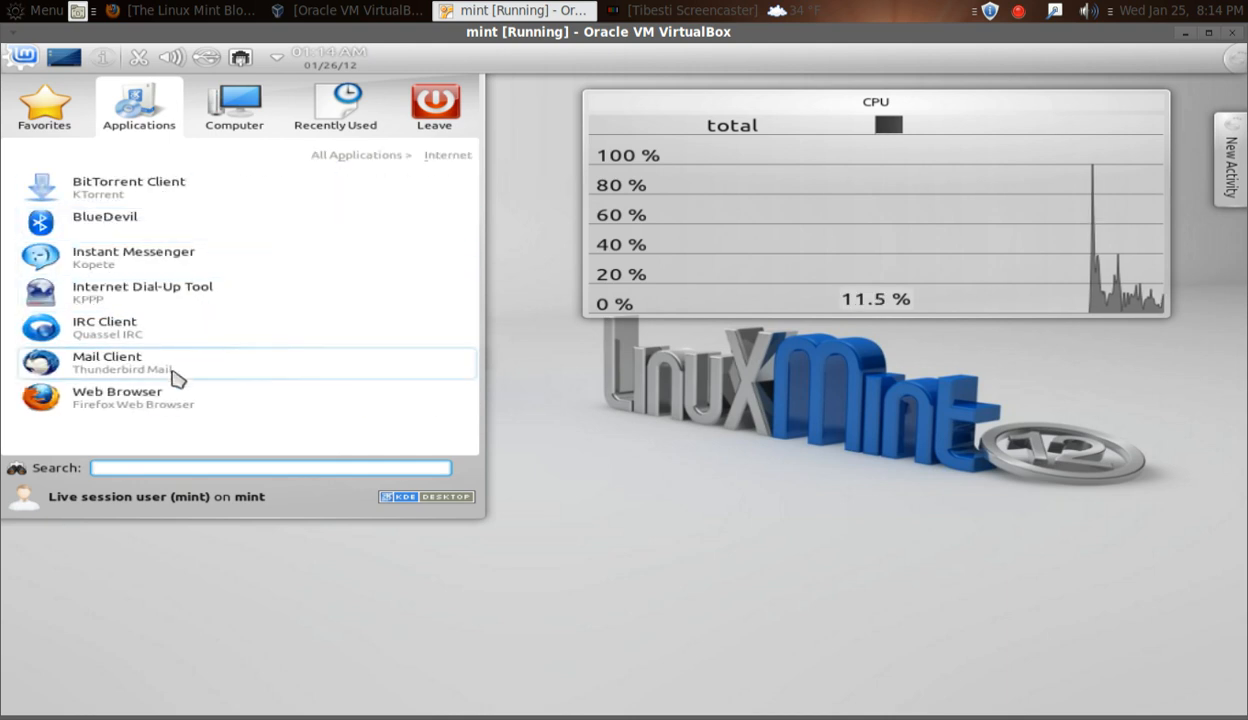
mouse_move(172, 405)
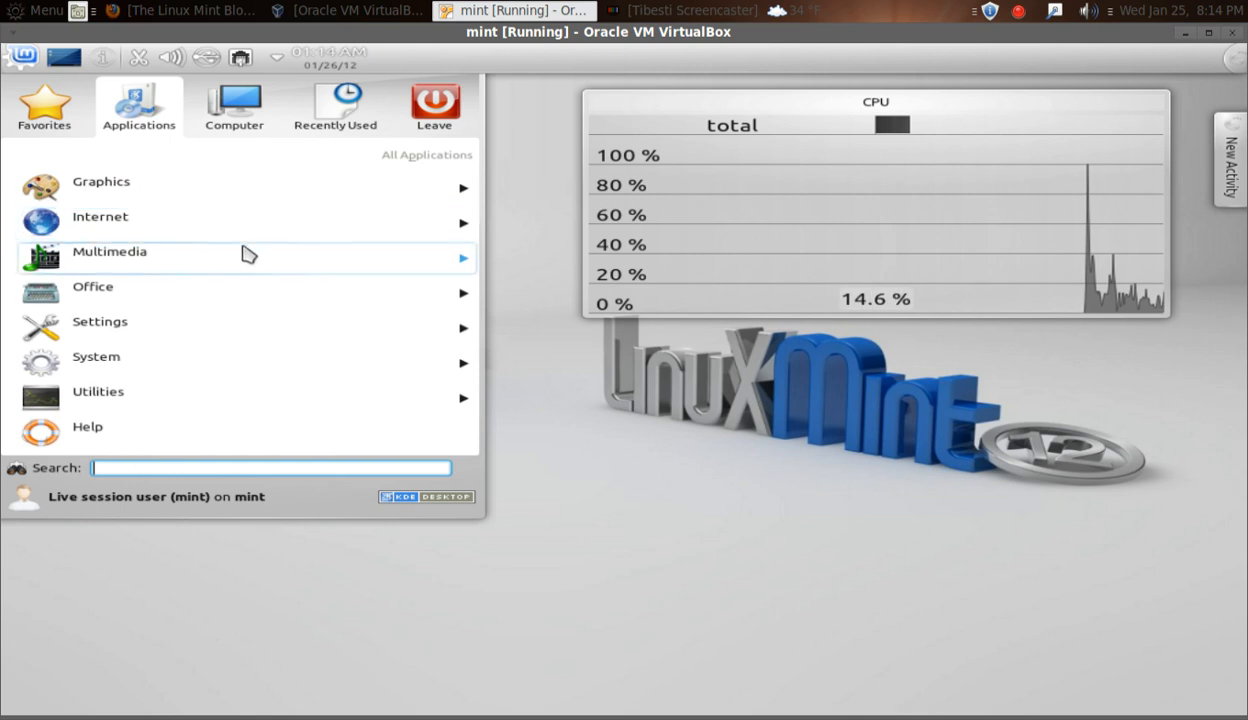
Open the Multimedia category listing Audio Player, Disk Burning, Media Player and YouTube client.
click(109, 251)
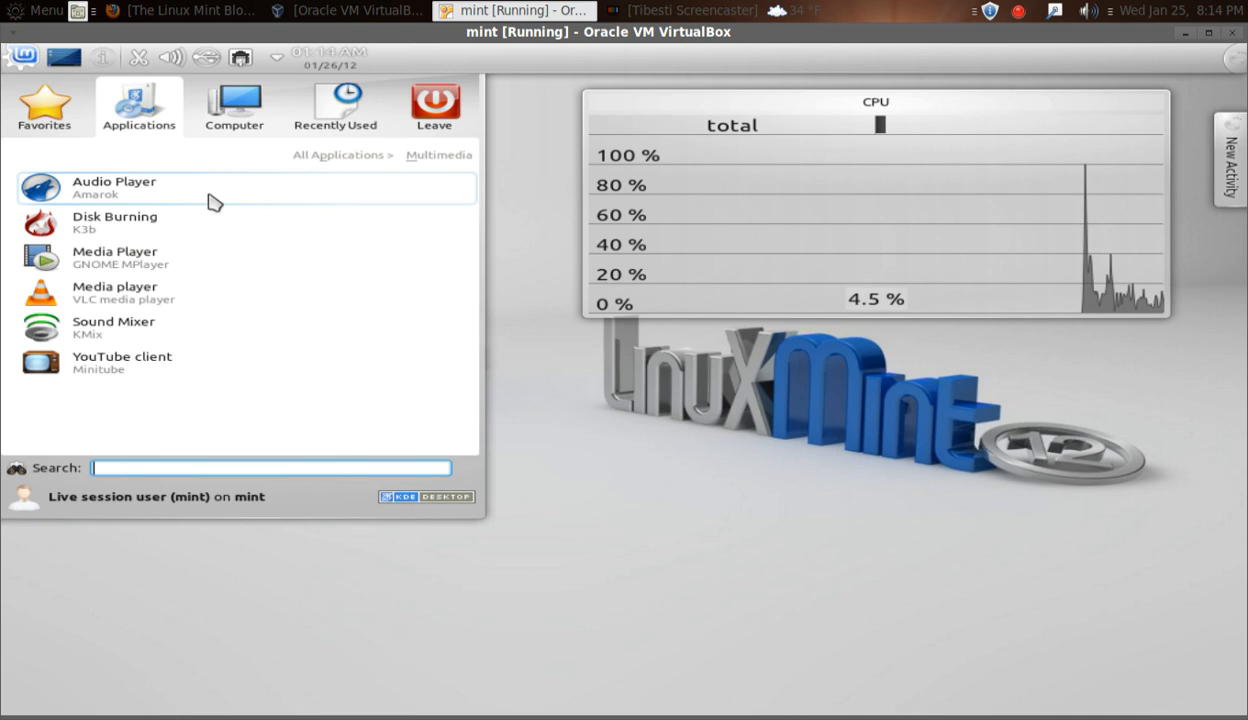
mouse_move(197, 238)
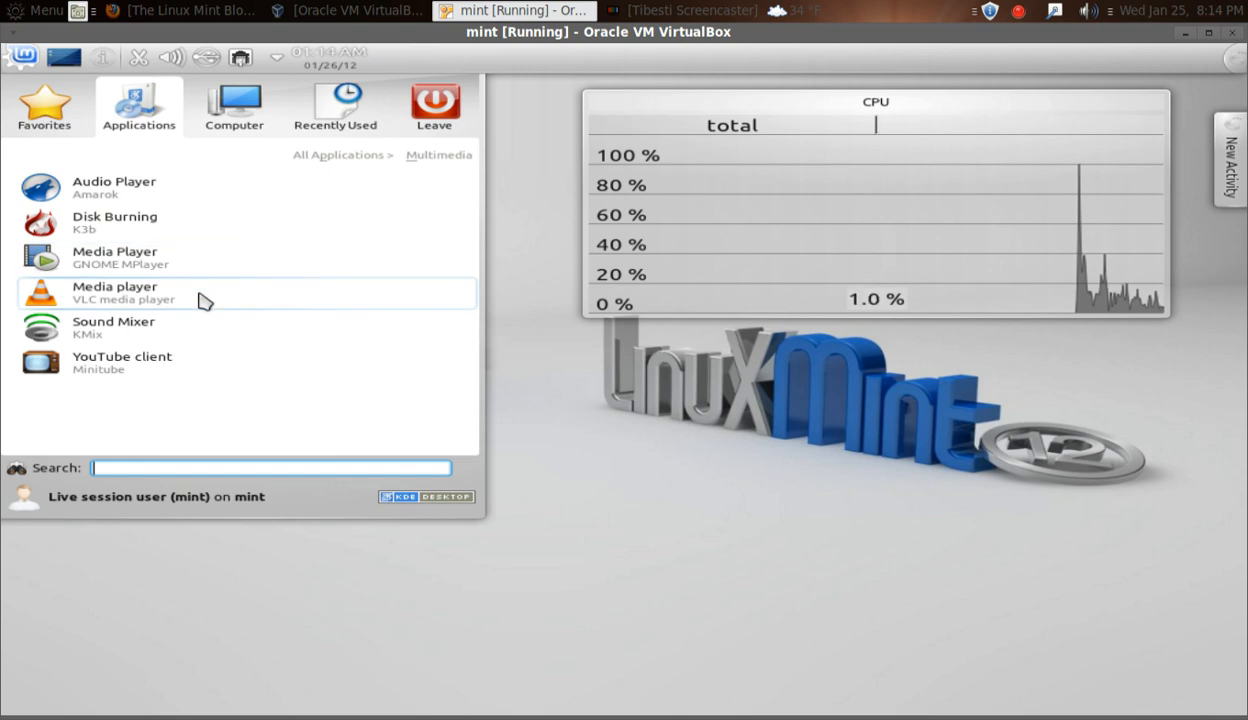
mouse_move(203, 363)
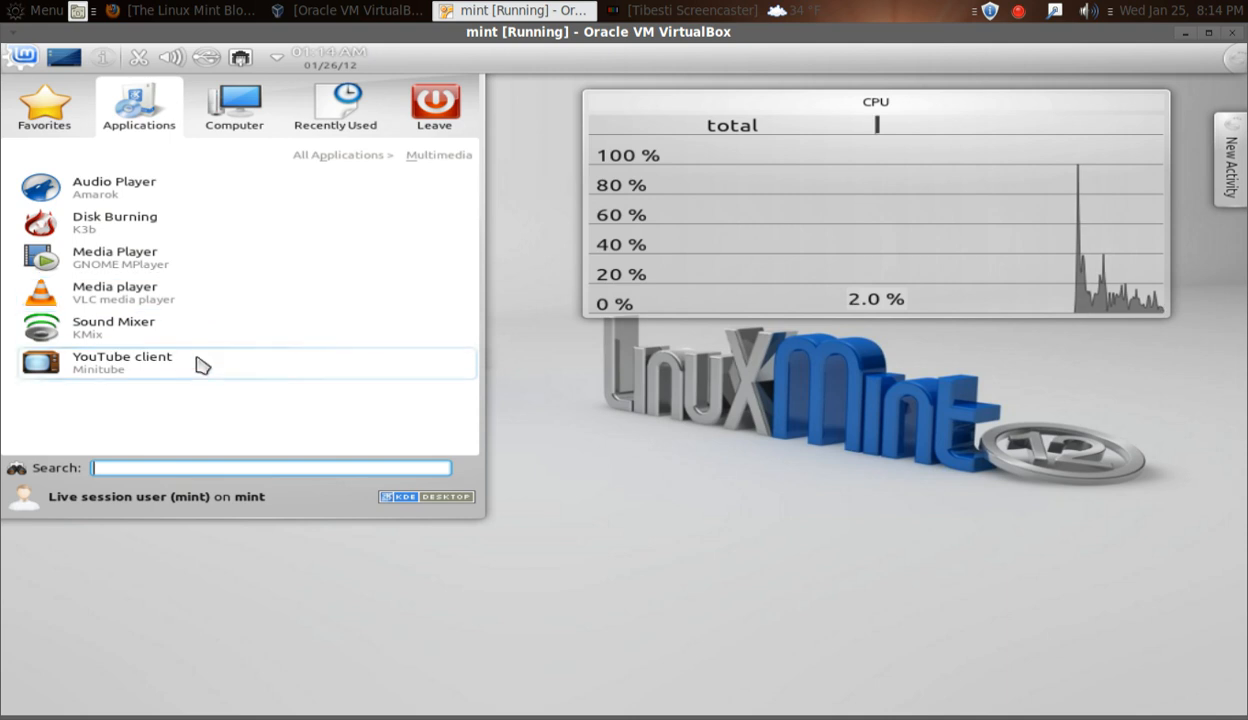
mouse_move(318, 188)
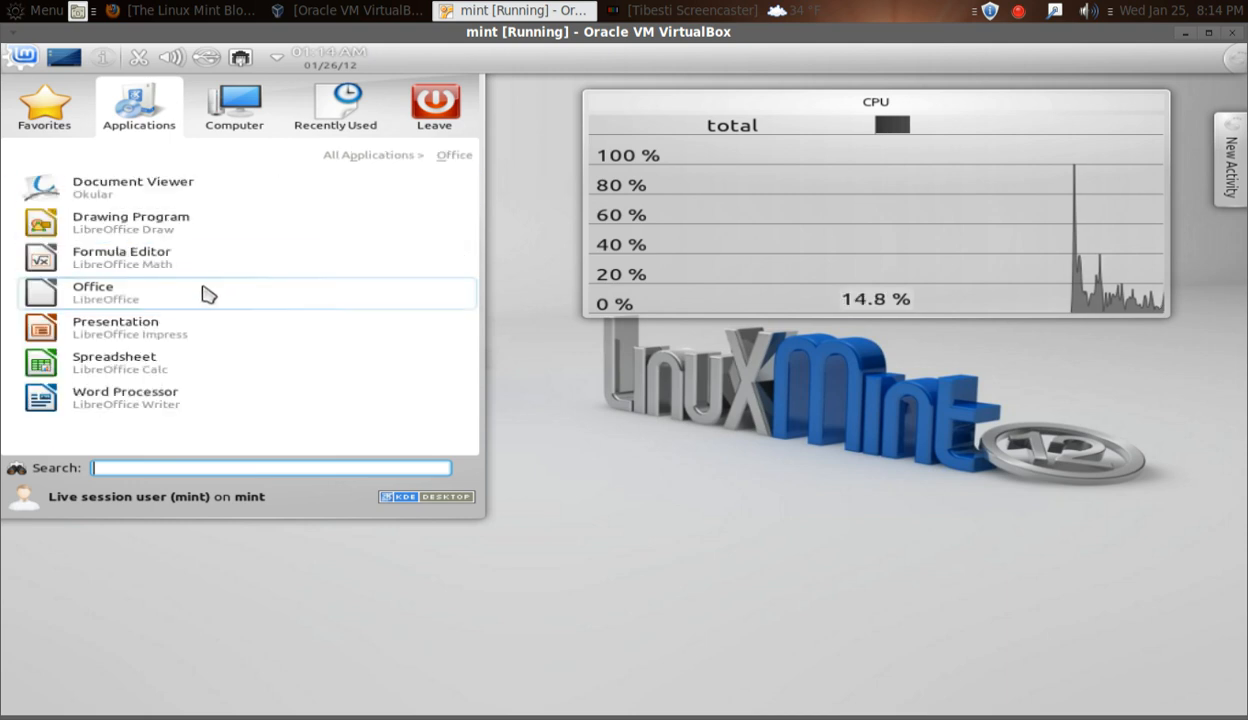
mouse_move(165, 265)
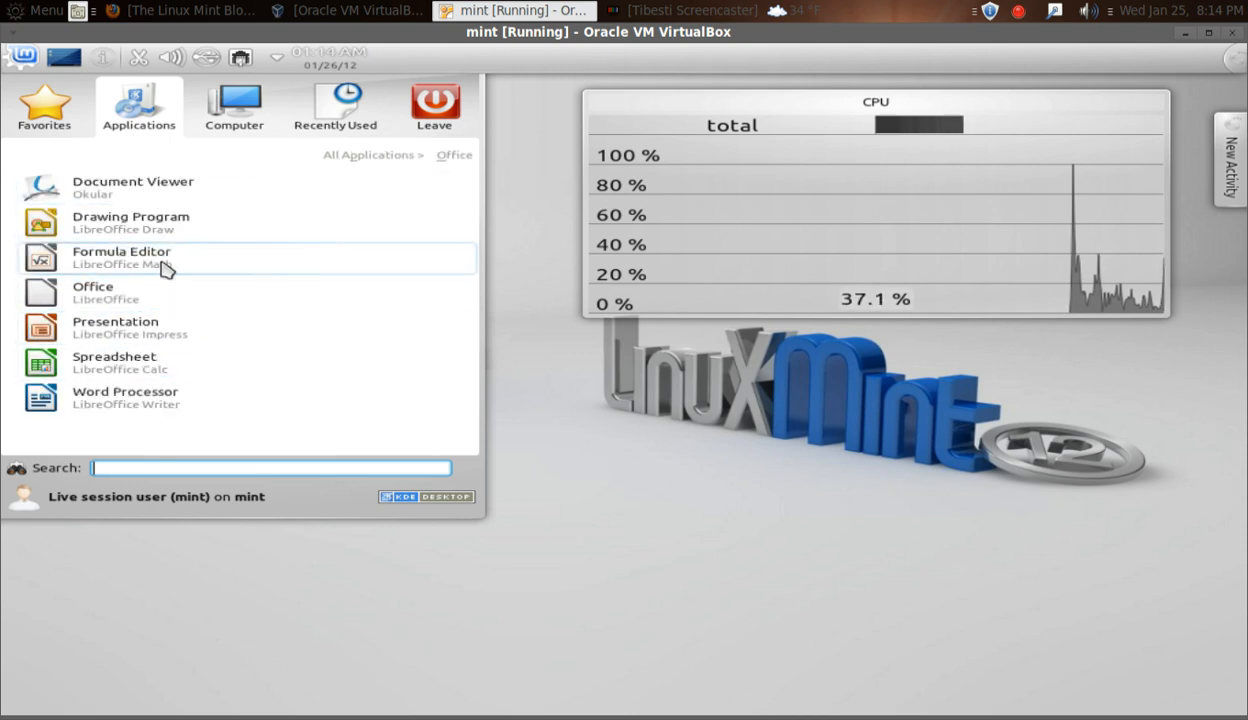
mouse_move(373, 155)
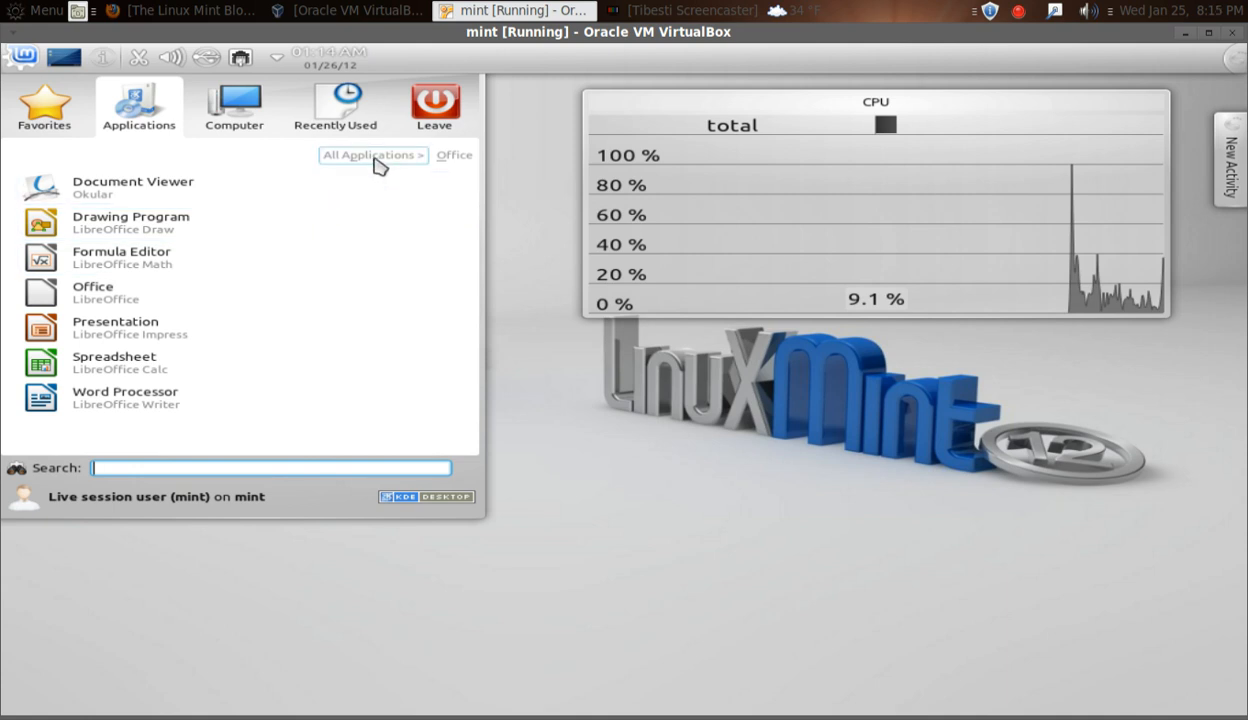
Browse the Settings category and Computer tab, then return to the top-level categories.
click(372, 154)
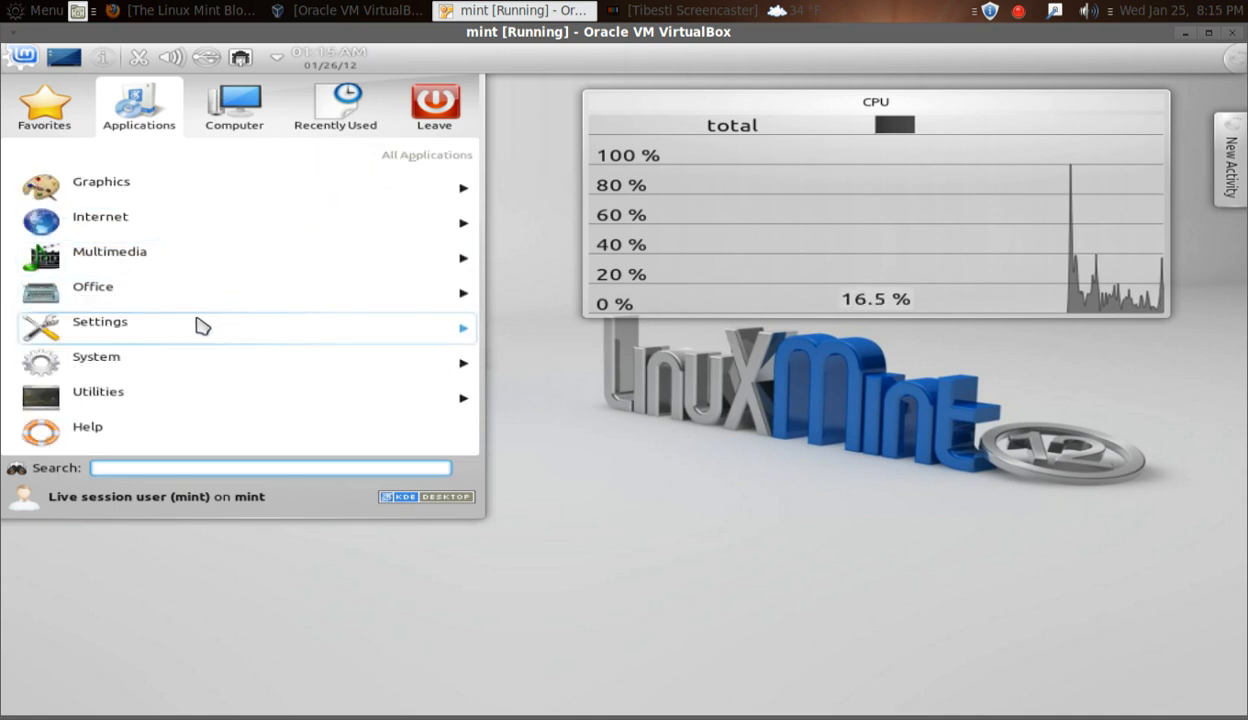
click(100, 321)
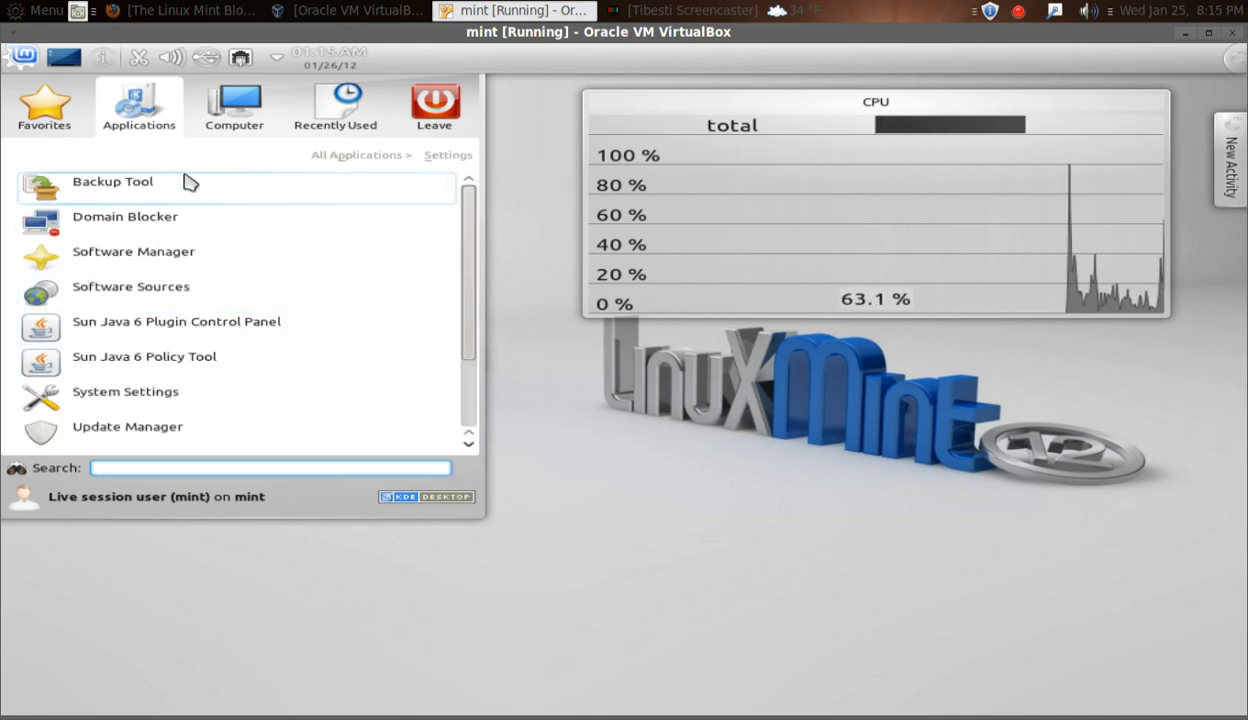
mouse_move(170, 416)
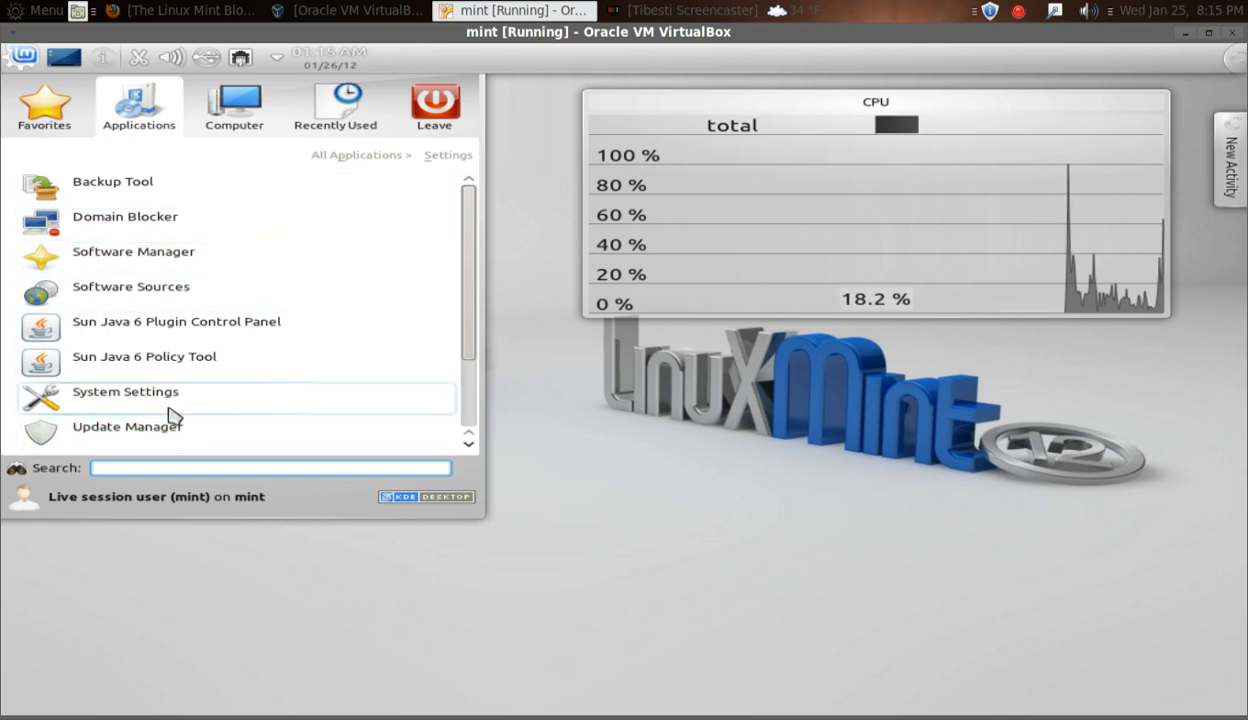
click(233, 105)
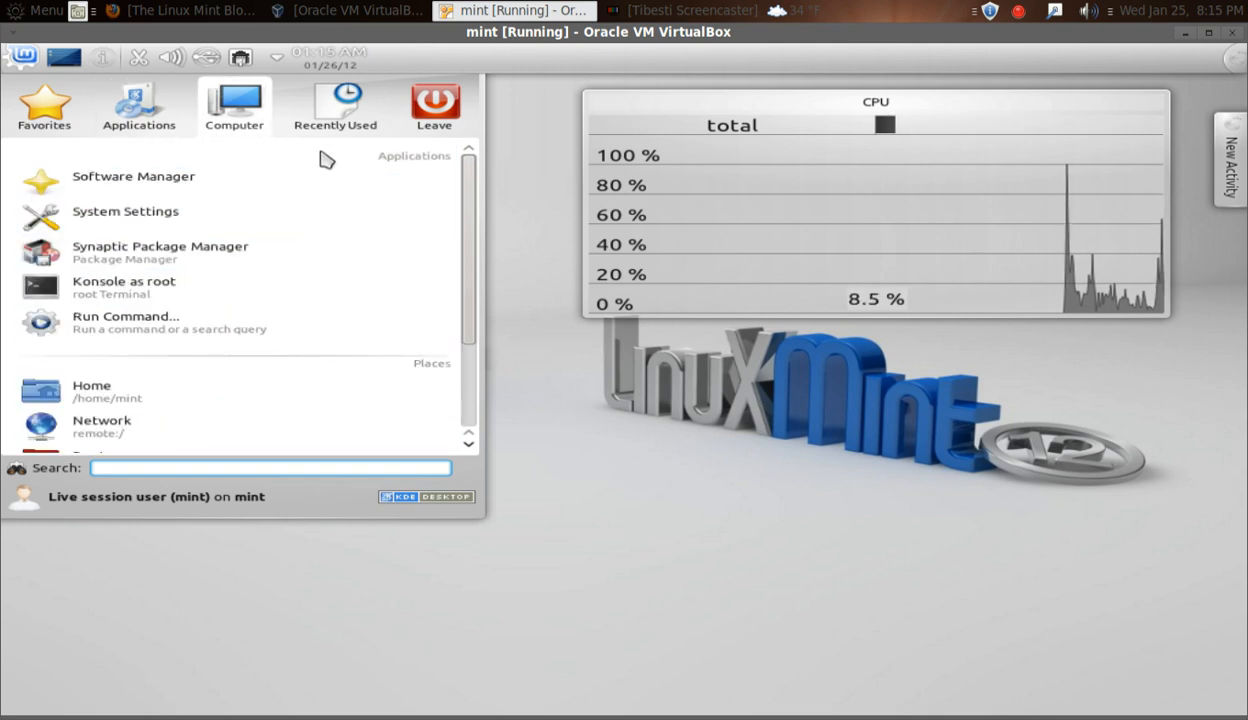
mouse_move(225, 148)
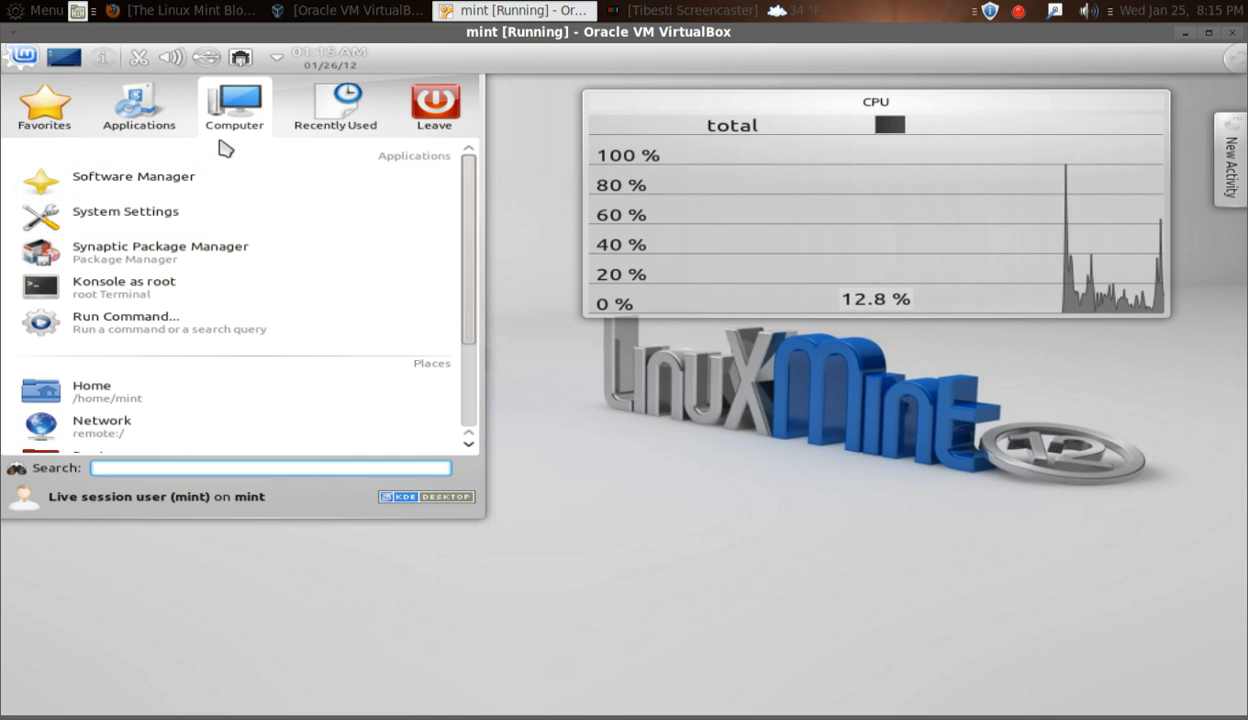
click(138, 105)
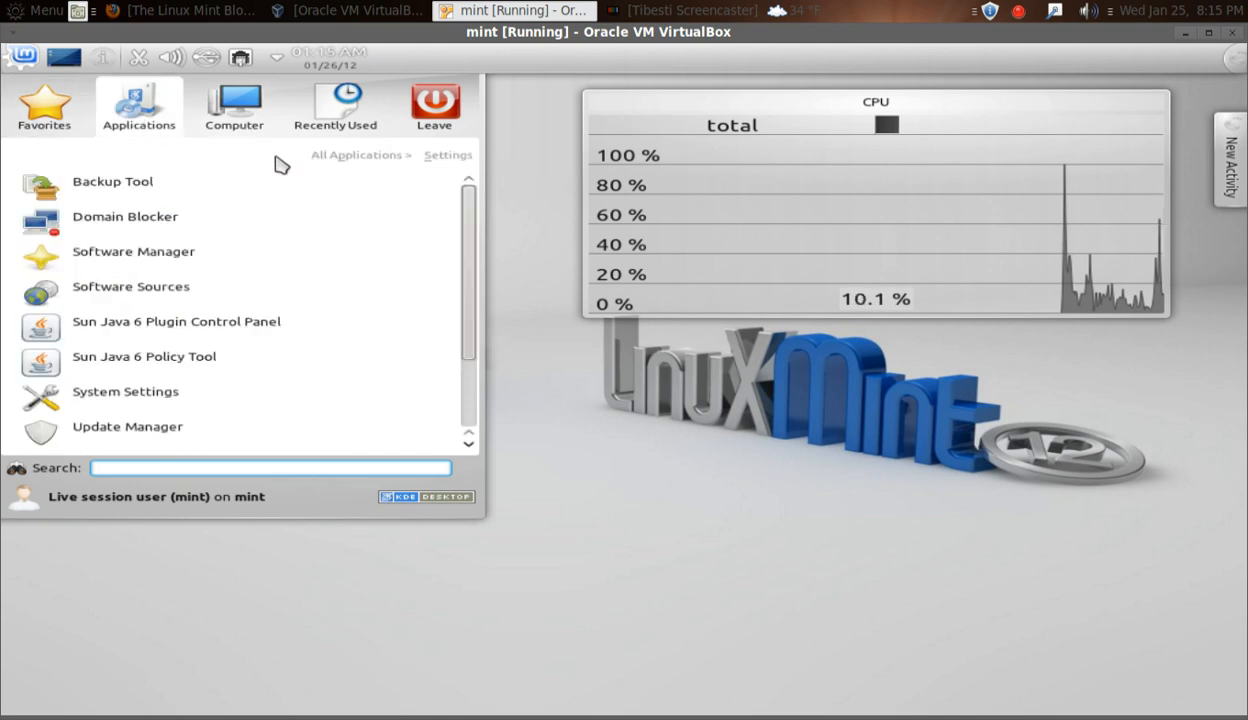
click(358, 155)
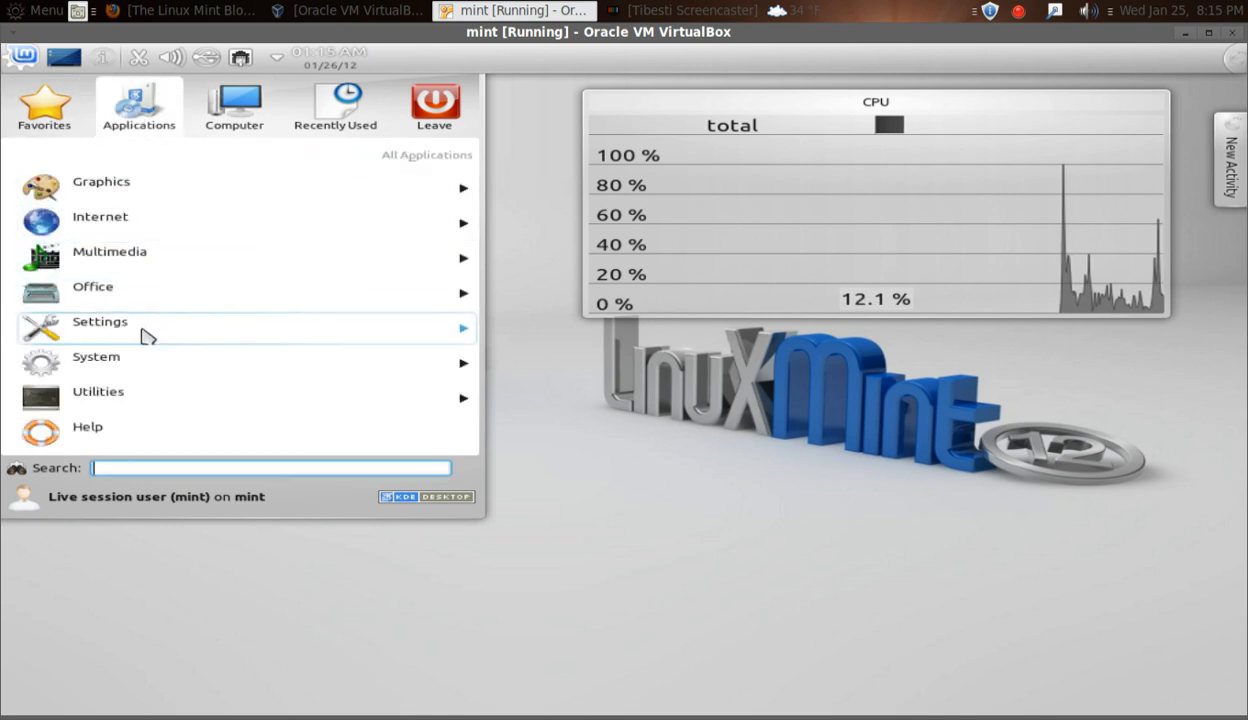
mouse_move(157, 399)
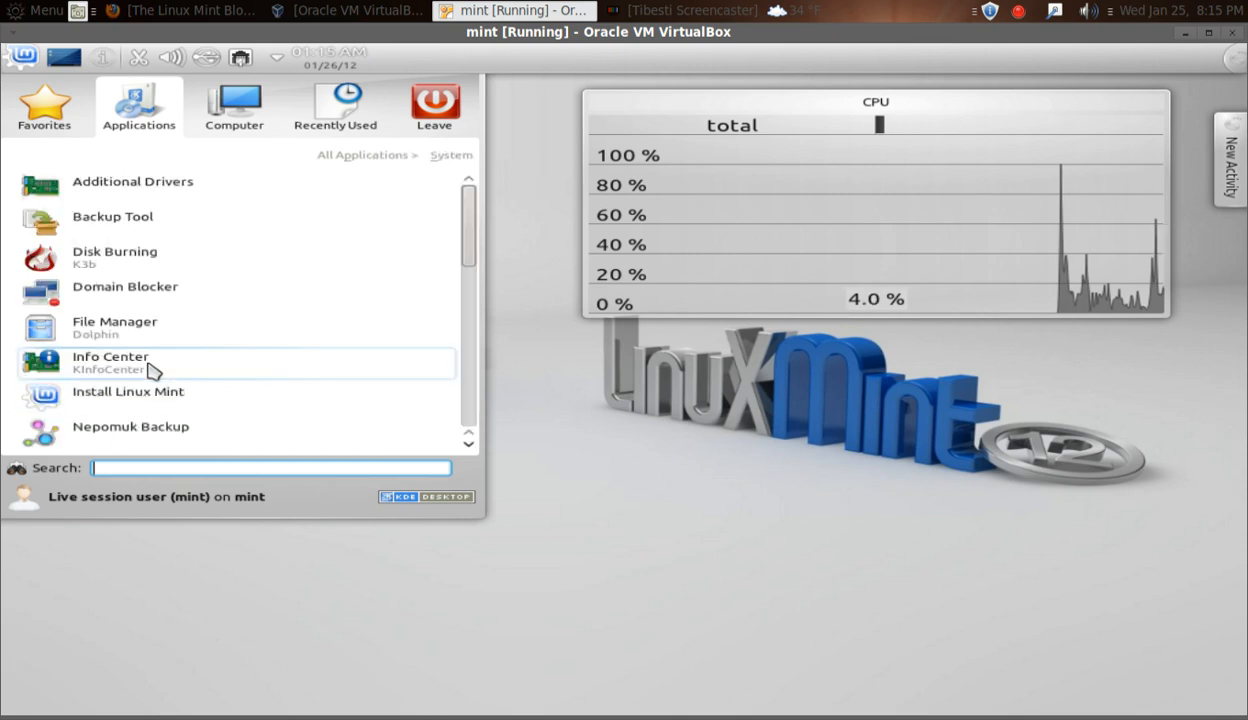
mouse_move(165, 190)
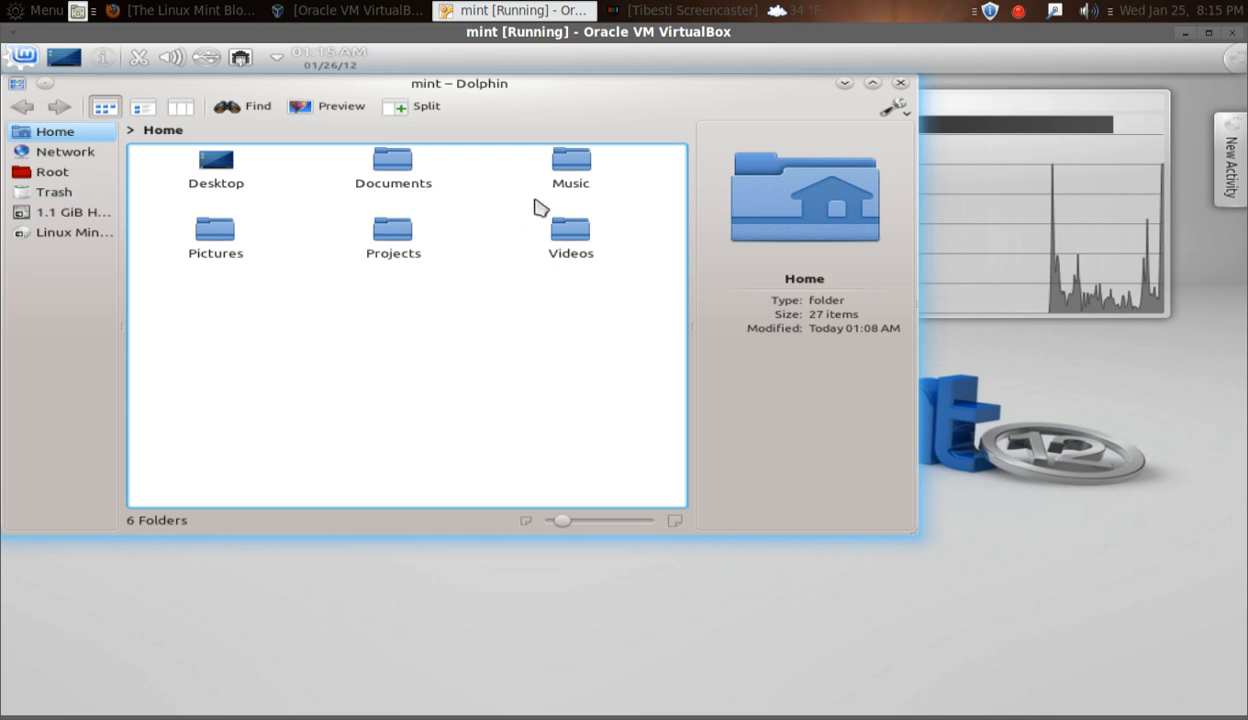
Select Music in Dolphin, try the Details and Columns views, then close Dolphin.
click(570, 167)
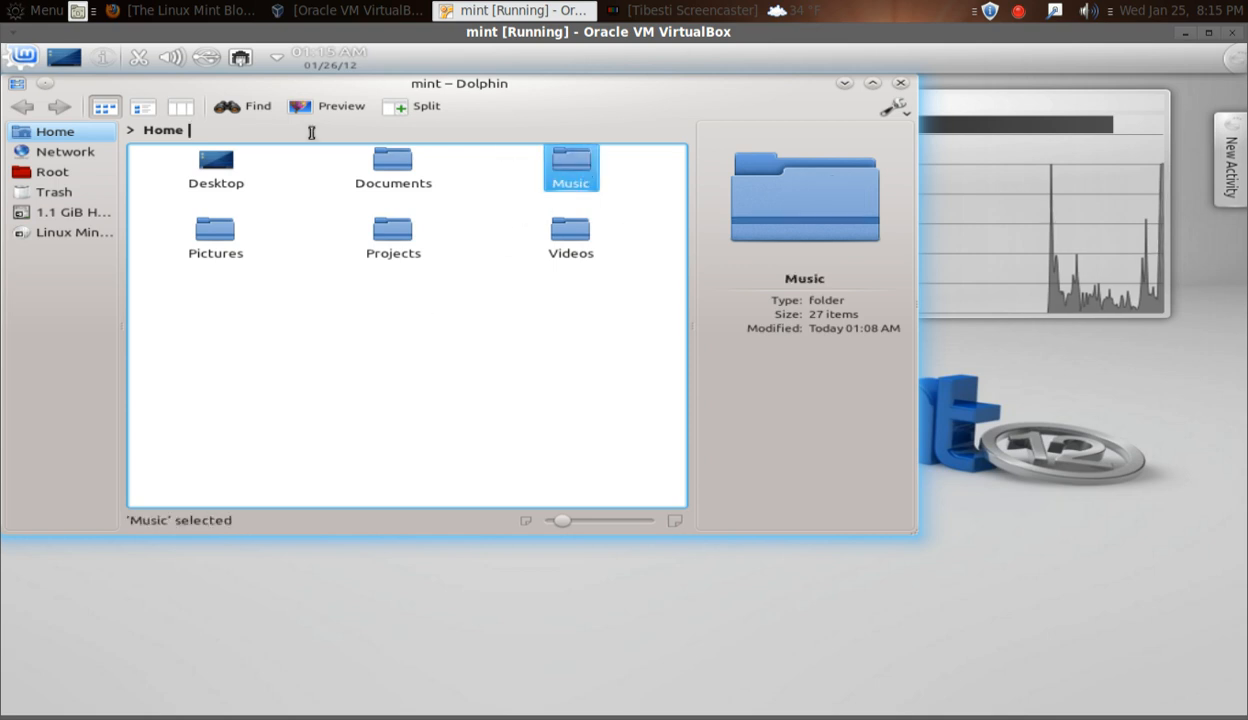
click(142, 106)
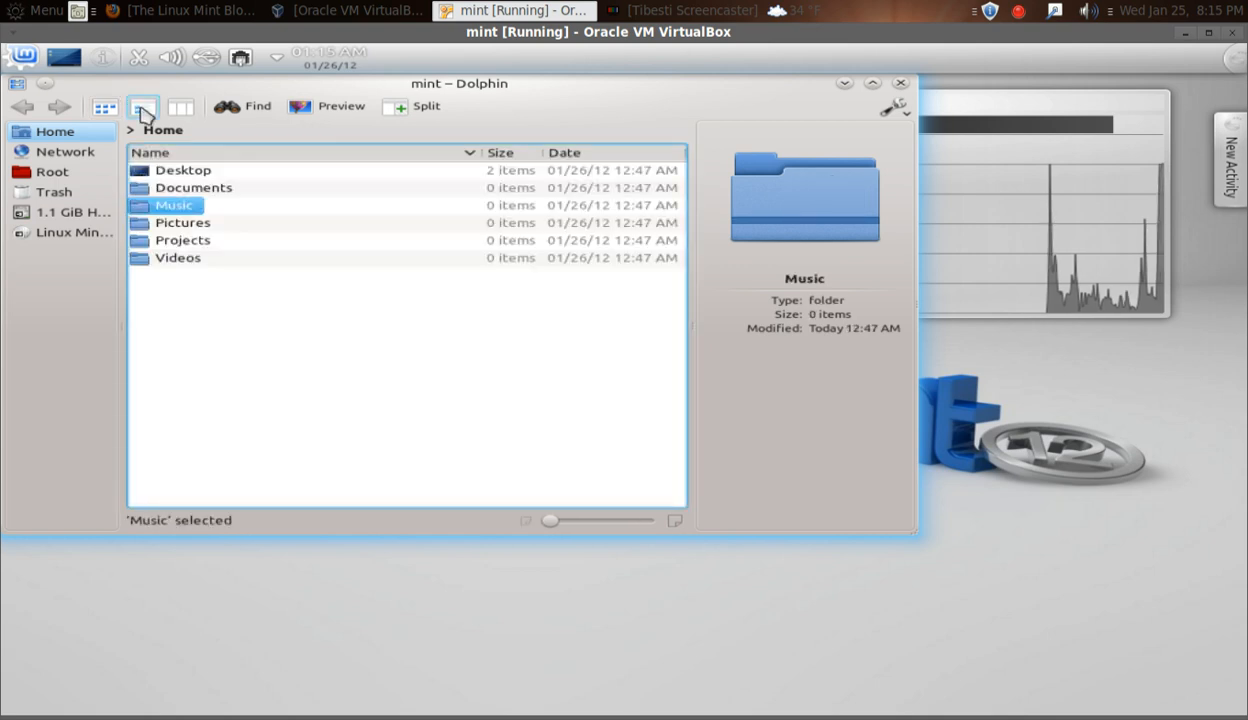
click(142, 107)
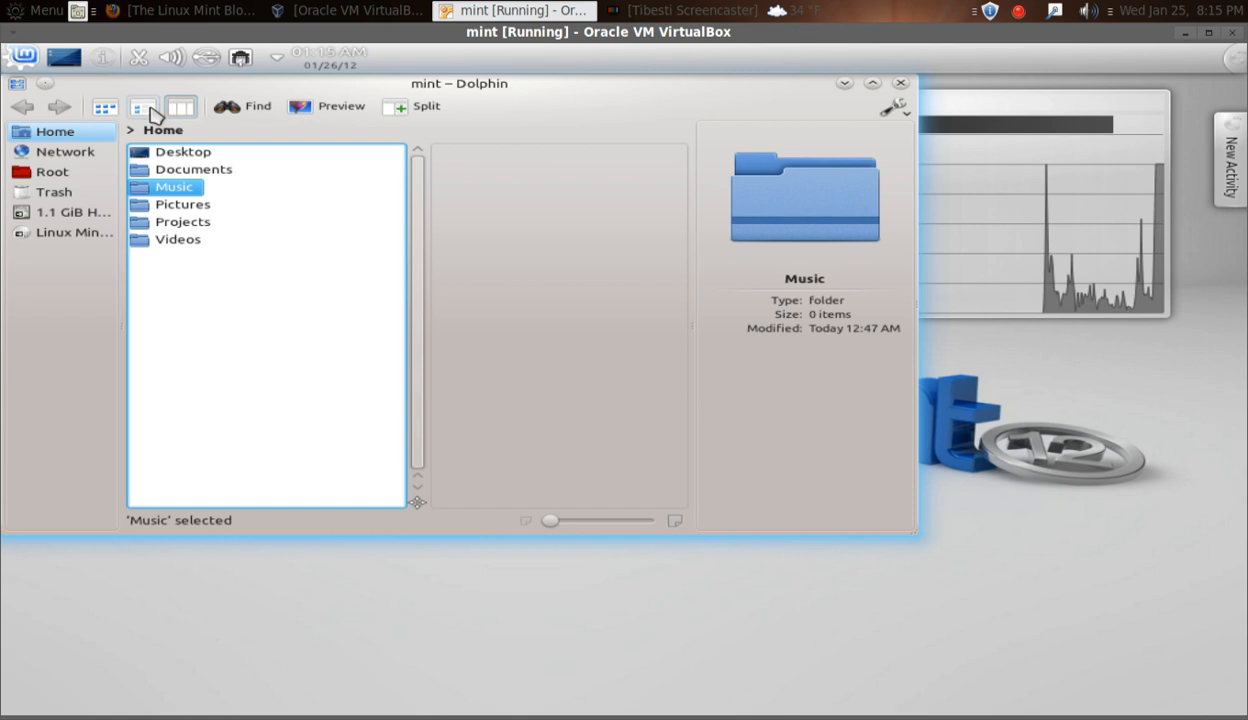
click(104, 107)
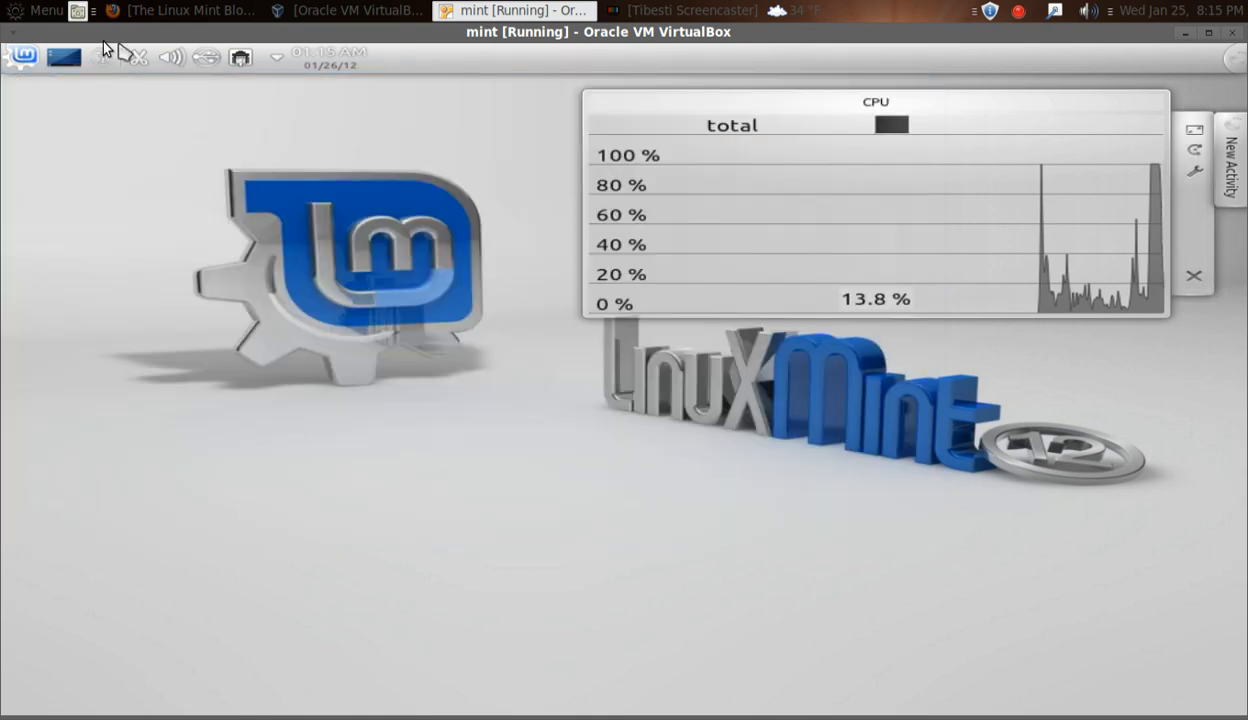
click(22, 57)
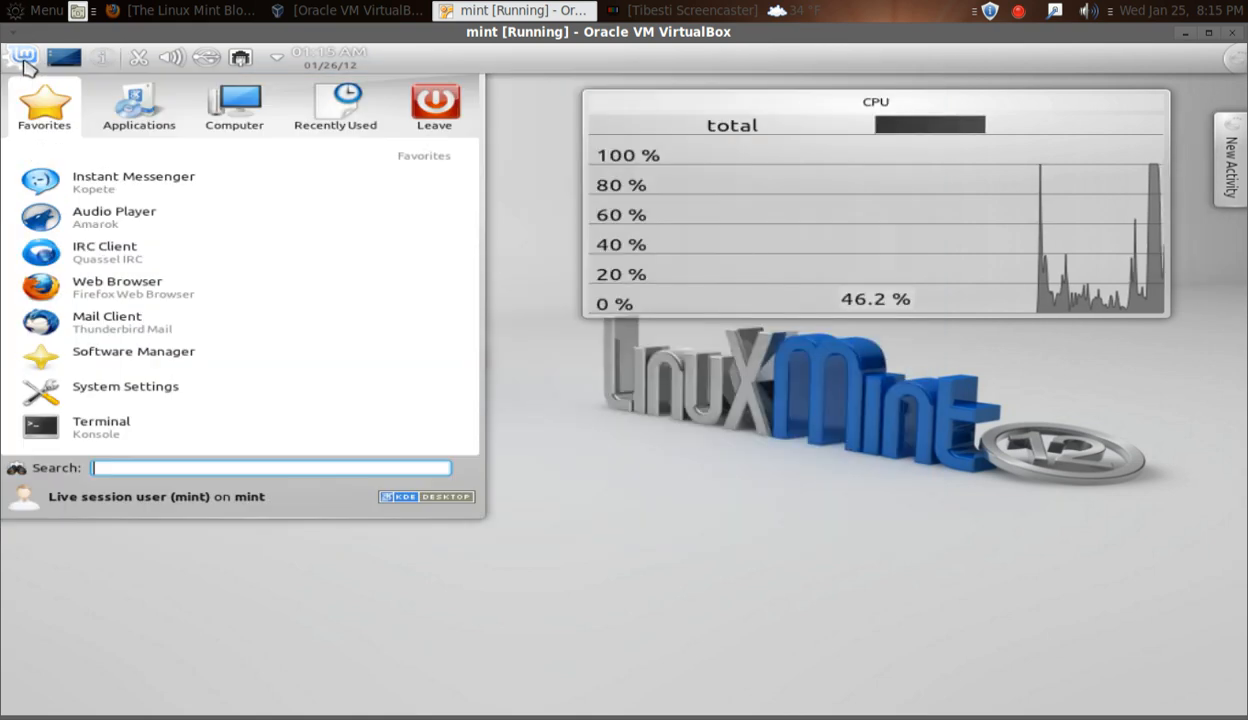
mouse_move(100, 427)
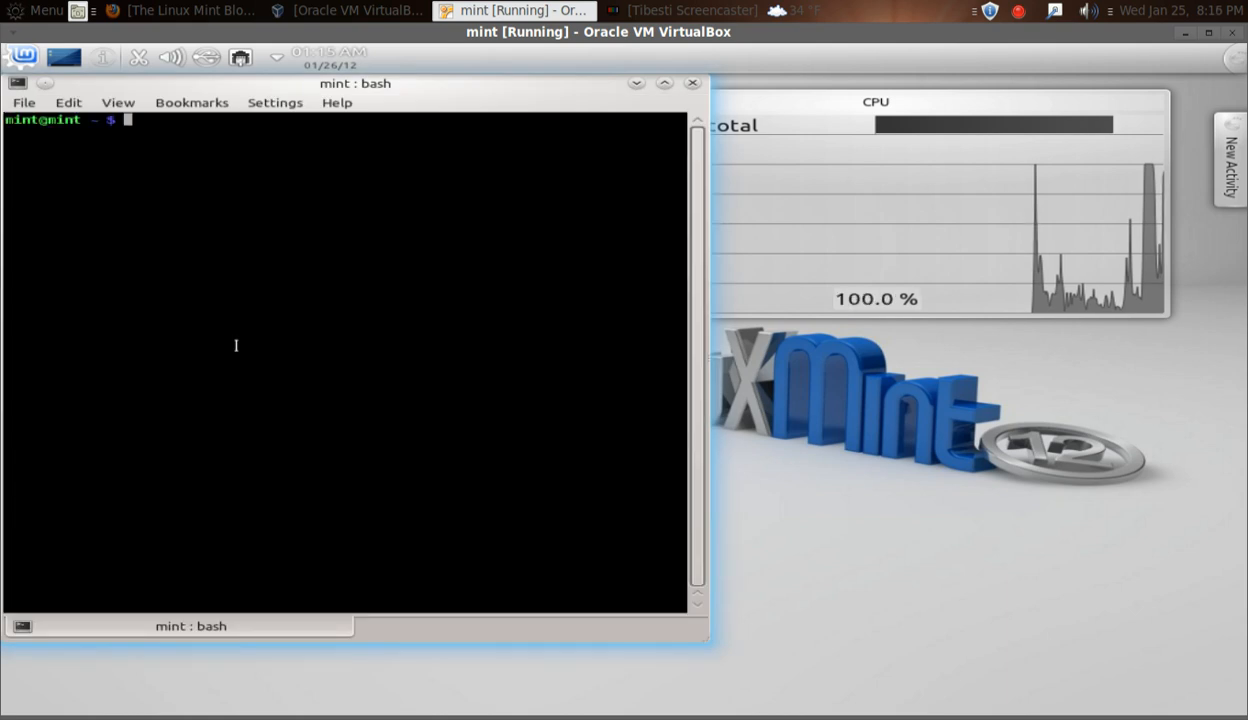
mouse_move(391, 211)
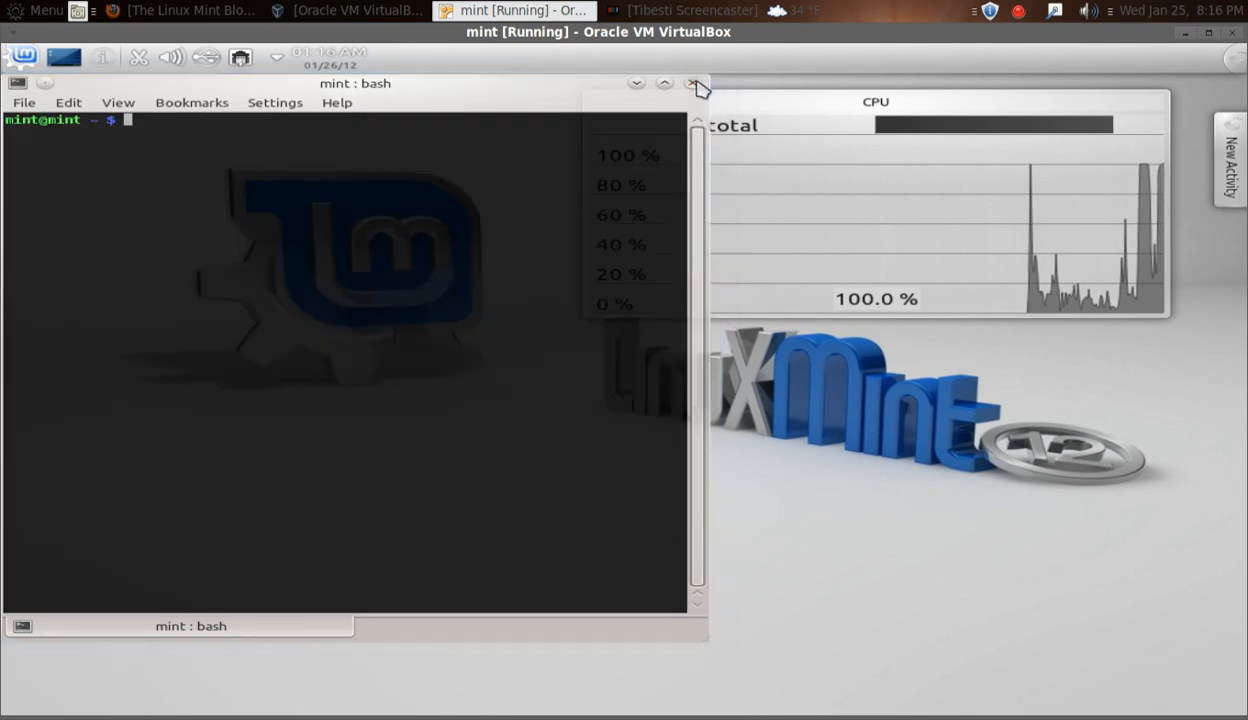
click(700, 83)
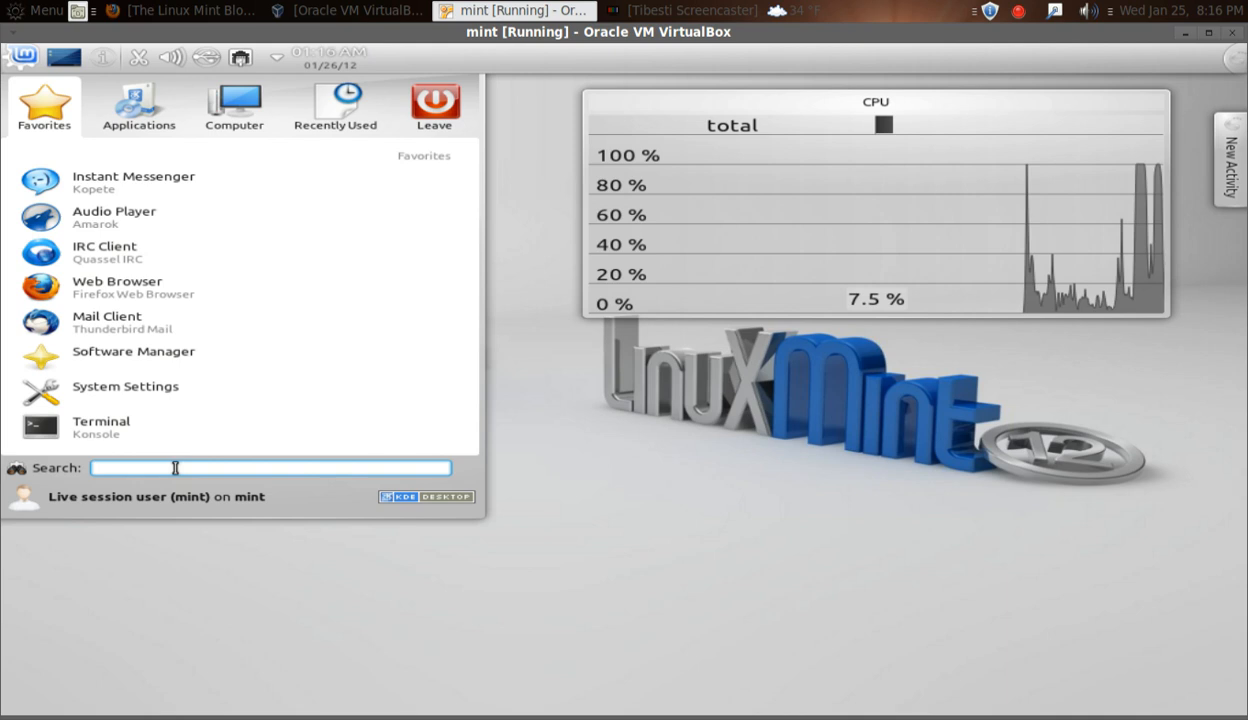
Search the Kickoff launcher for 'sound'.
text(sound)
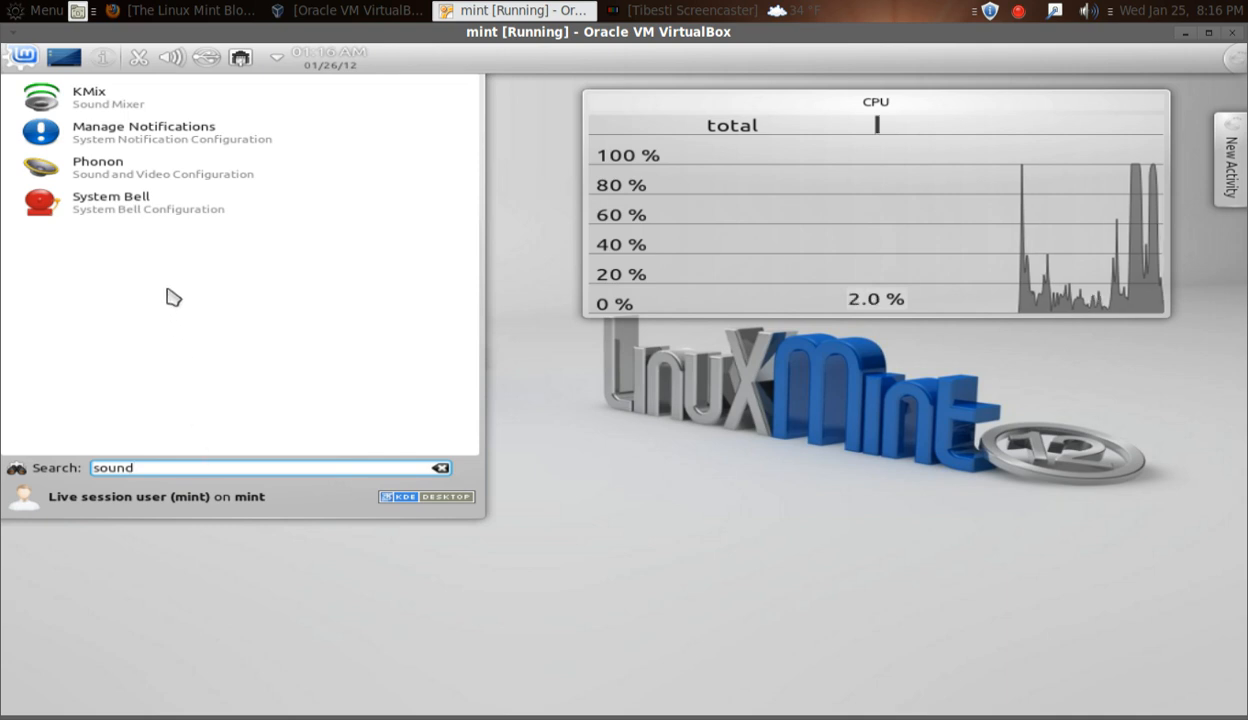
mouse_move(137, 120)
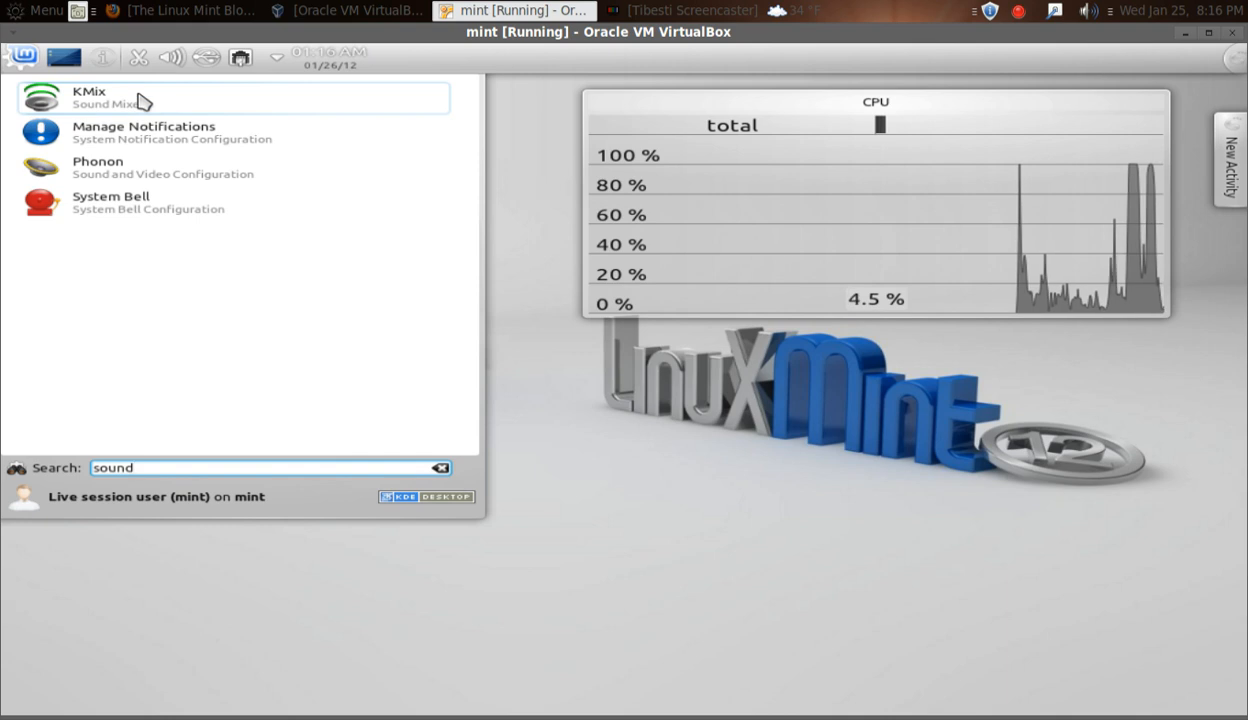
mouse_move(140, 210)
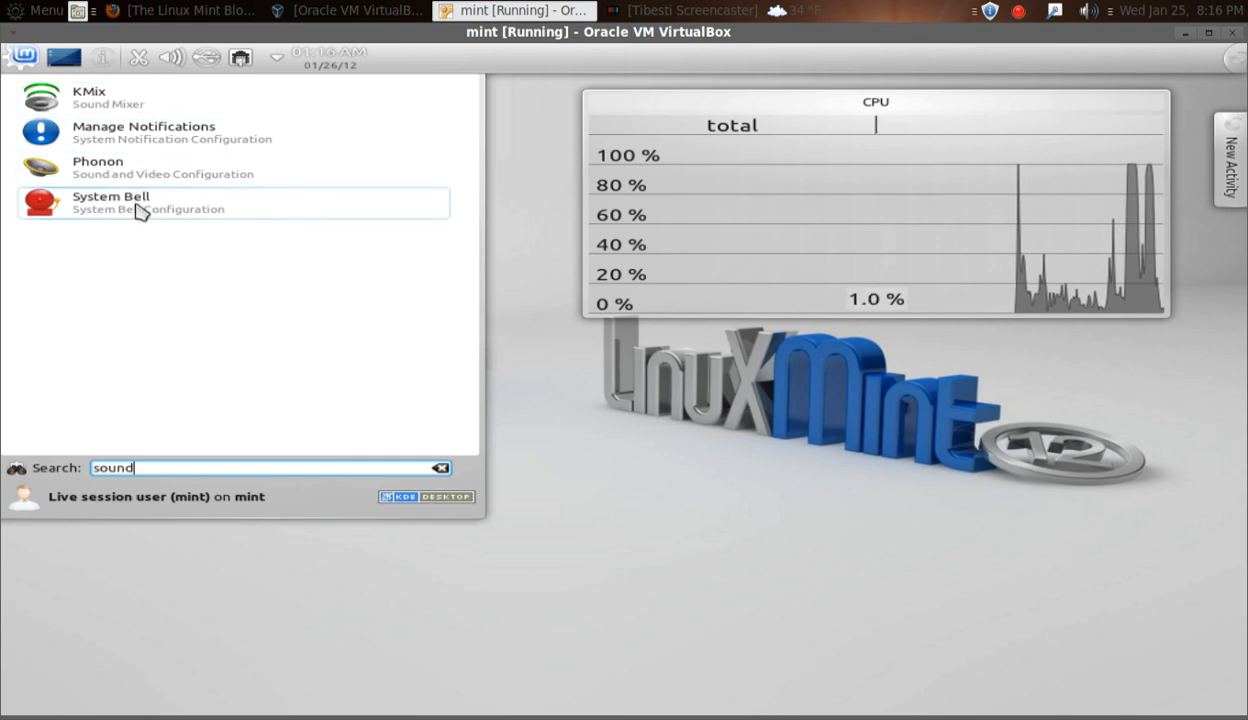
Open System Bell, tick 'Use system bell instead of system notification', and close it.
click(111, 202)
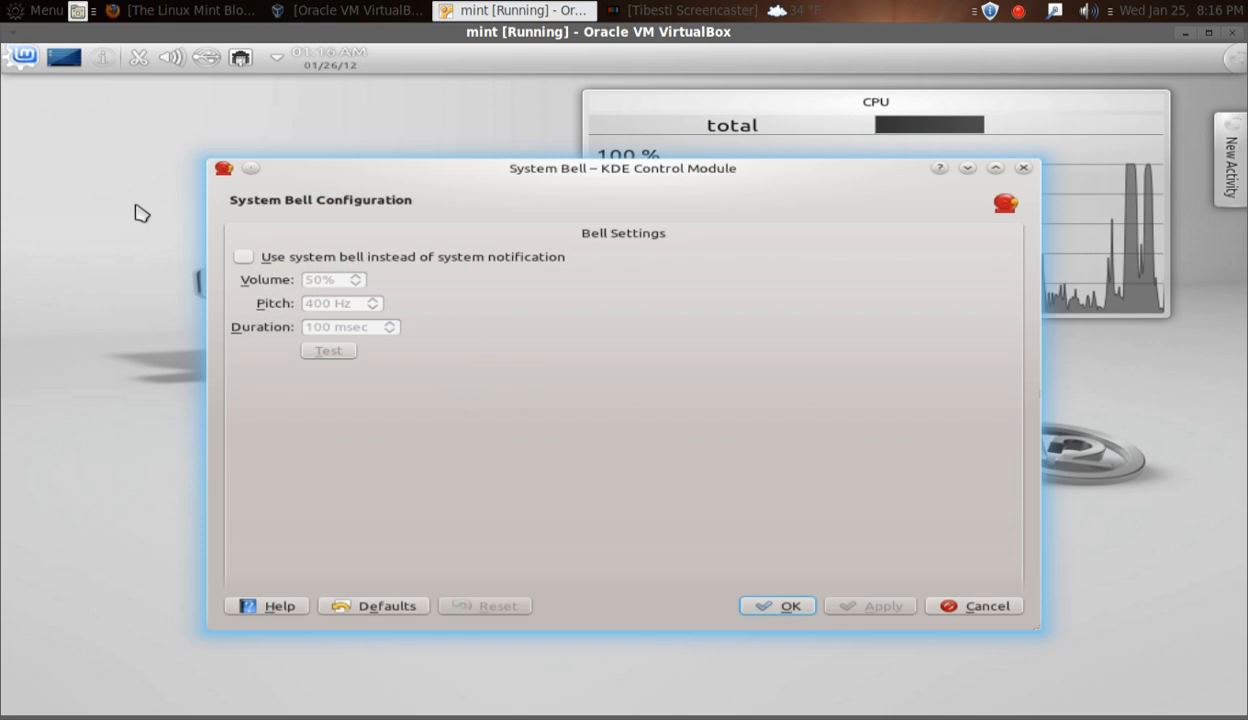
mouse_move(310, 279)
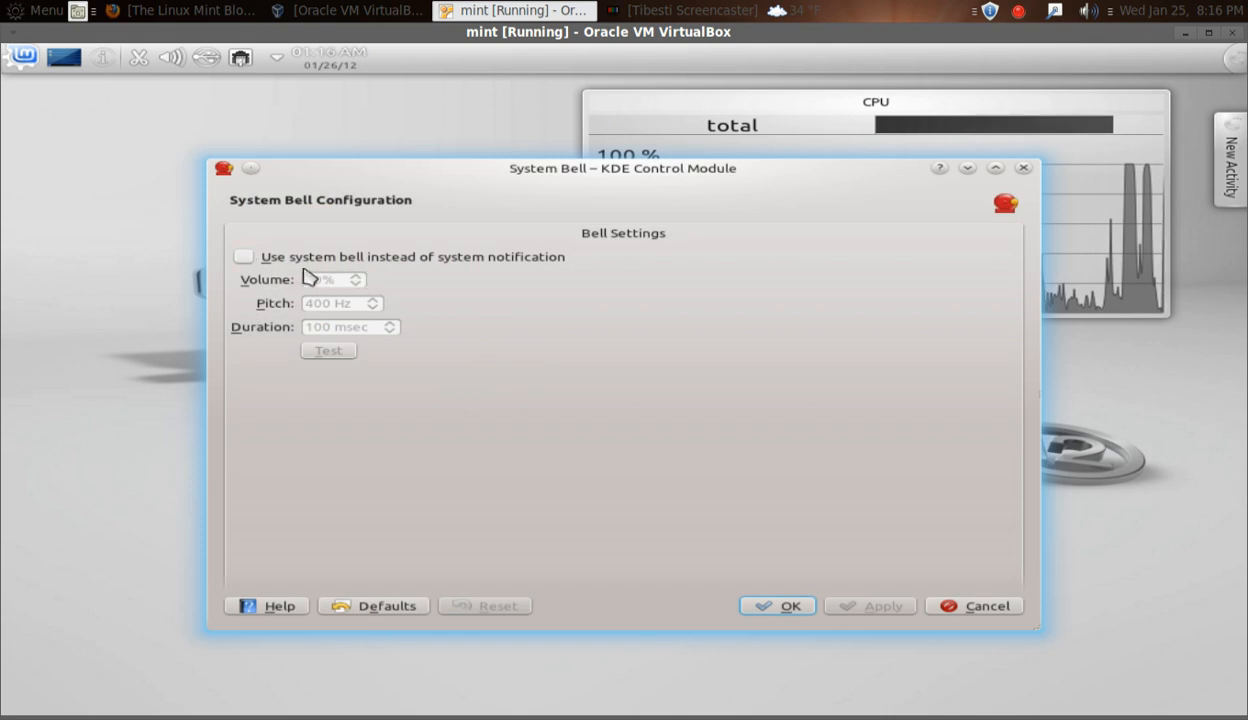
click(243, 256)
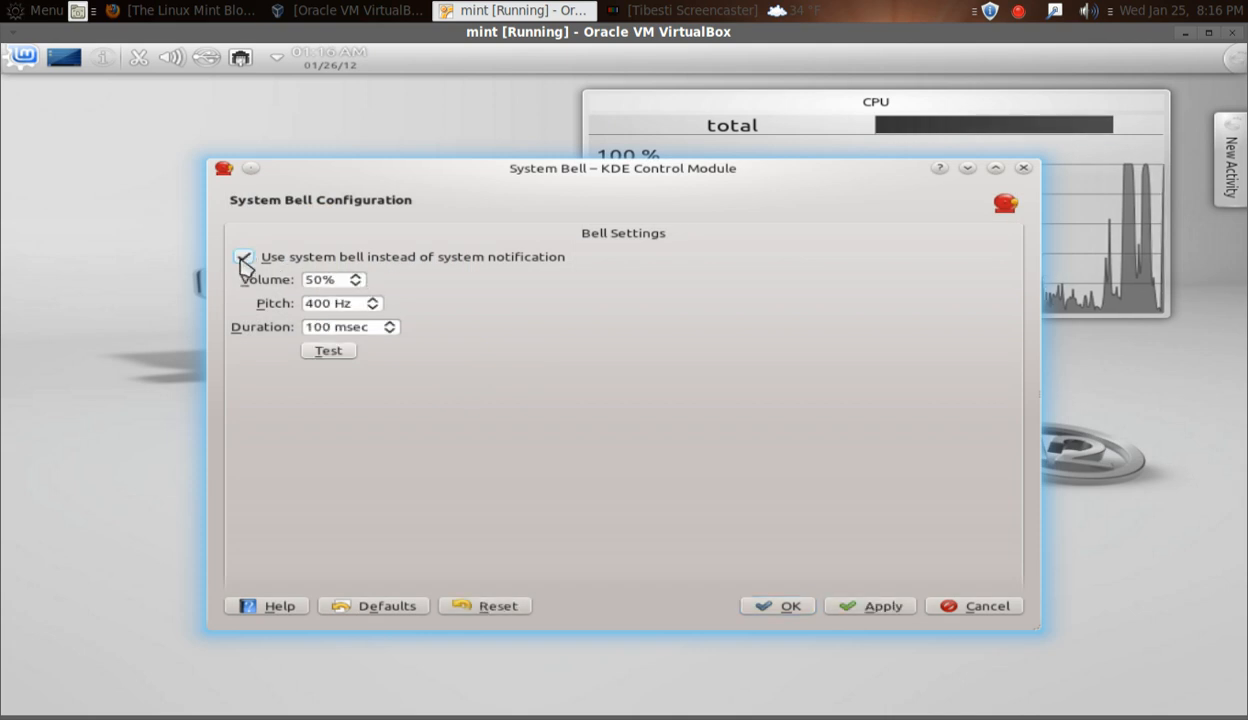
click(243, 256)
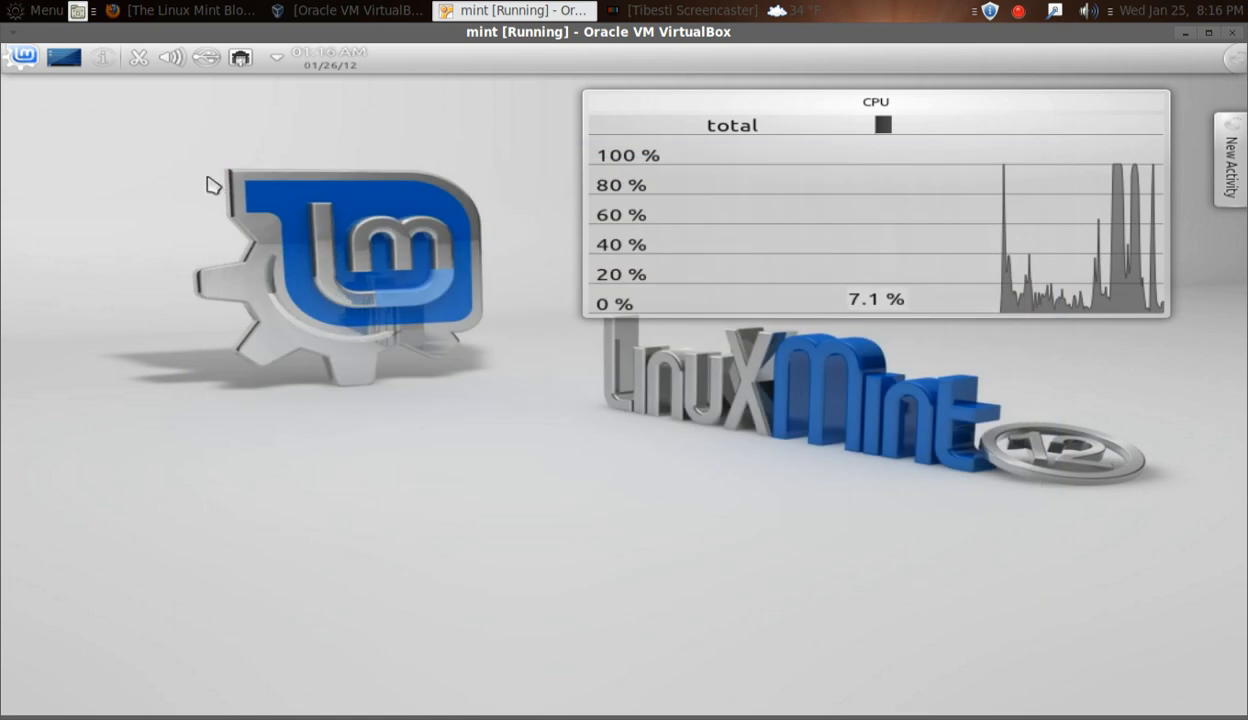
Browse the Kickoff launcher's Recently Used and other tabs, then switch to Classic Menu Style.
click(22, 57)
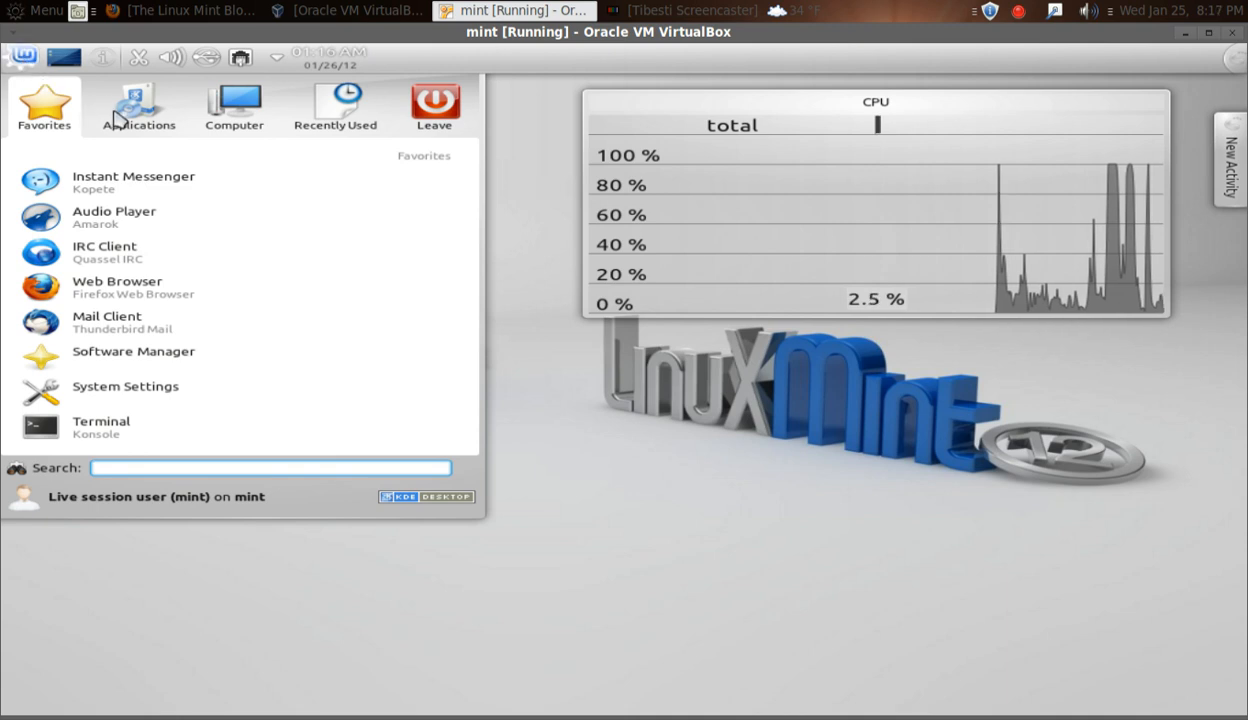
click(137, 105)
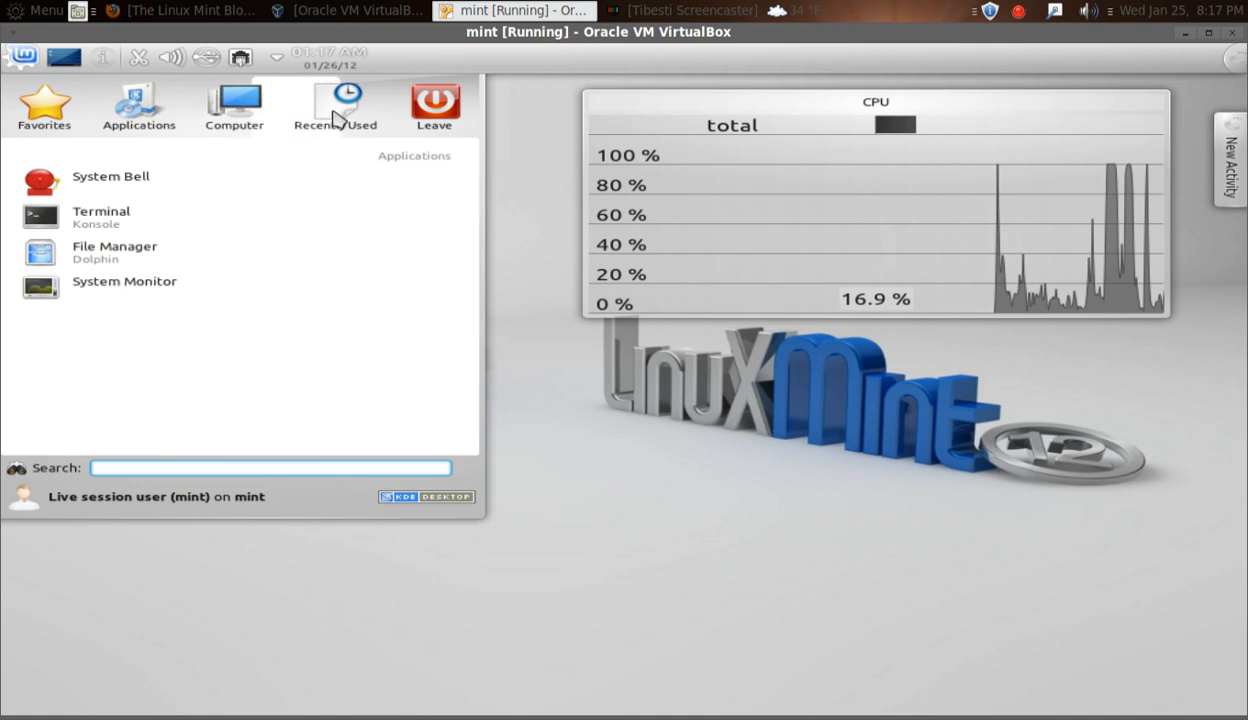
click(335, 107)
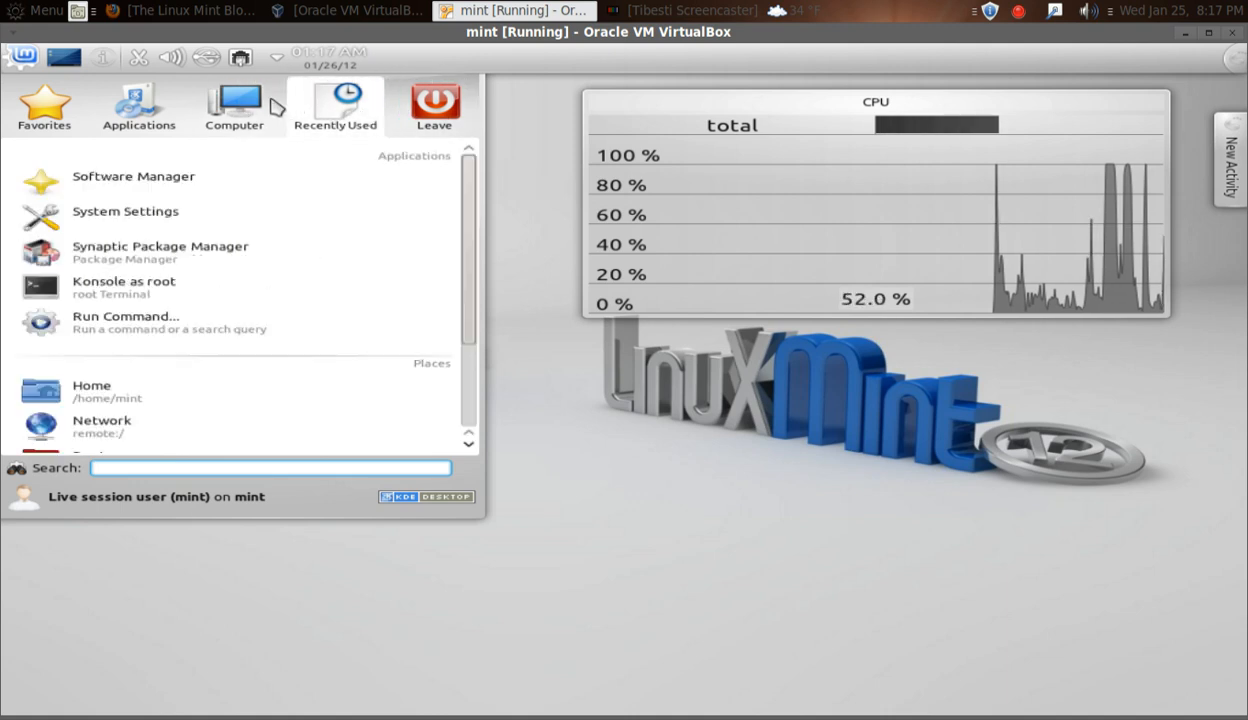
click(234, 107)
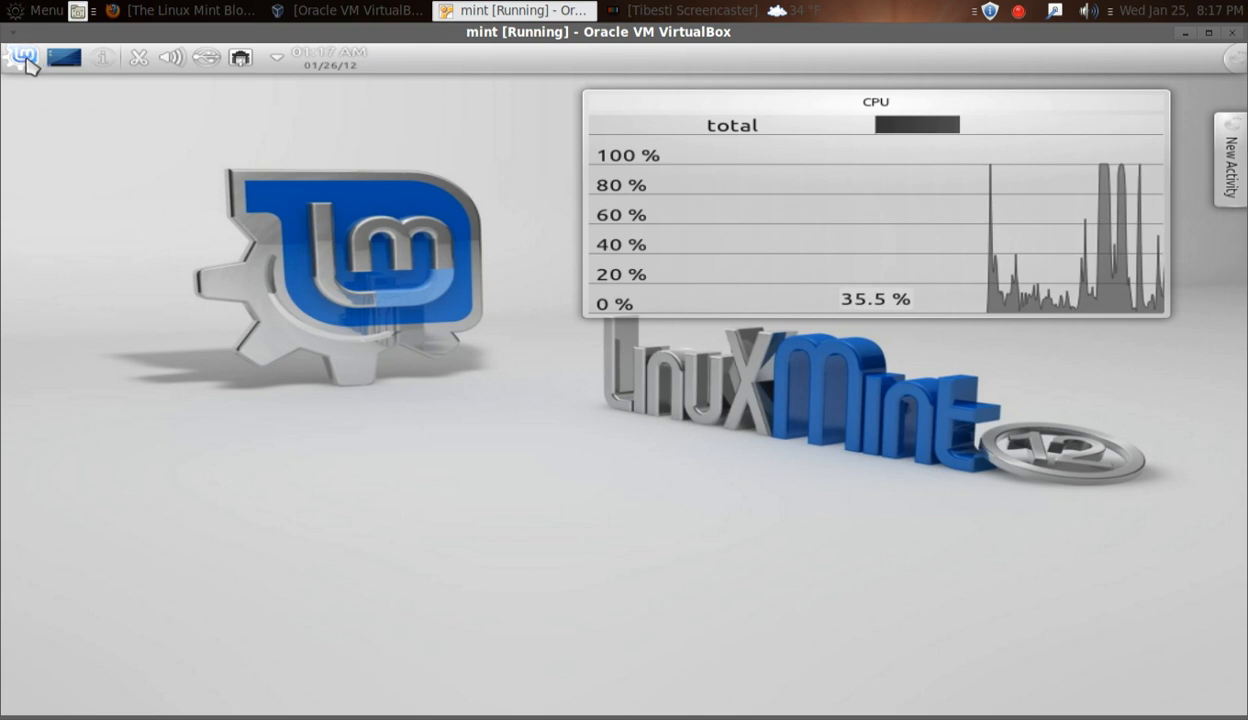
click(22, 56)
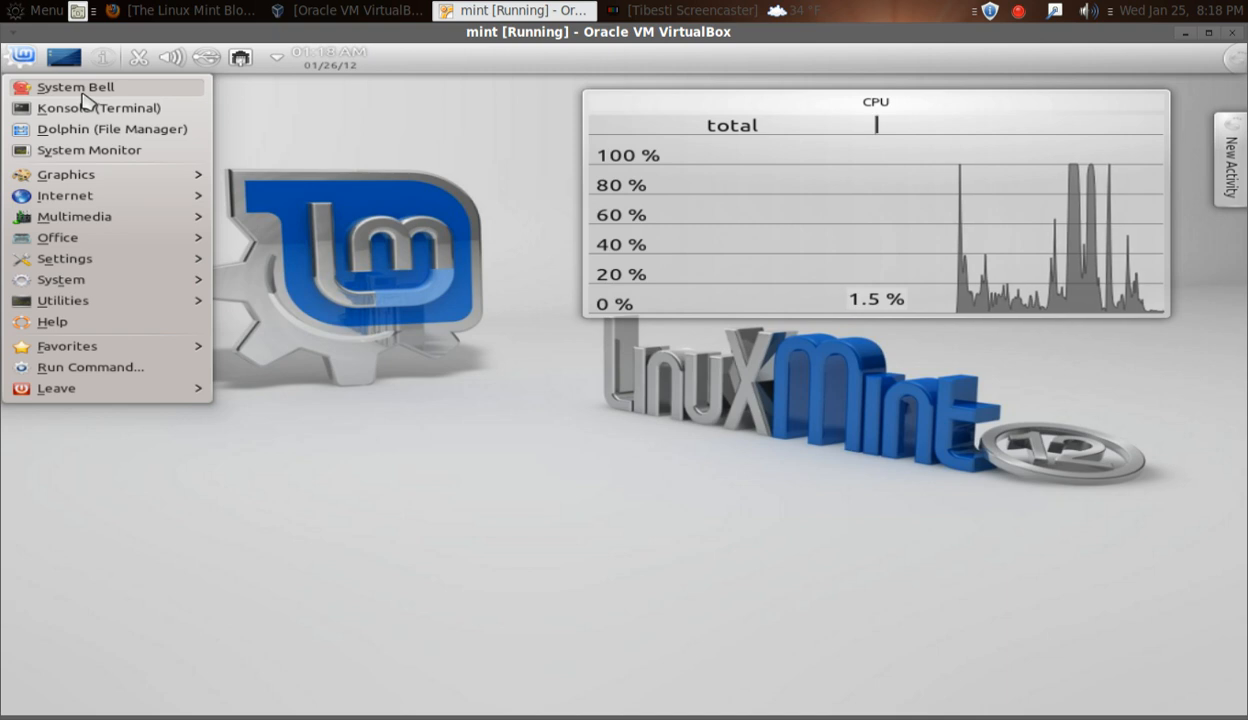
mouse_move(65, 195)
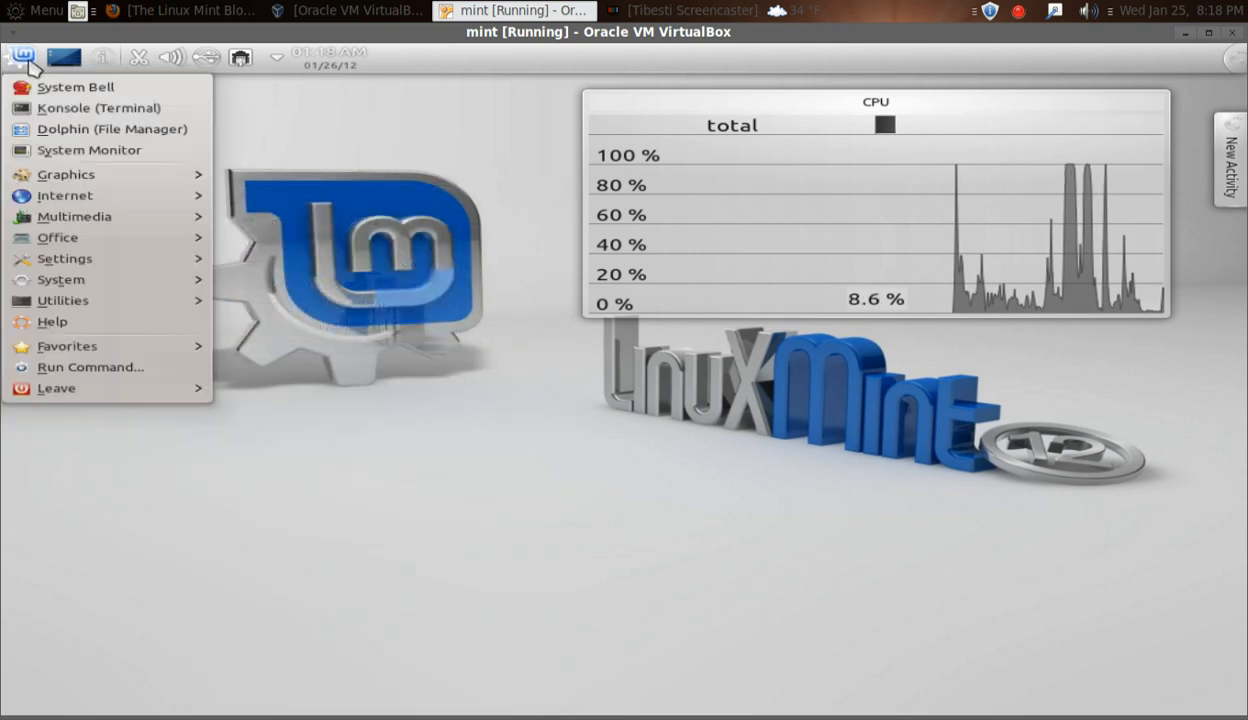
right_click(22, 57)
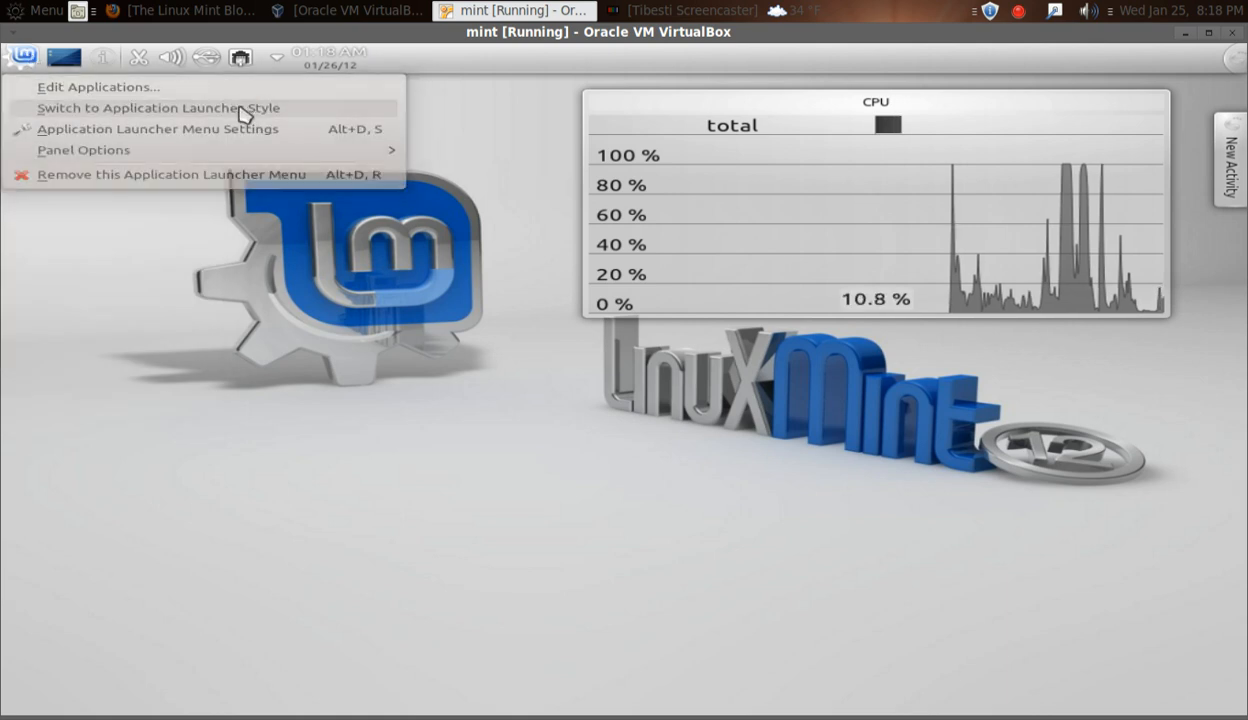
click(23, 57)
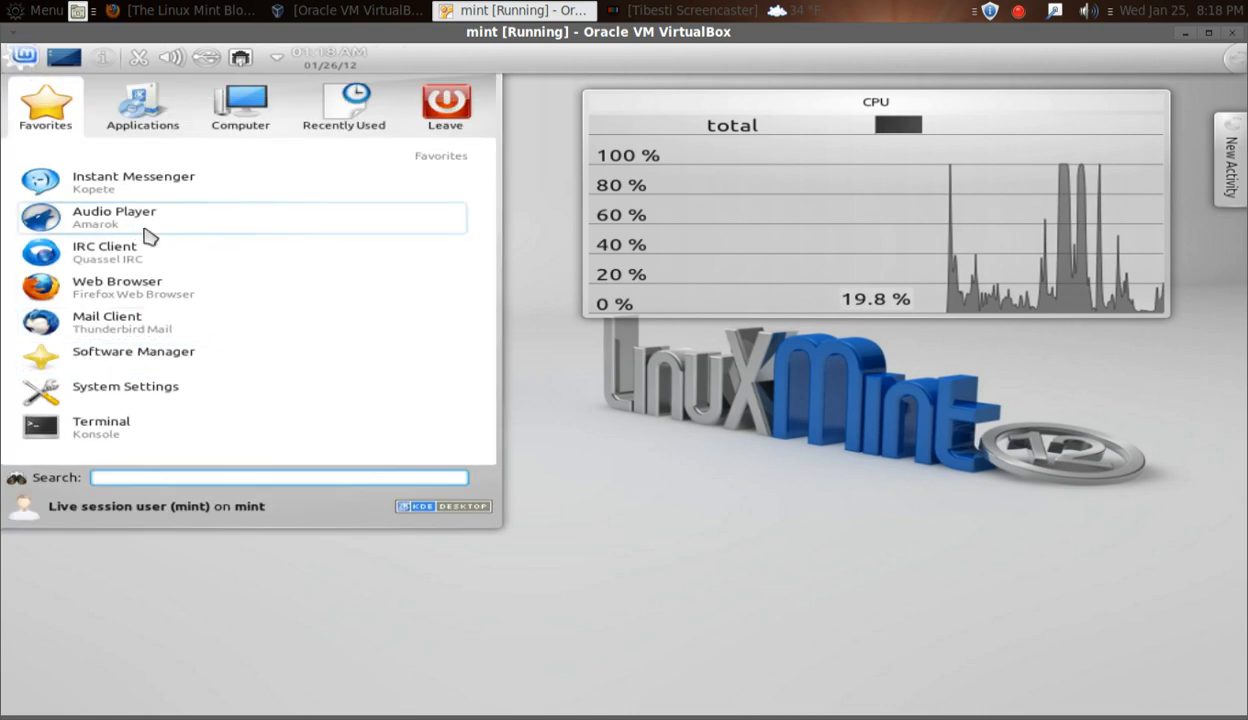
click(142, 105)
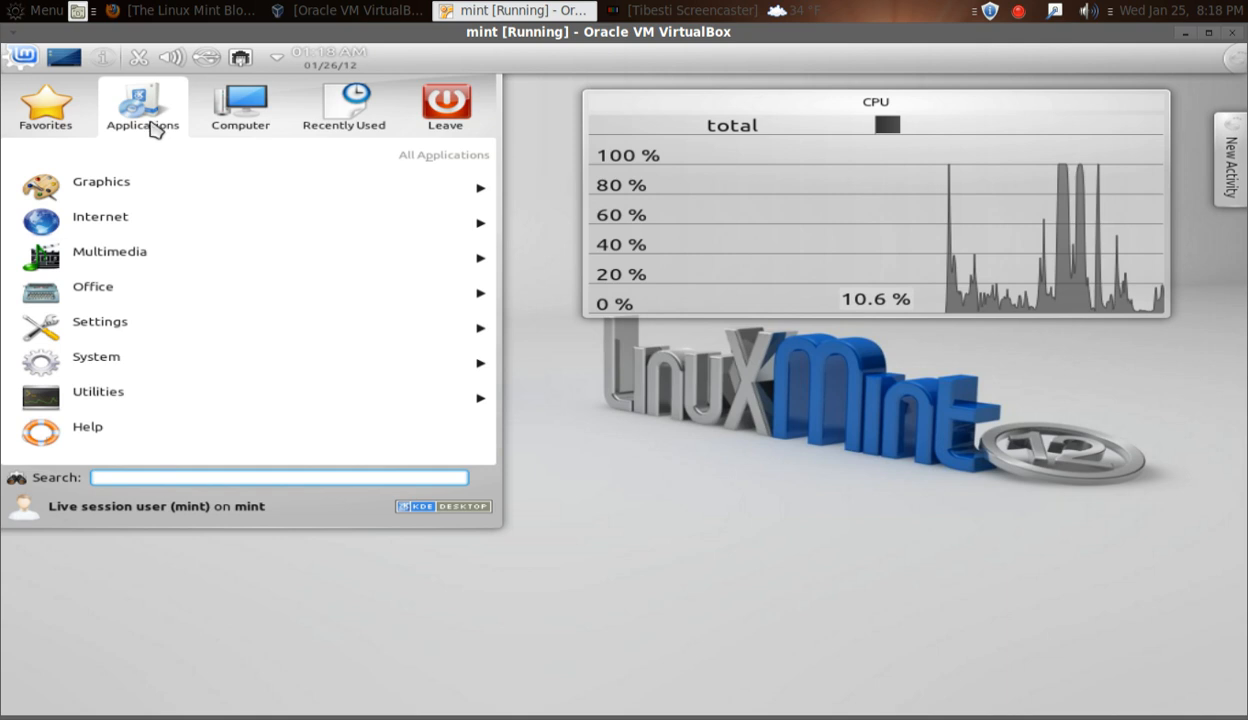
click(343, 105)
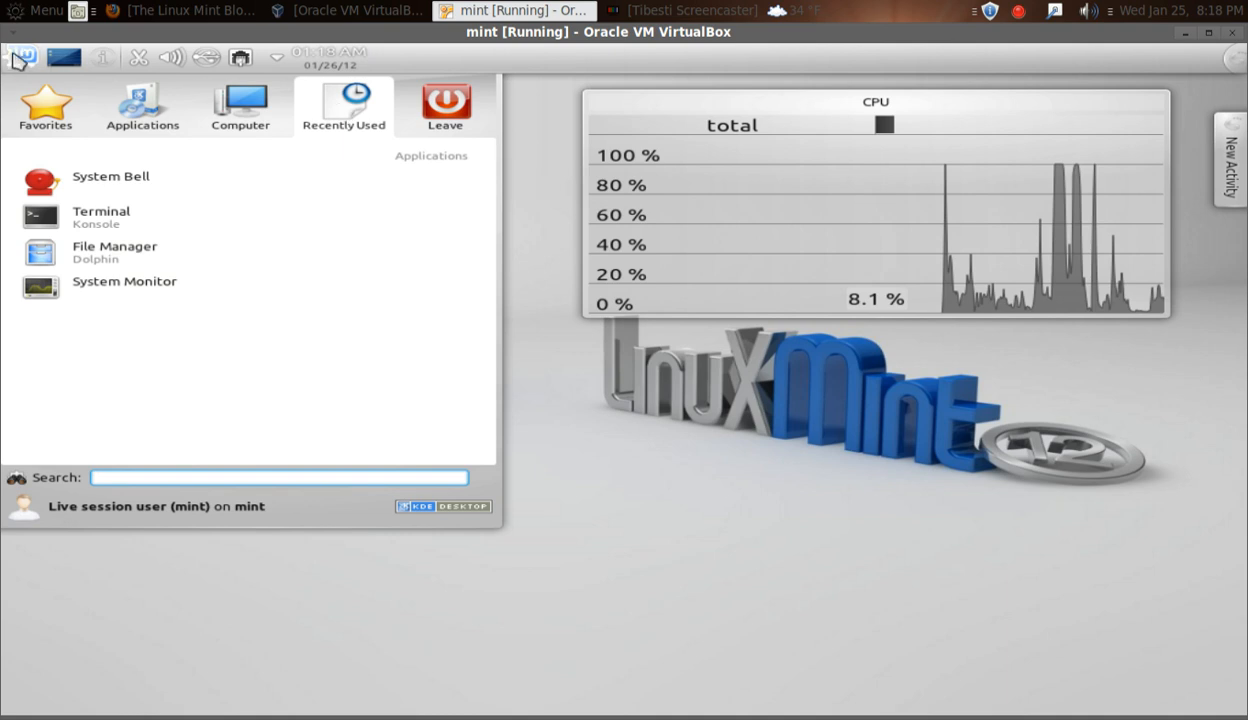
click(45, 105)
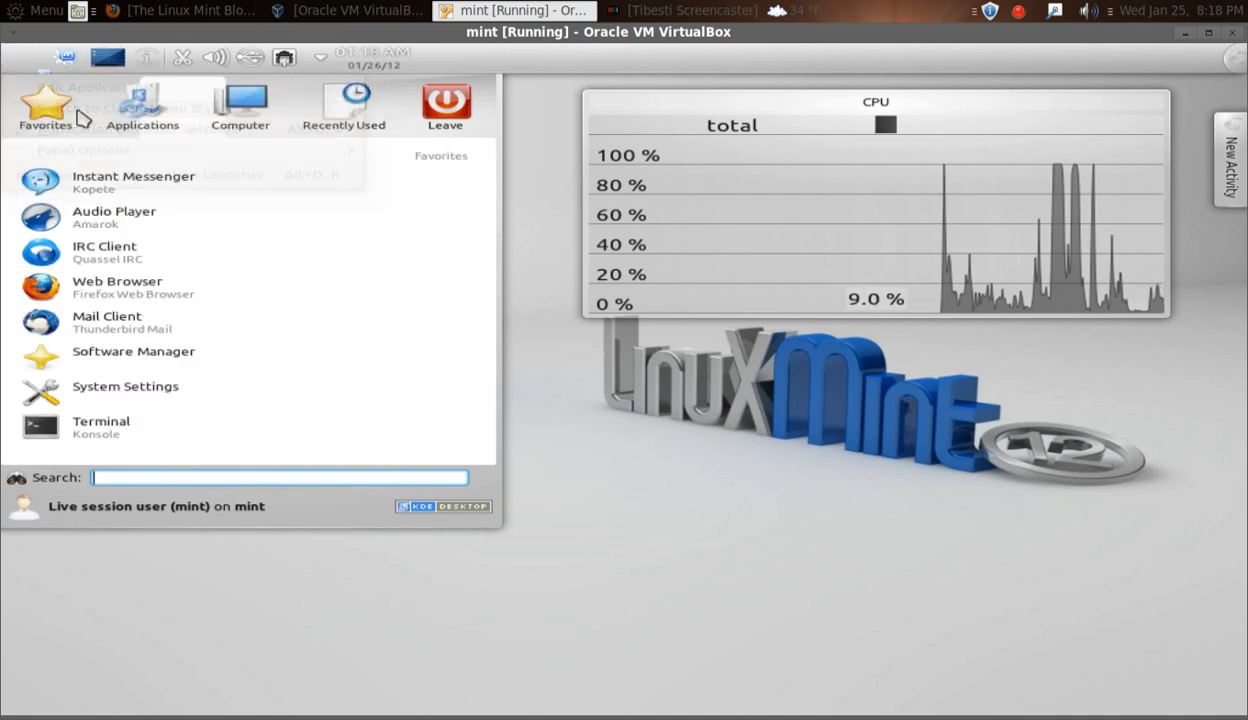
click(22, 57)
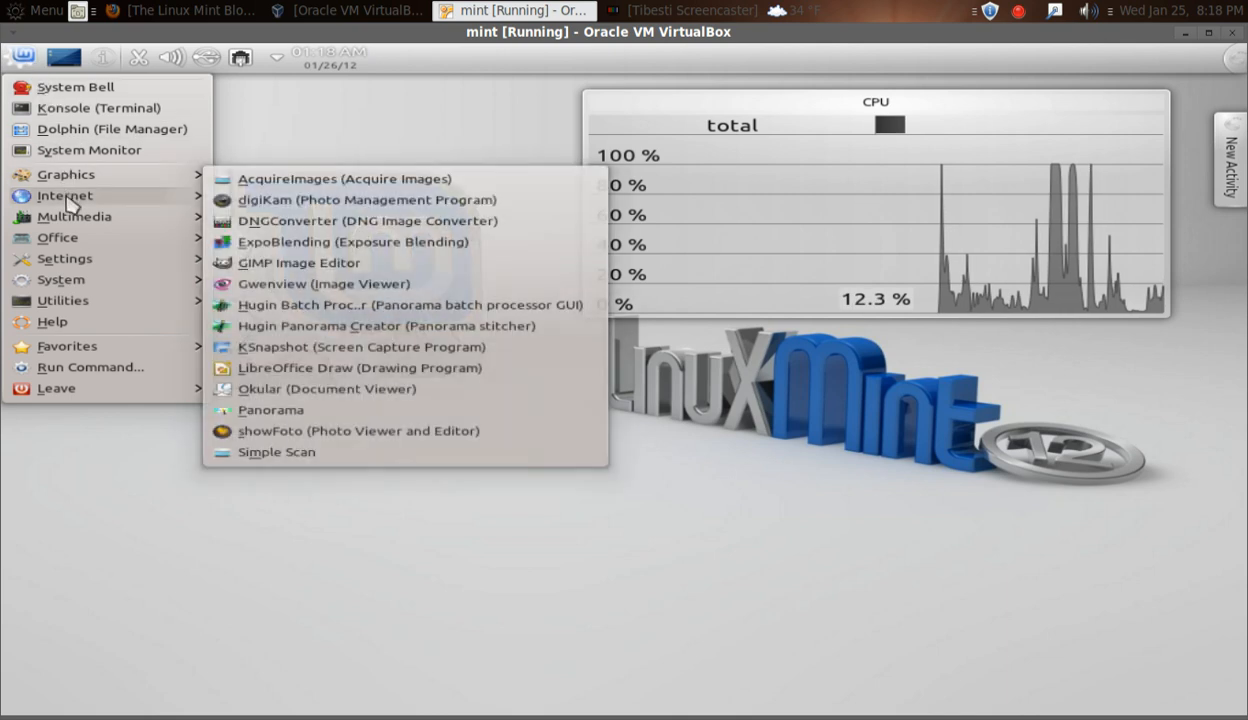
mouse_move(75, 86)
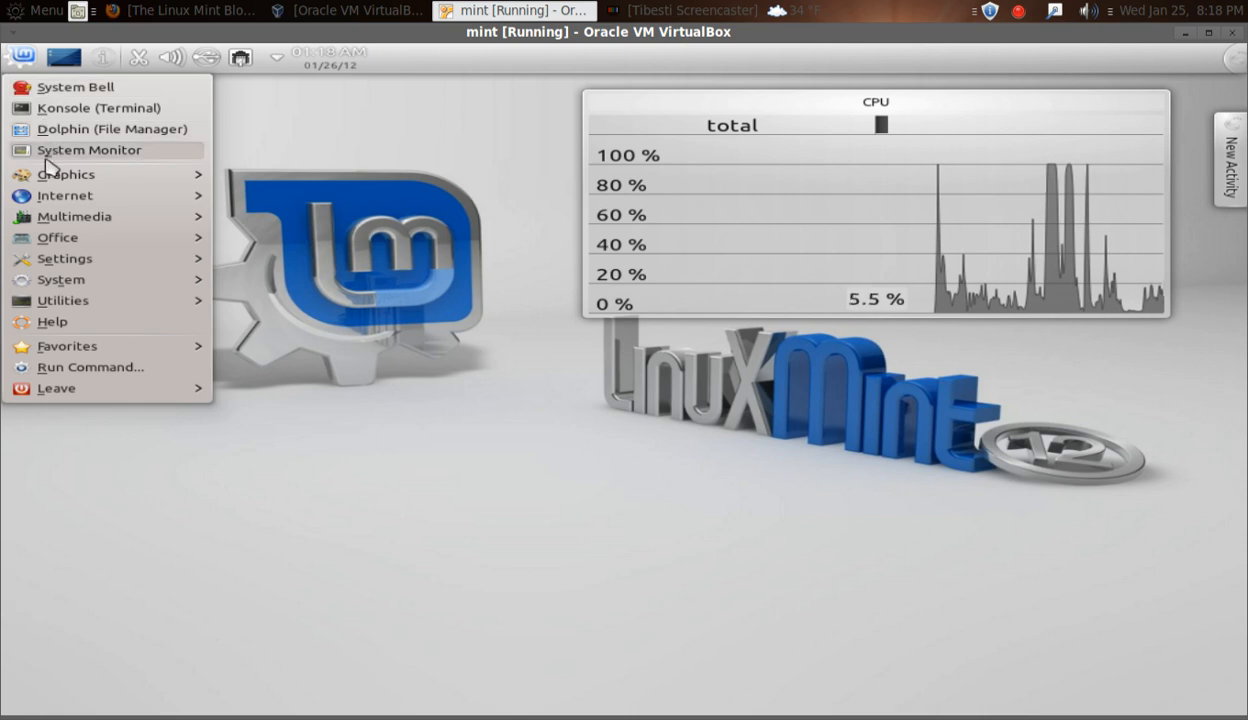
Show the classic menu's Multimedia submenu, then close the menu.
click(66, 175)
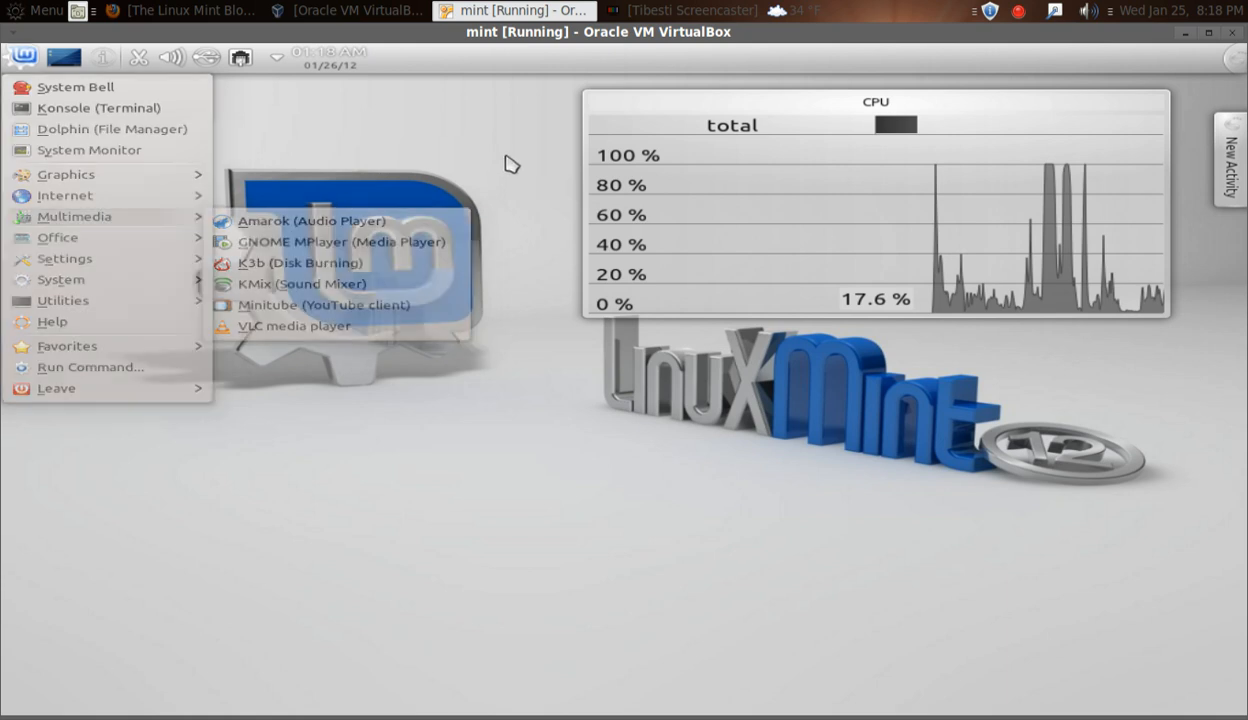
click(518, 585)
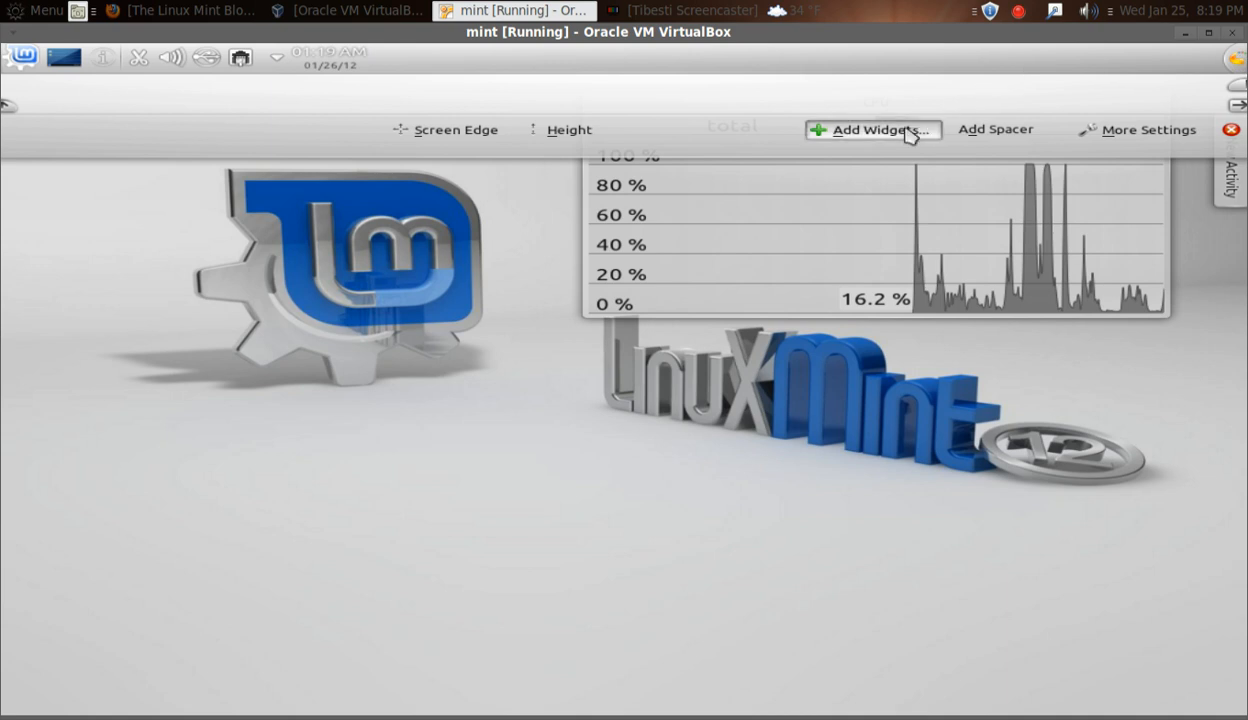
Browse the Add Widgets explorer for widgets to add to the panel.
click(872, 129)
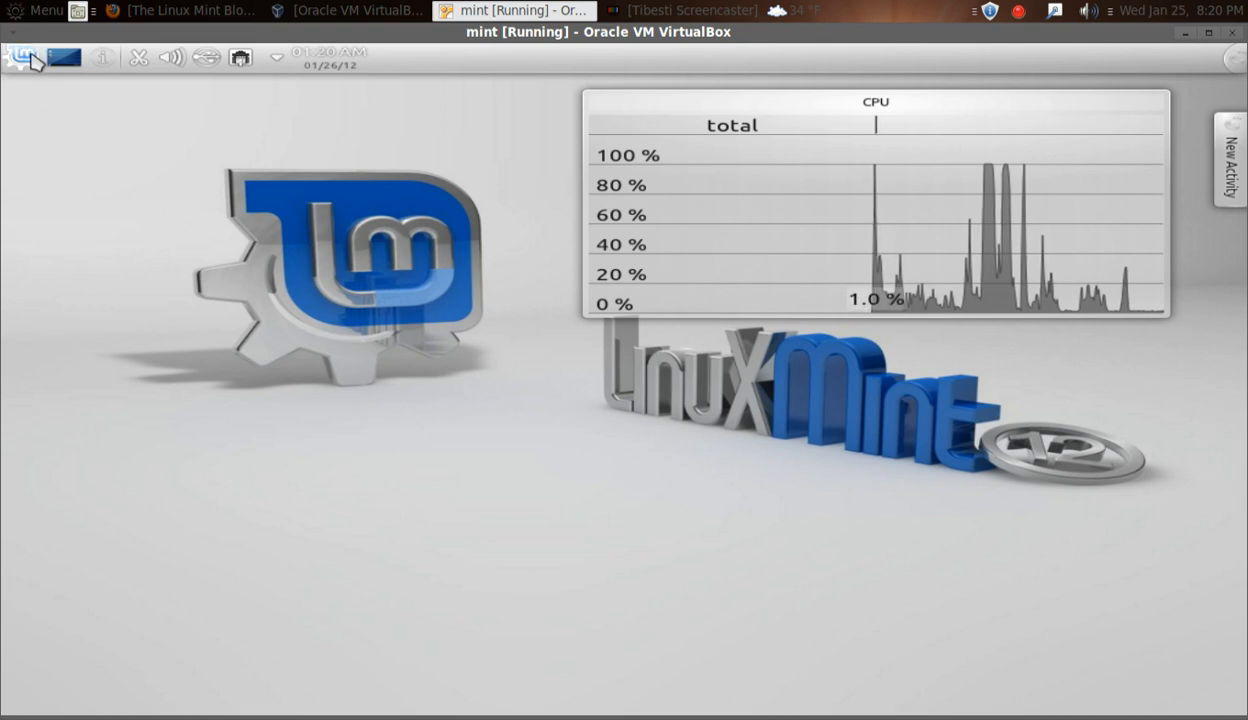
Open the Mint menu's Office submenu listing LibreOffice programs and Okular.
click(22, 57)
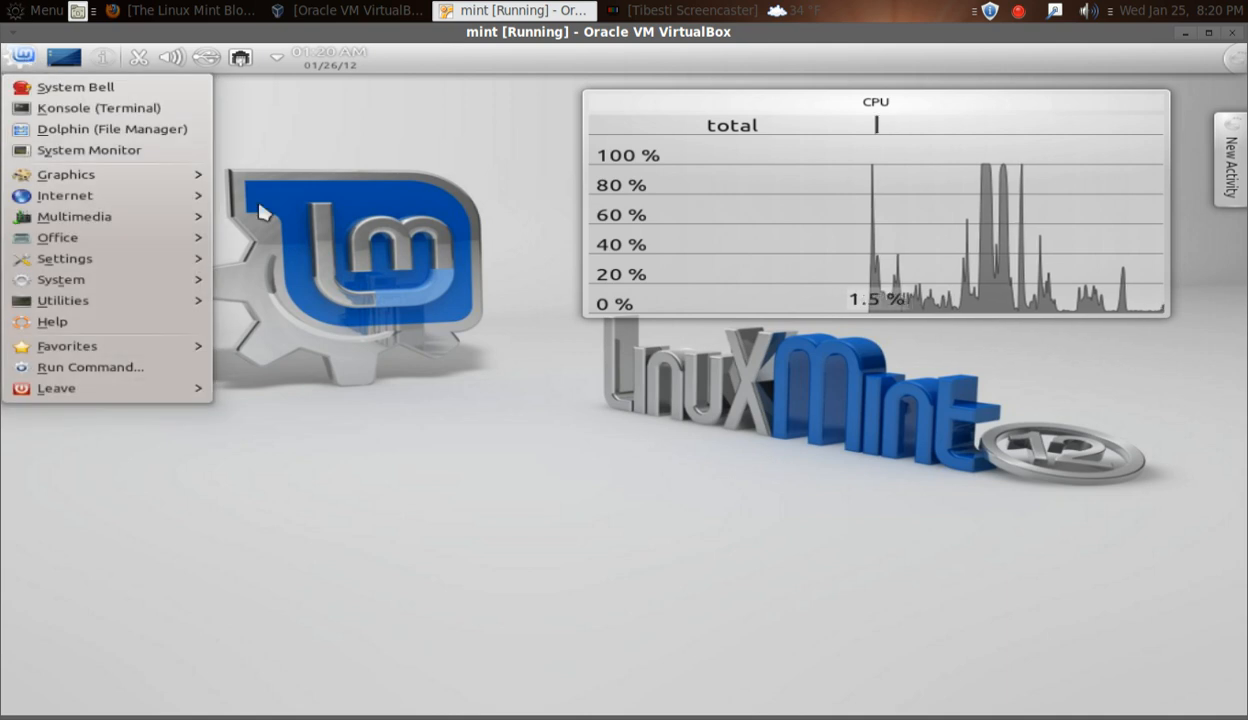
mouse_move(310, 343)
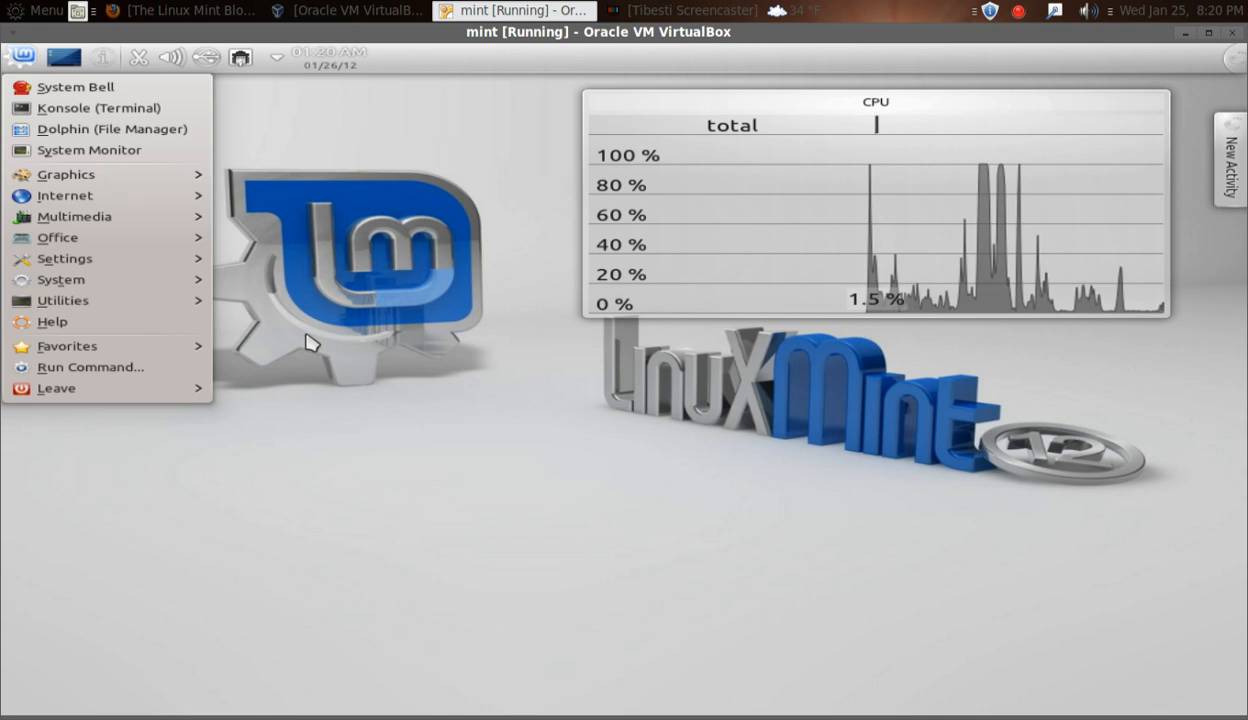
mouse_move(8, 200)
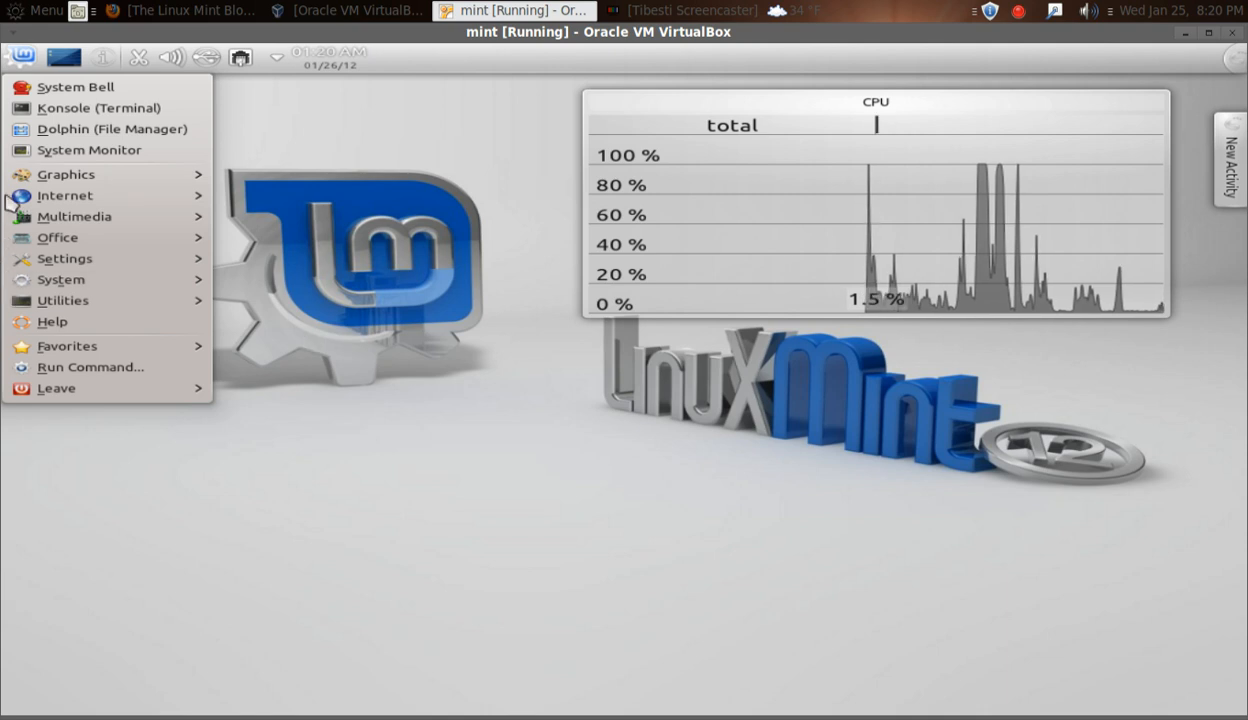
click(57, 237)
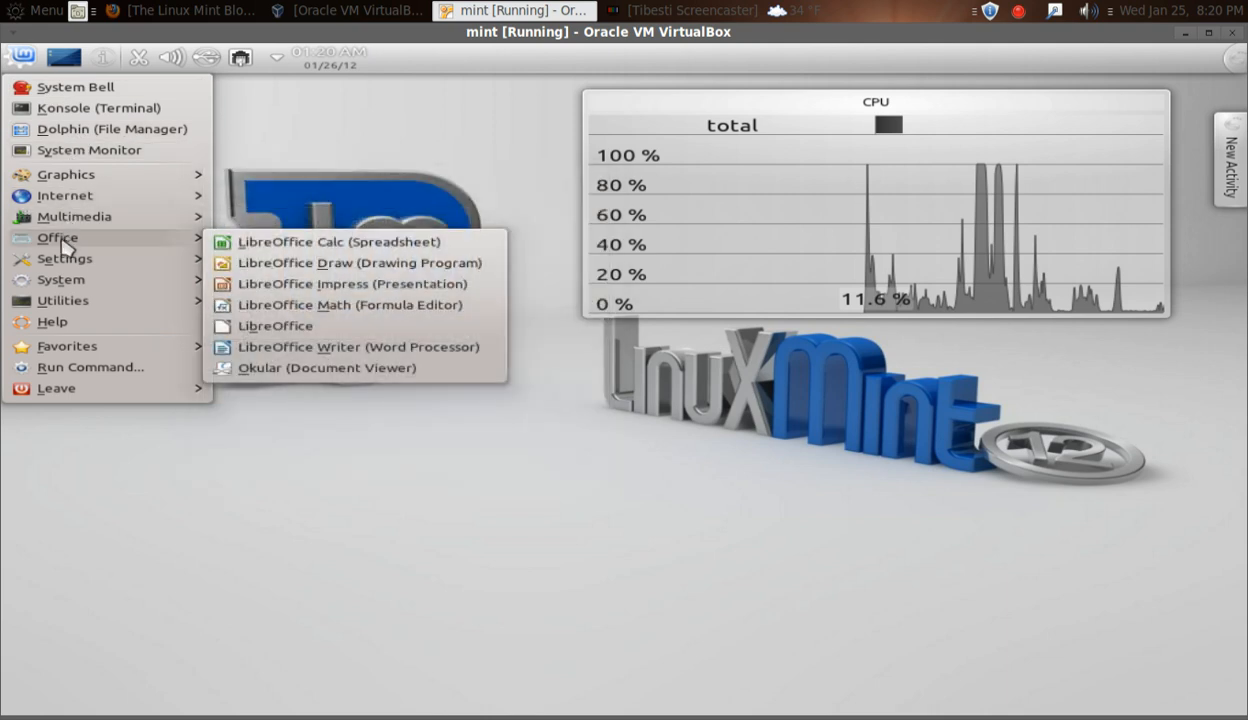